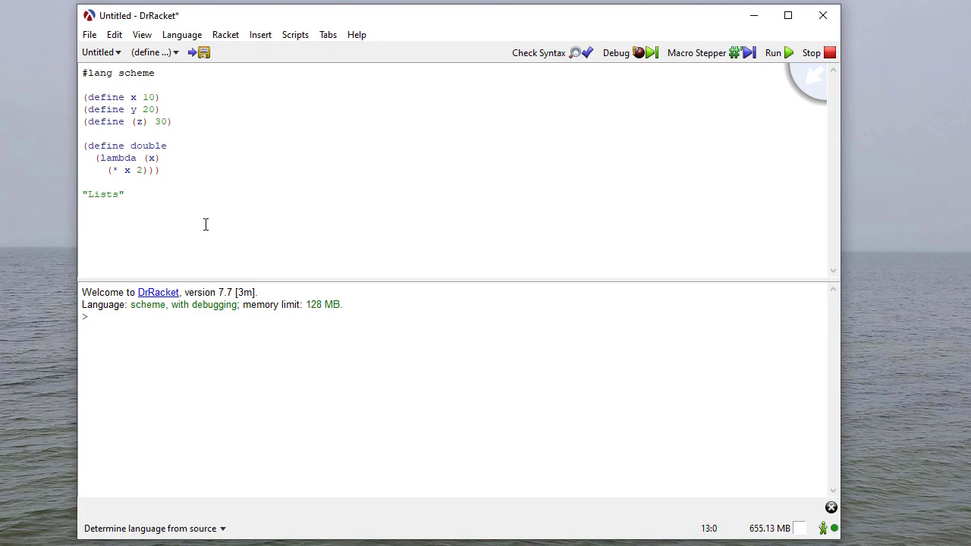
pyautogui.moveTo(161, 209)
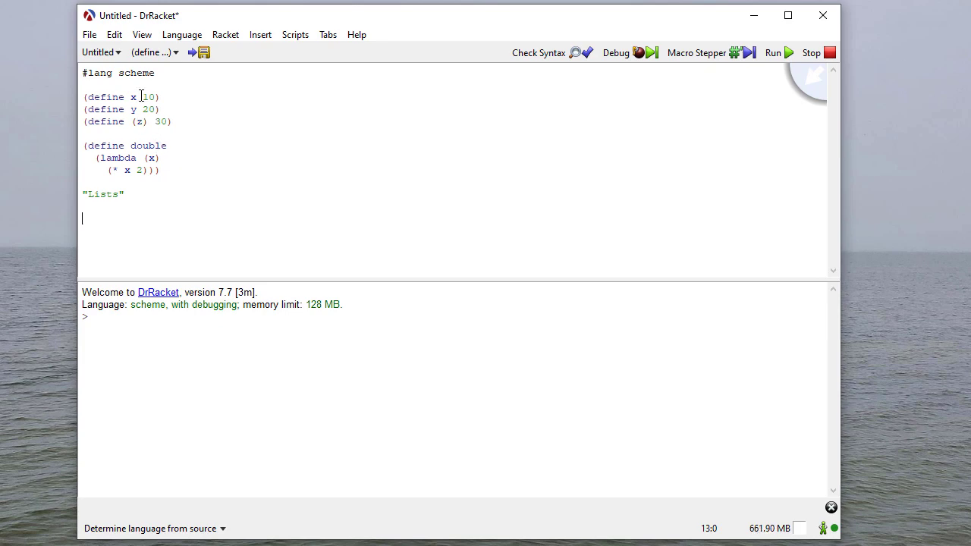
# - Add (list x y z) below the Lists heading and run it, giving (10 20 #<procedure:z>)
pyautogui.doubleClick(105, 109)
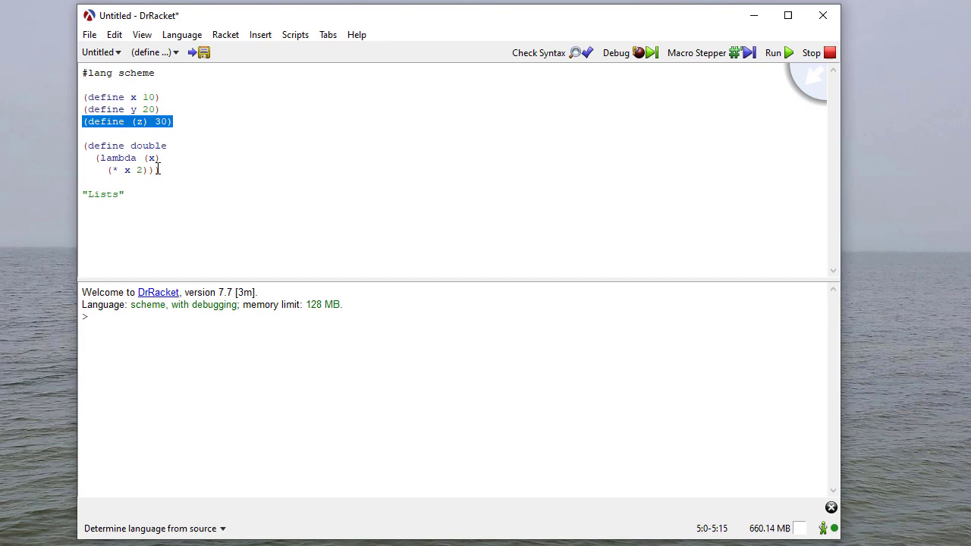
pyautogui.click(136, 209)
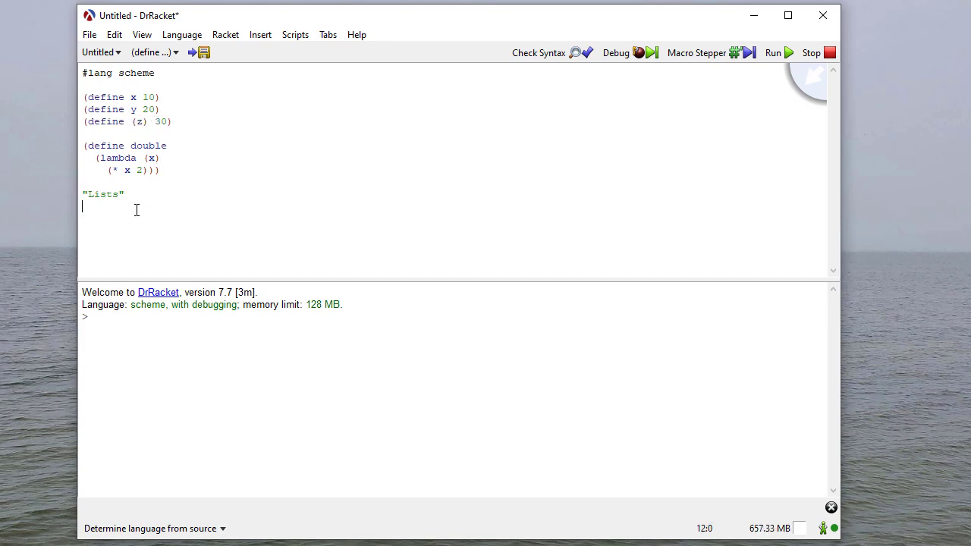
pyautogui.write('(lis')
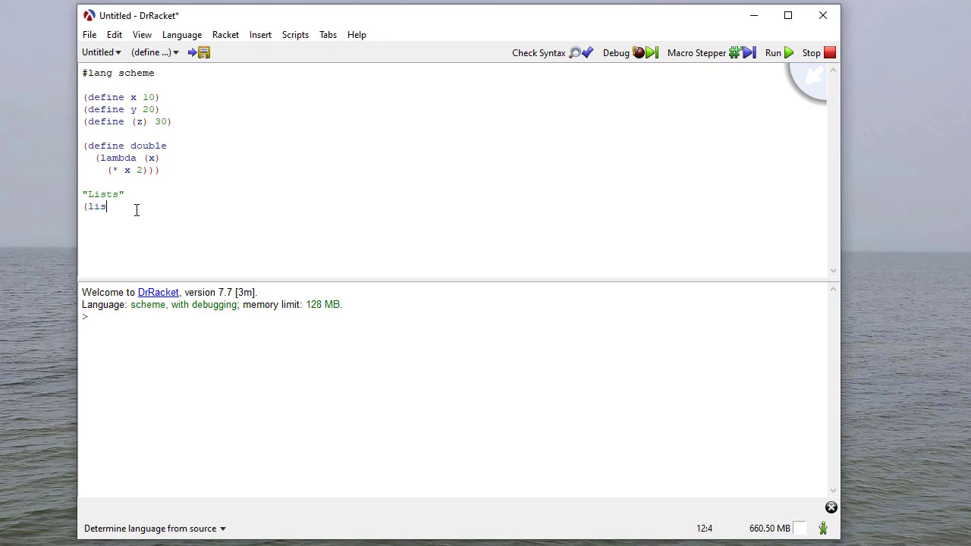
pyautogui.write('t x')
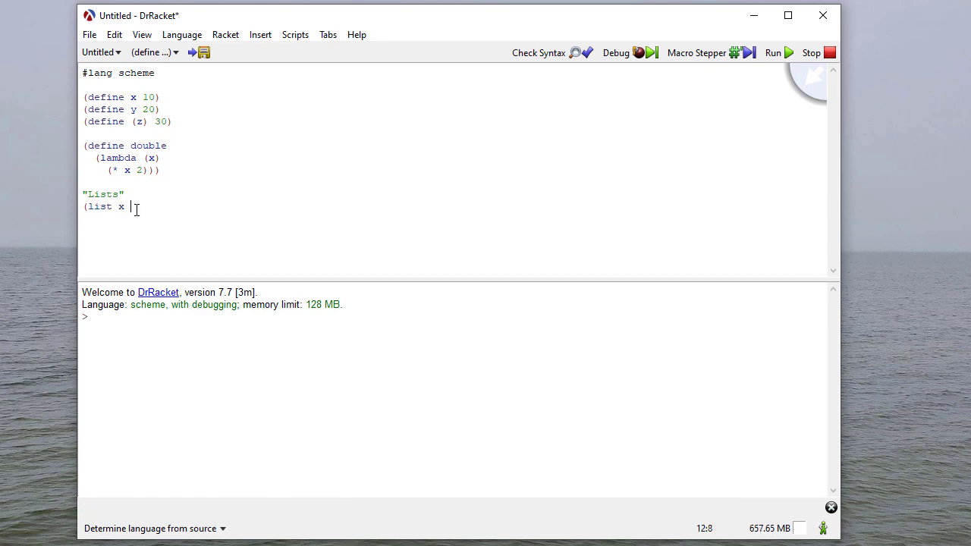
pyautogui.write('y z)')
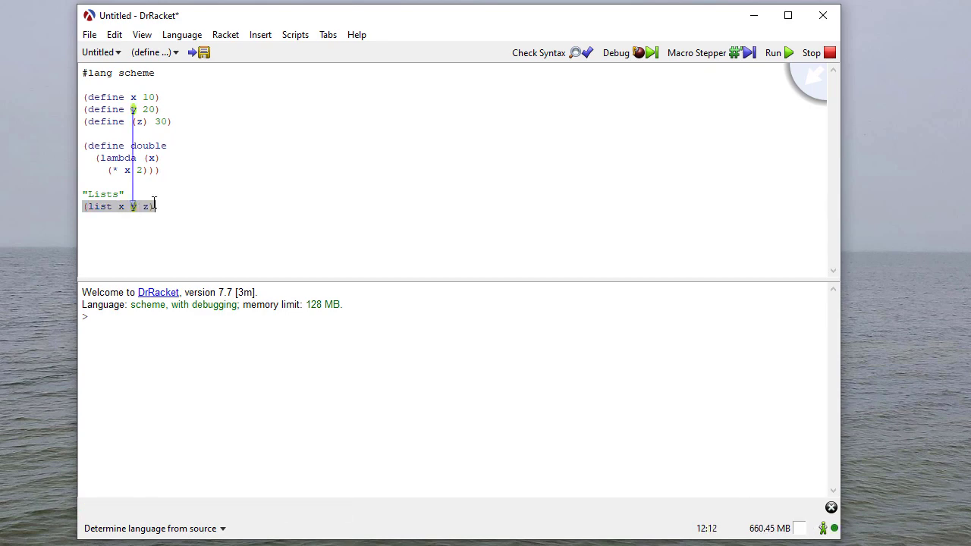
pyautogui.click(772, 53)
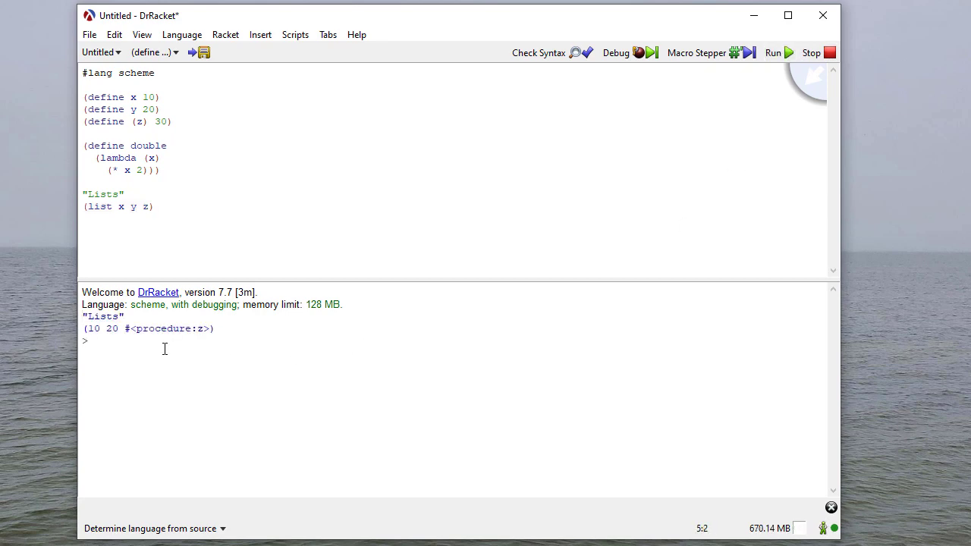
pyautogui.moveTo(144, 343)
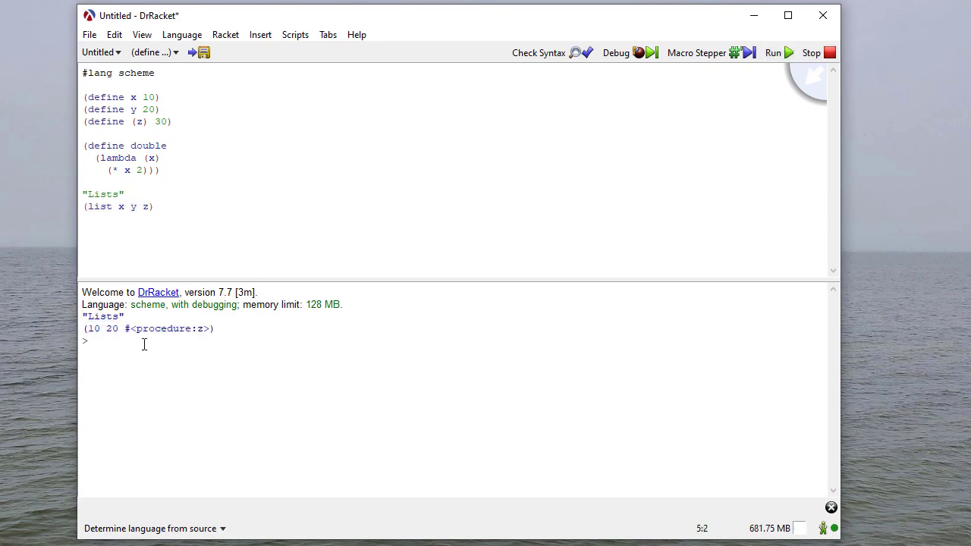
# - Evaluate y and (z) in the interactions pane, showing 20 and 30
pyautogui.write('y')
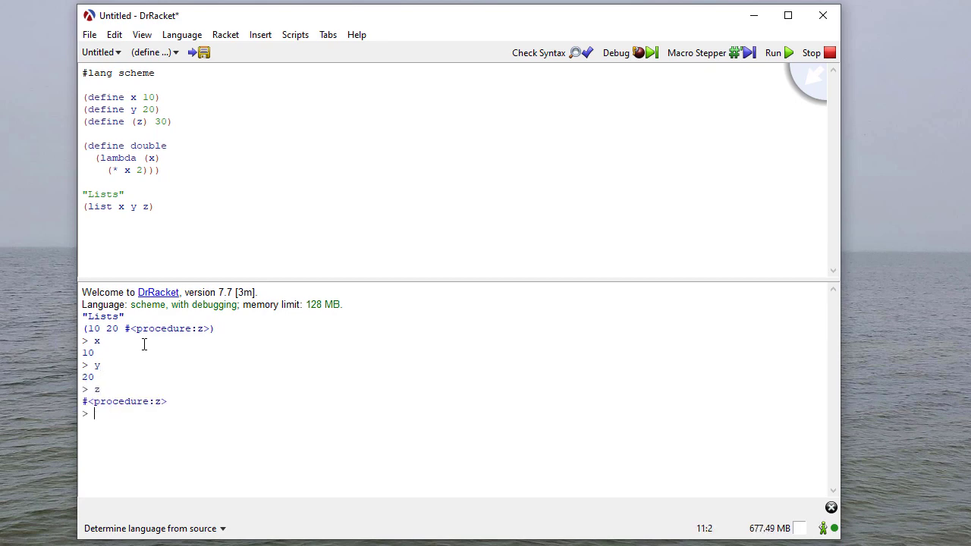
pyautogui.write('(z)')
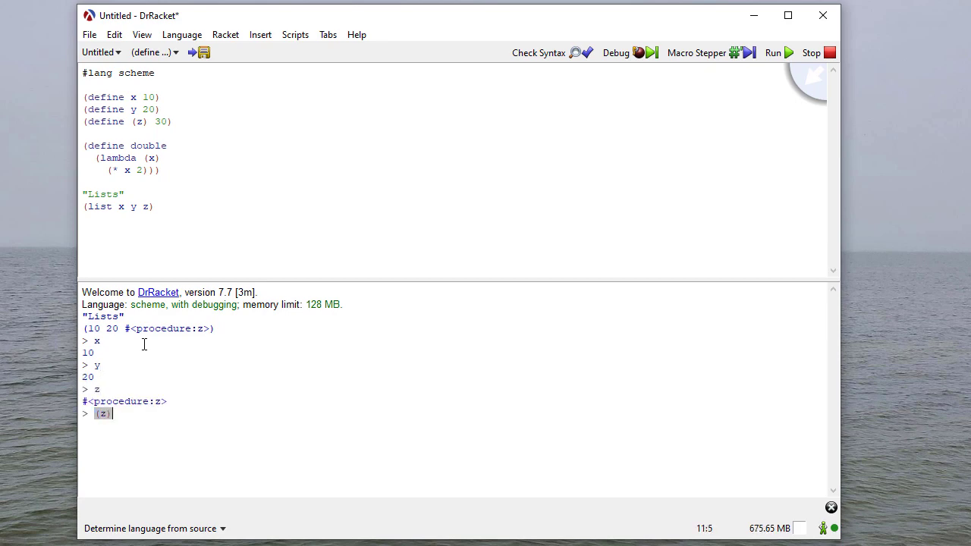
pyautogui.press('return')
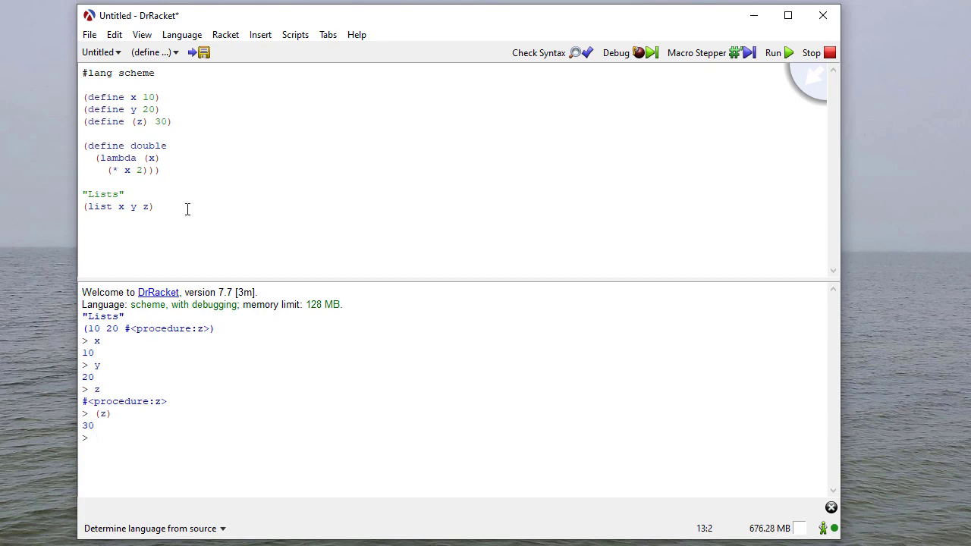
pyautogui.press('Return')
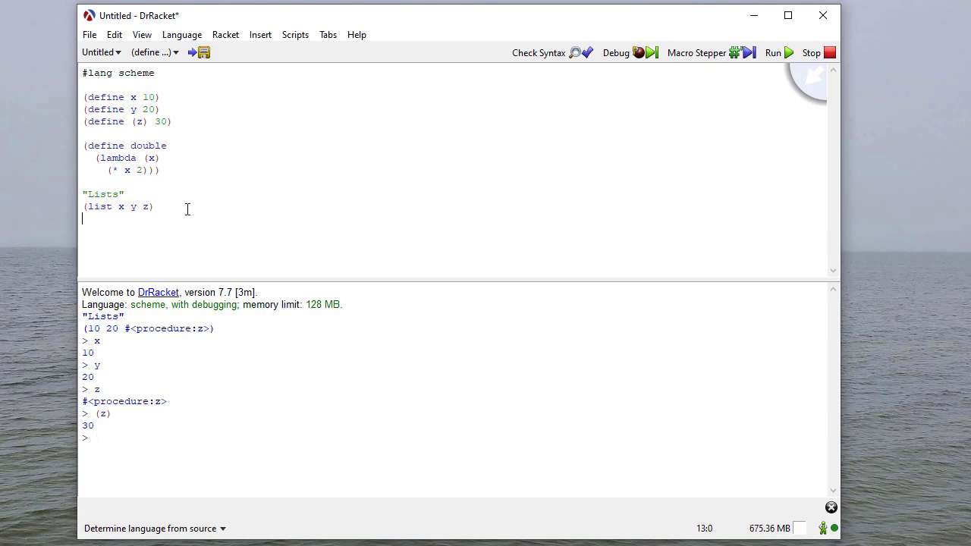
# - Add (list 'x 'y 'z) and '(x y z), running each to print (x y z)
pyautogui.write("(list 'x 'y 'z")
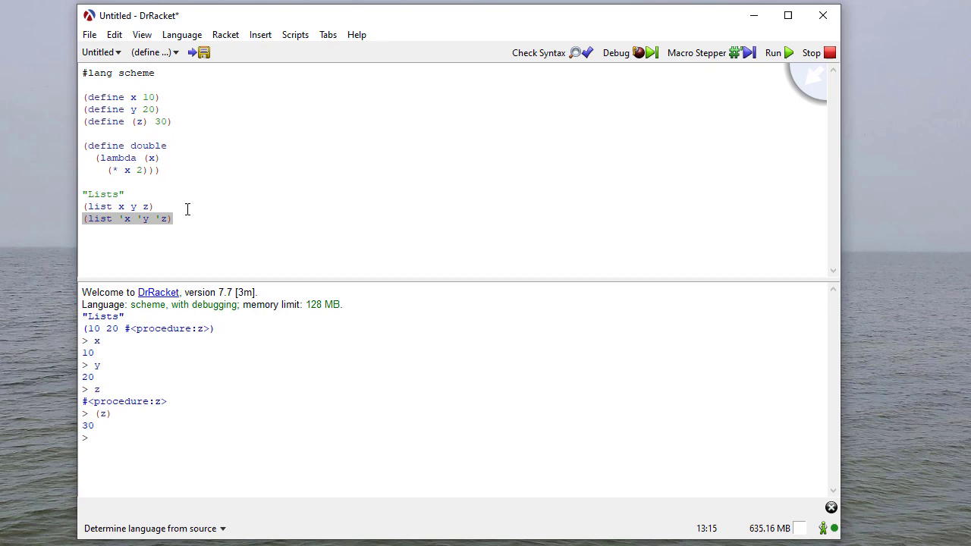
pyautogui.moveTo(504, 199)
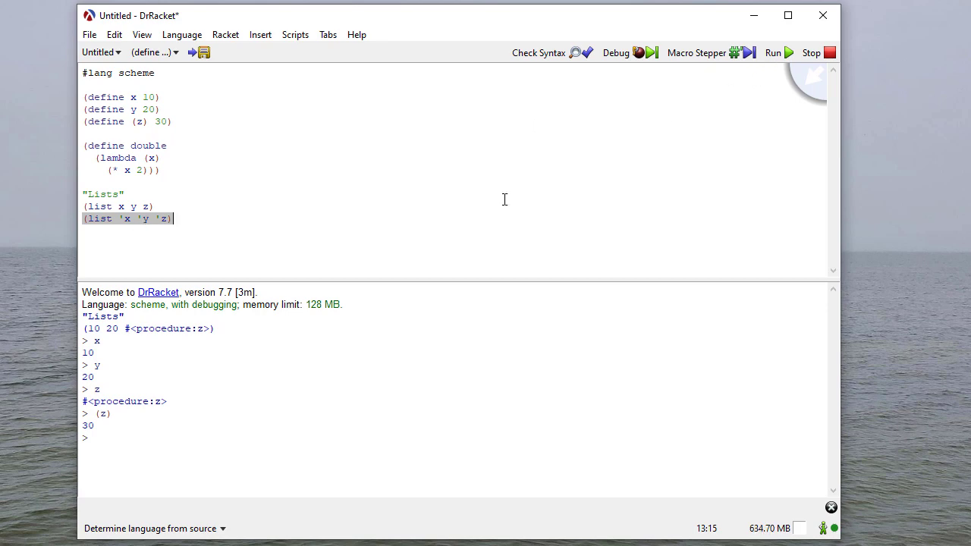
pyautogui.click(773, 52)
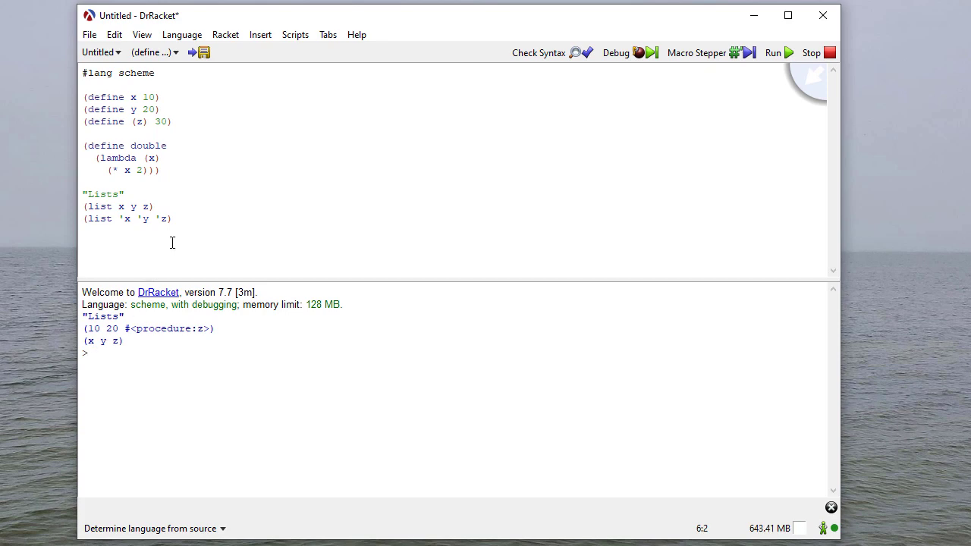
pyautogui.write("'")
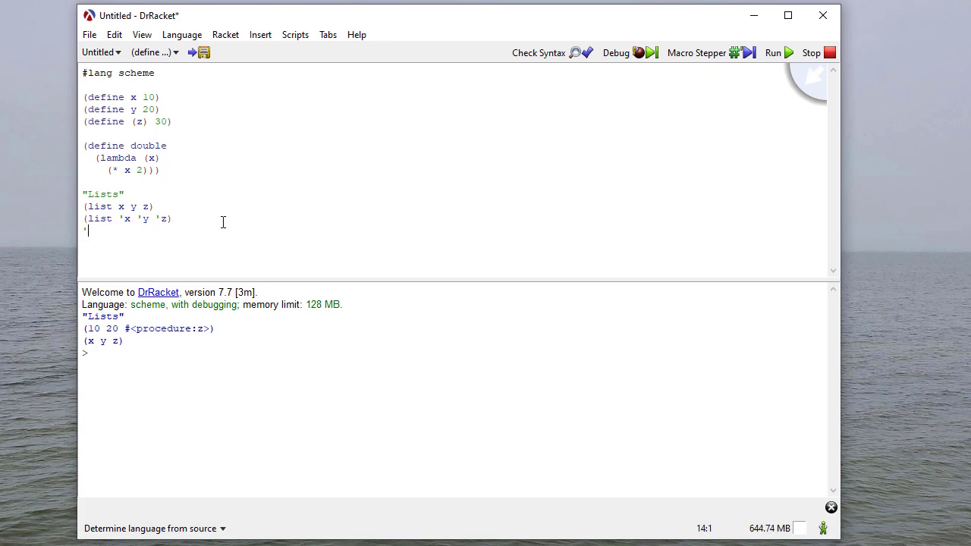
pyautogui.write('(x y z')
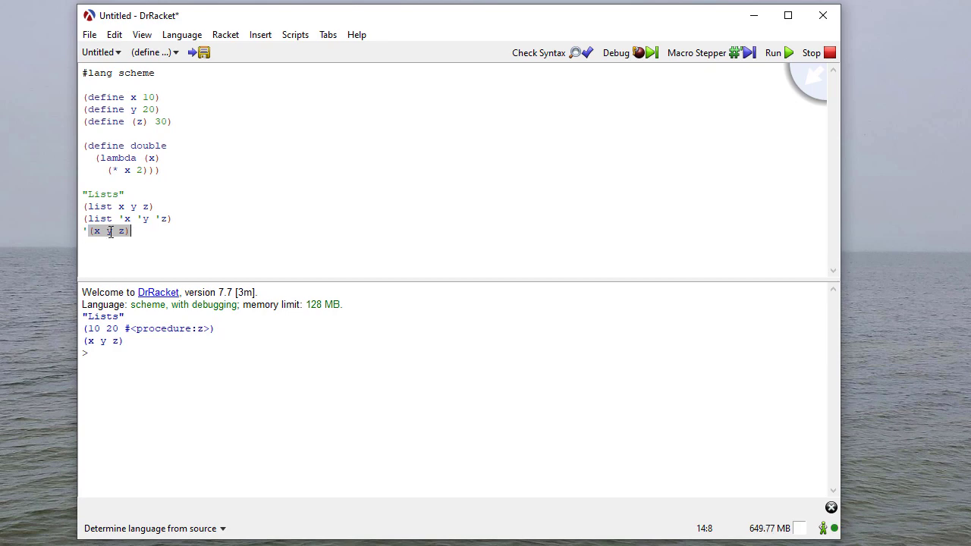
pyautogui.click(773, 52)
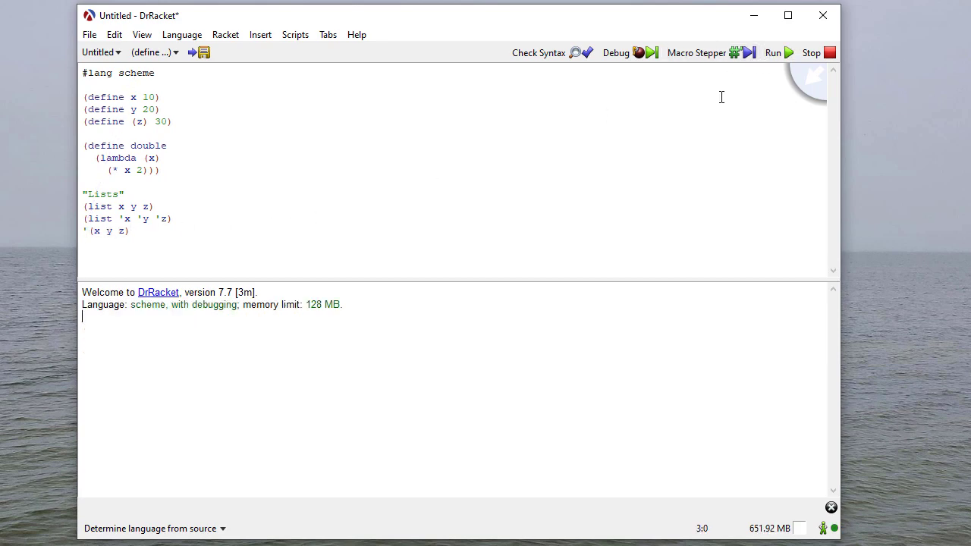
# - Add (quote (x y z)), run it, and select the three quoted-list lines
pyautogui.click(773, 52)
pyautogui.write('(')
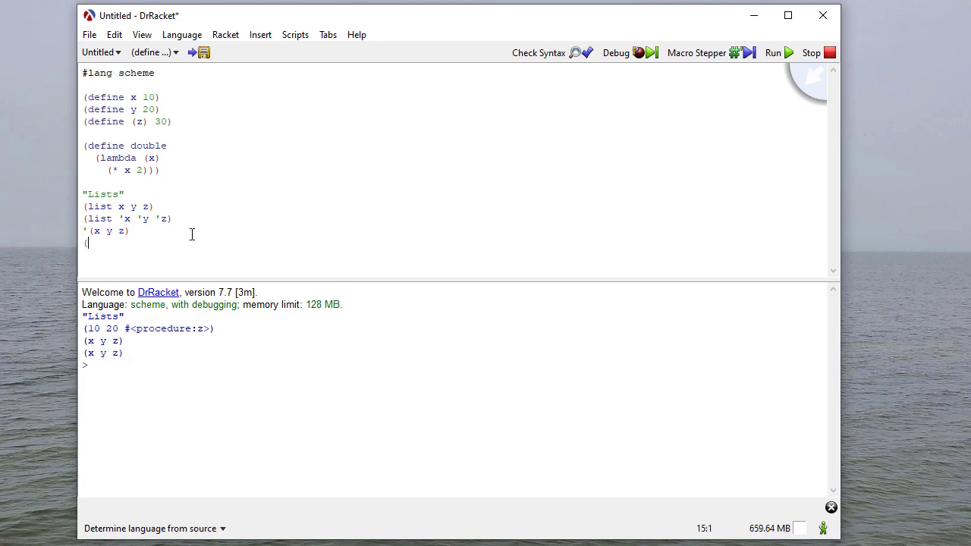
pyautogui.write('quote')
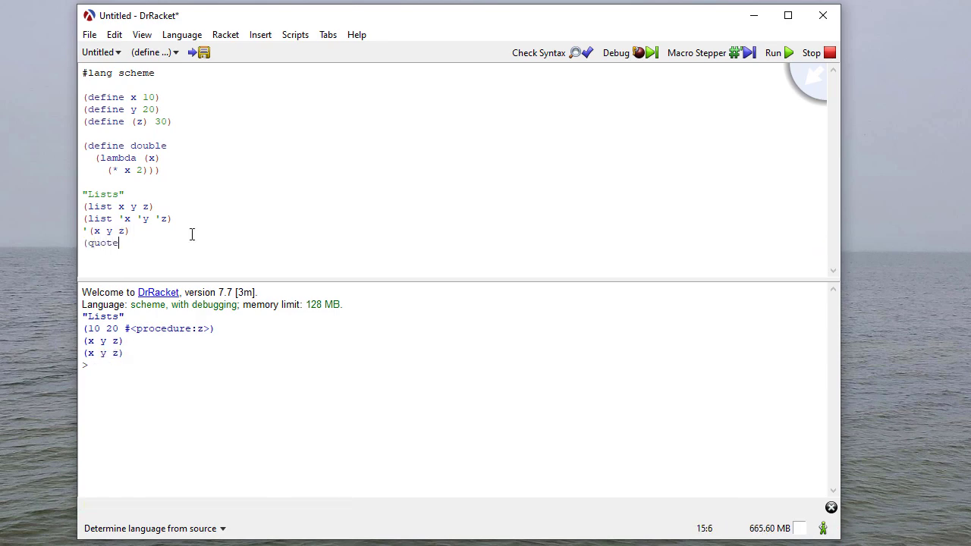
pyautogui.write('x y z')
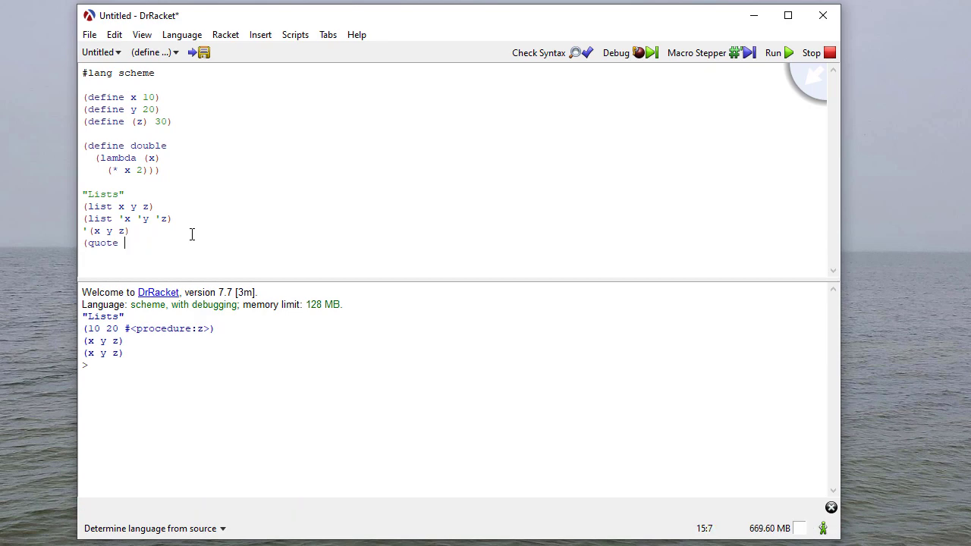
pyautogui.write('(x')
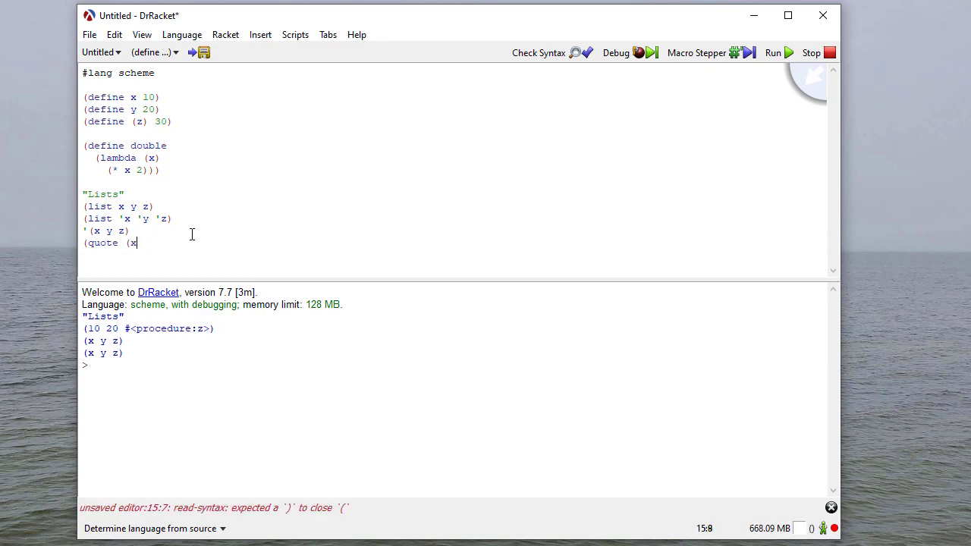
pyautogui.write('y z))')
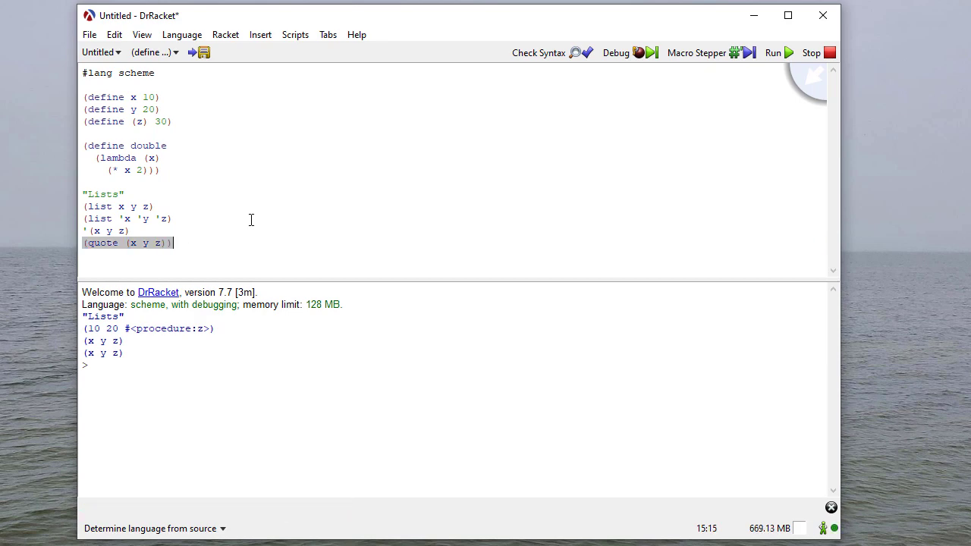
pyautogui.click(773, 53)
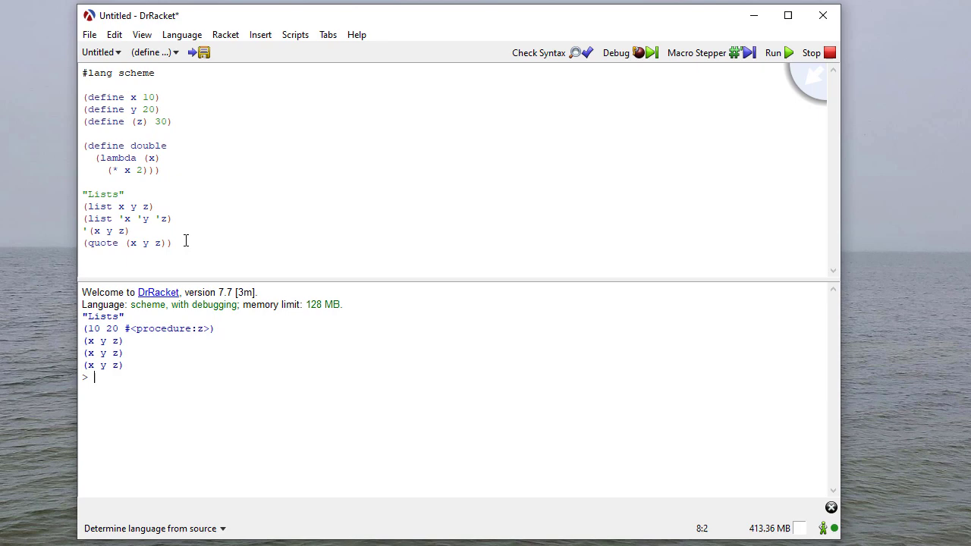
pyautogui.moveTo(84, 218); pyautogui.dragTo(172, 242)
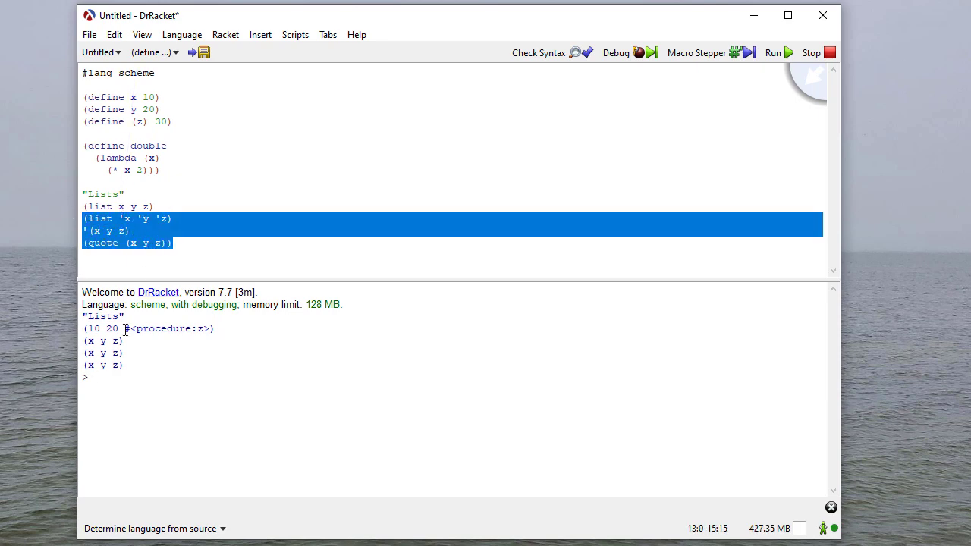
pyautogui.moveTo(334, 291)
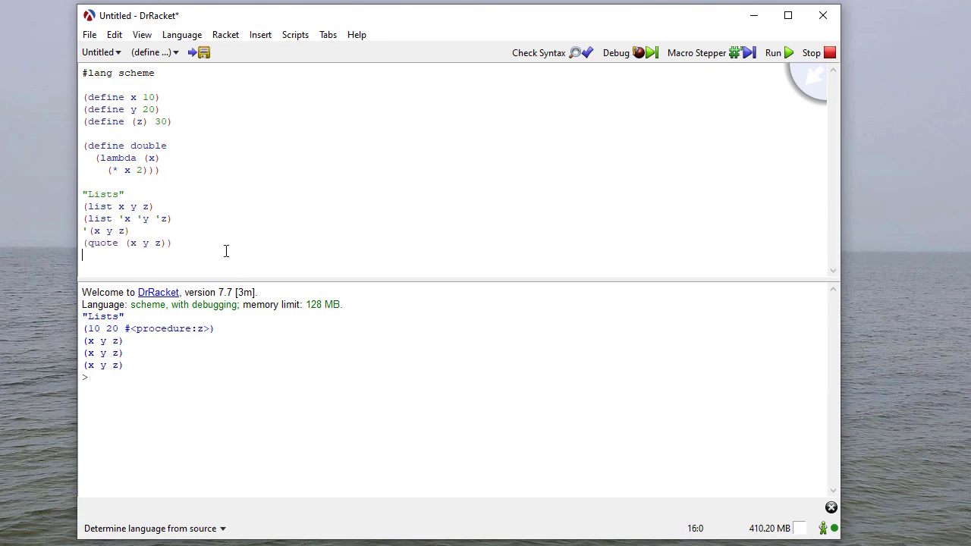
# - Define lst as '(a b c)
pyautogui.write('(')
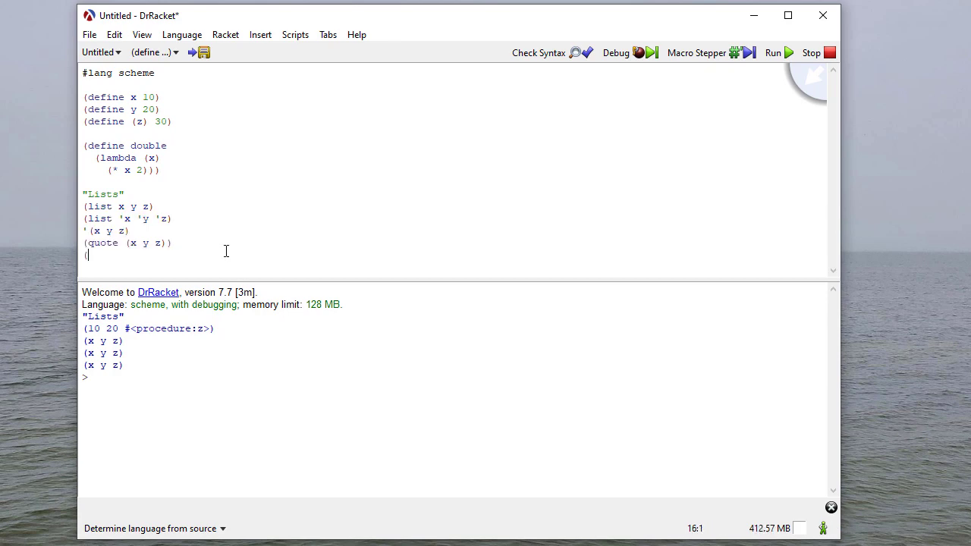
pyautogui.write('define')
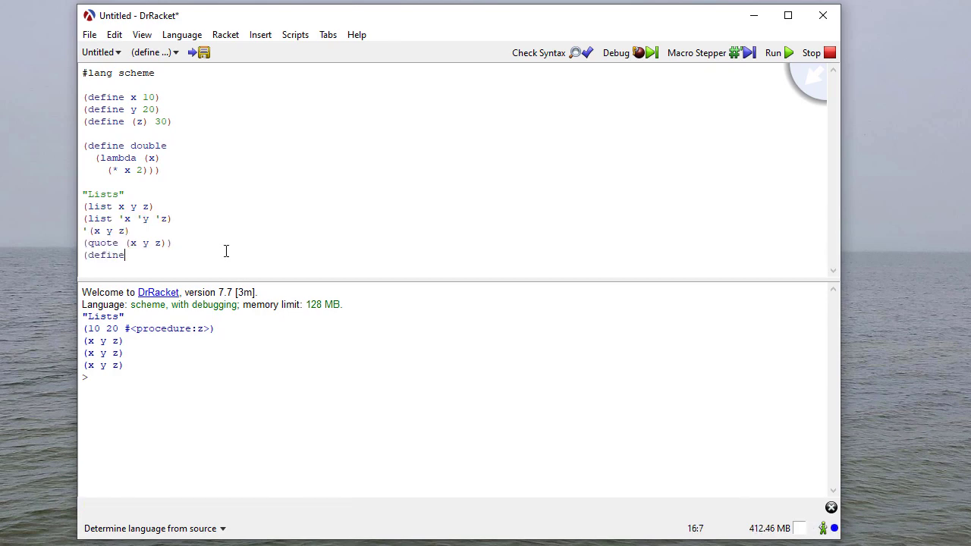
pyautogui.write('lst')
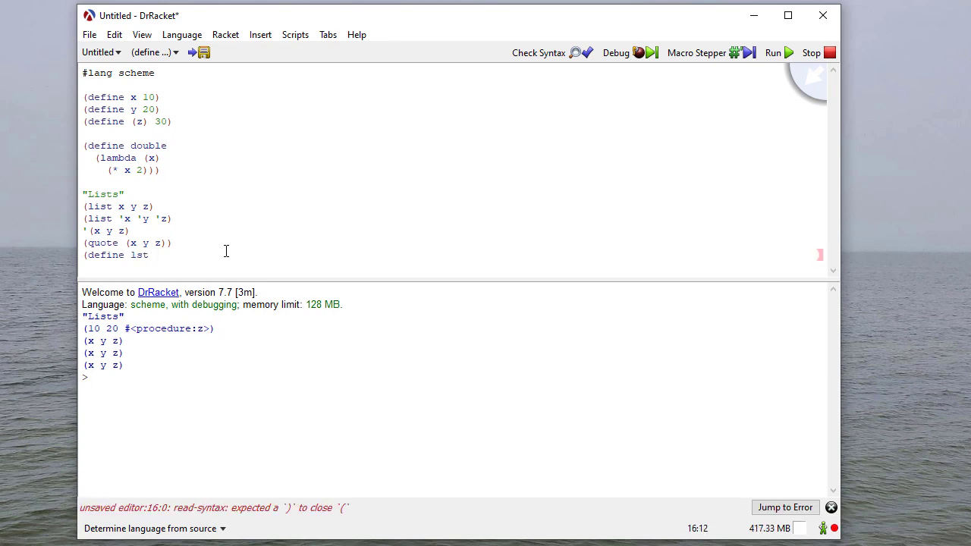
pyautogui.write("'(a")
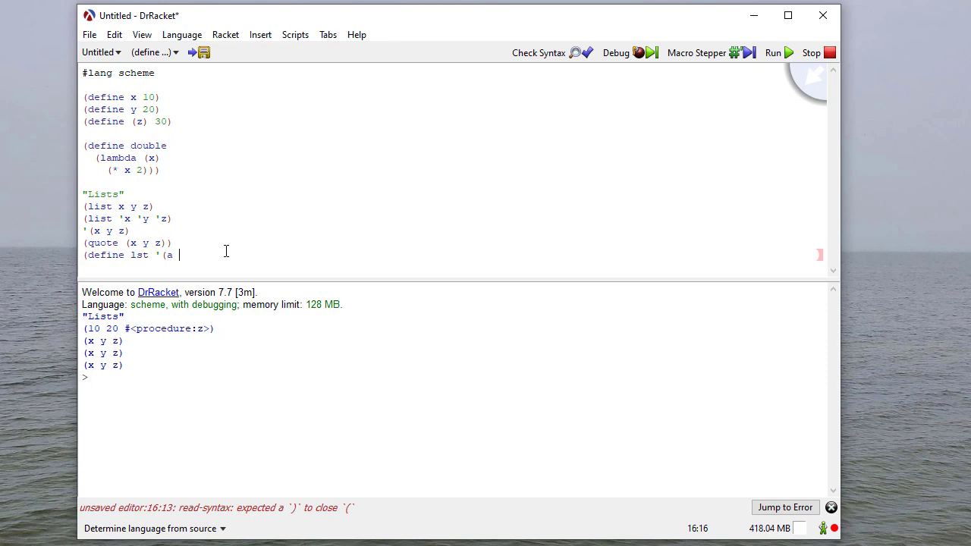
pyautogui.write('b c))')
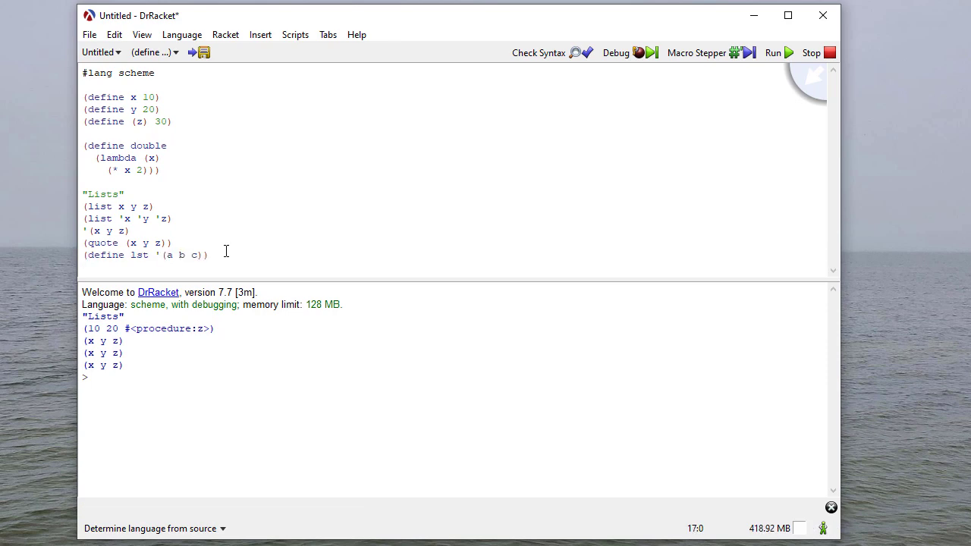
# - Define lst2 as (list 'a 2 "hello" 'world #f + double 10 'y 'a #\H '(1 2 3) (+ 3 1))
pyautogui.write('(define')
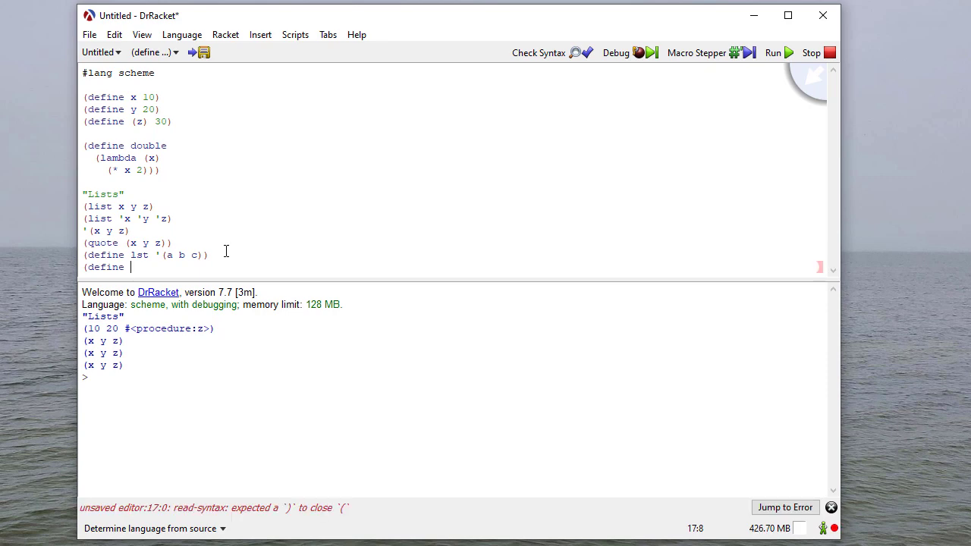
pyautogui.write('lst2 (list')
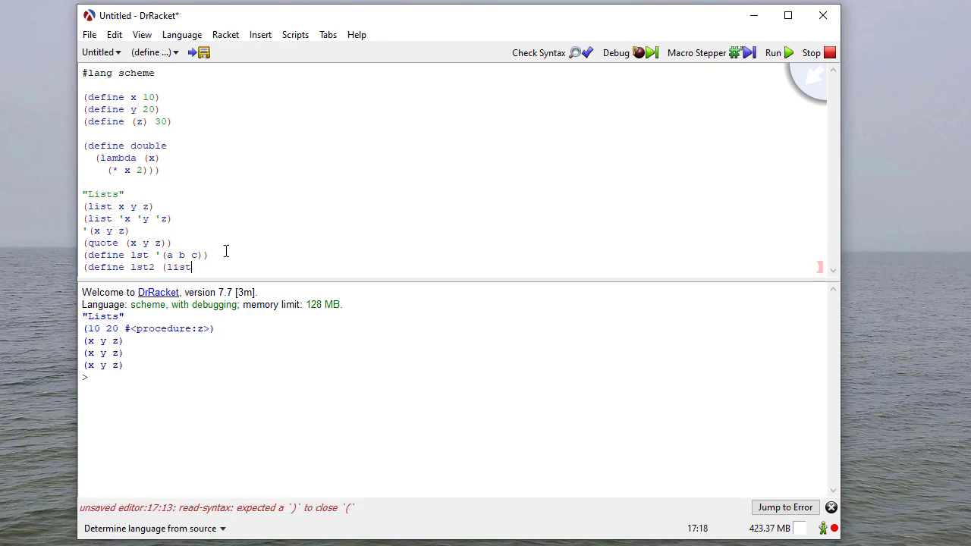
pyautogui.write("'a")
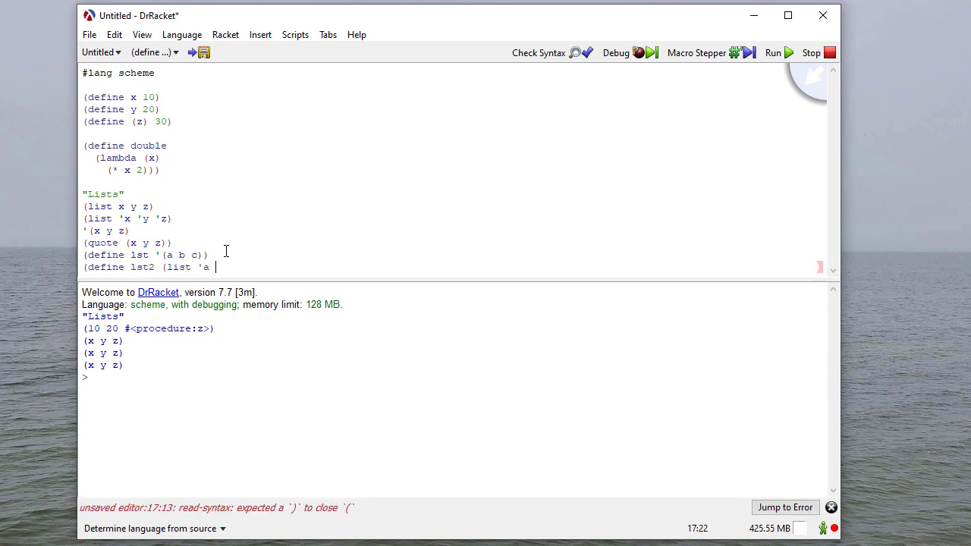
pyautogui.write('2 "h')
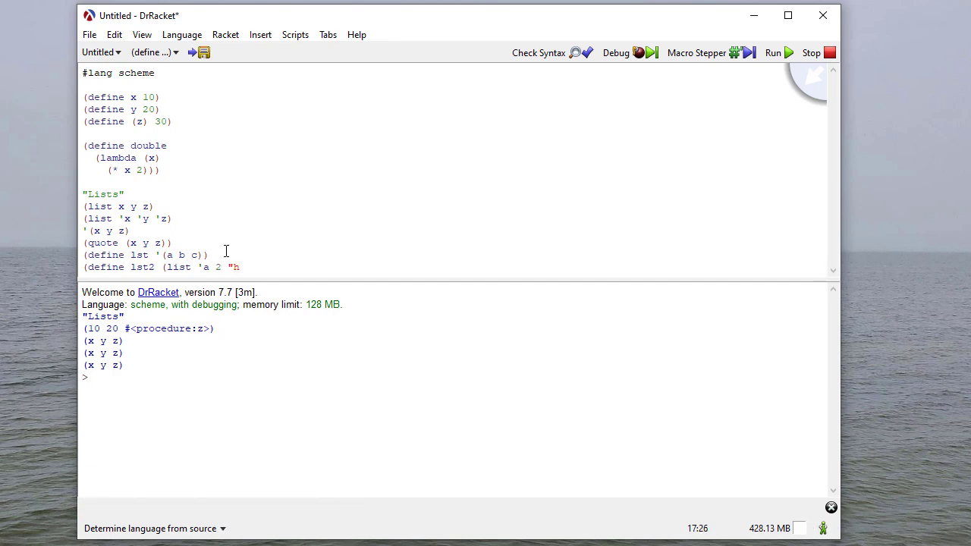
pyautogui.write('ello" \'')
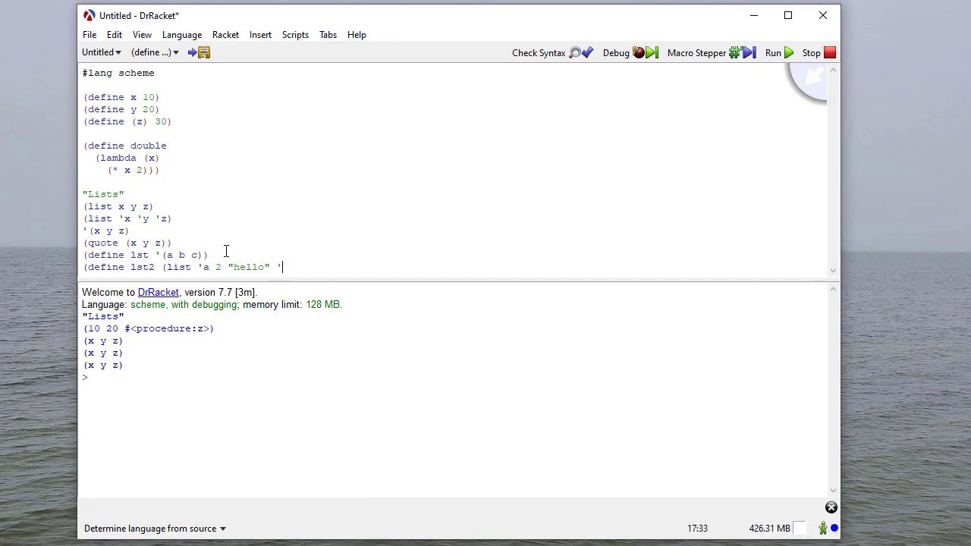
pyautogui.write('world /')
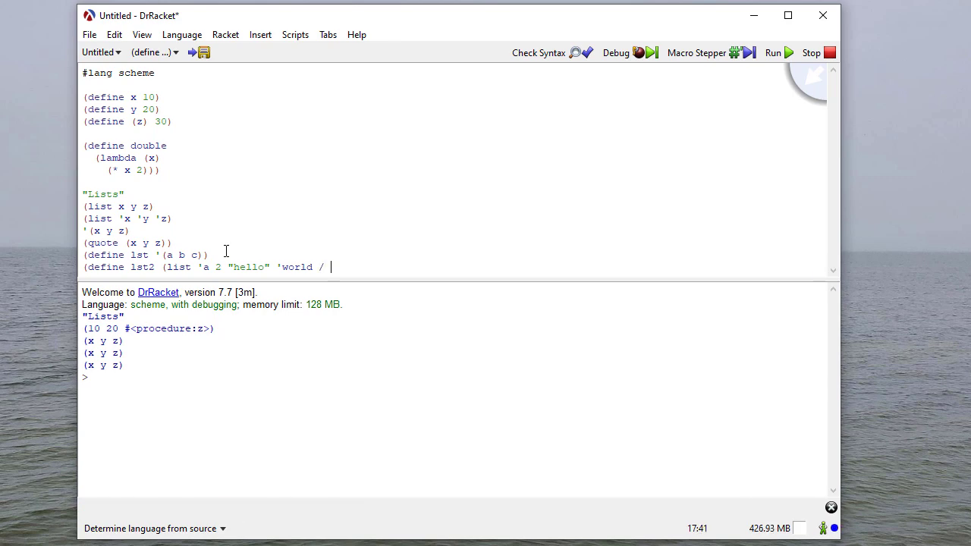
pyautogui.write('#f')
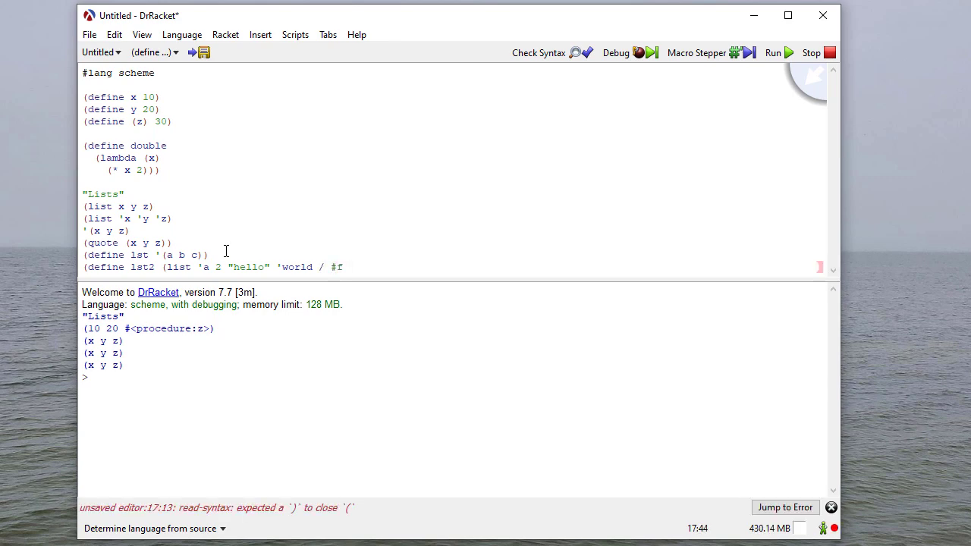
pyautogui.write('+')
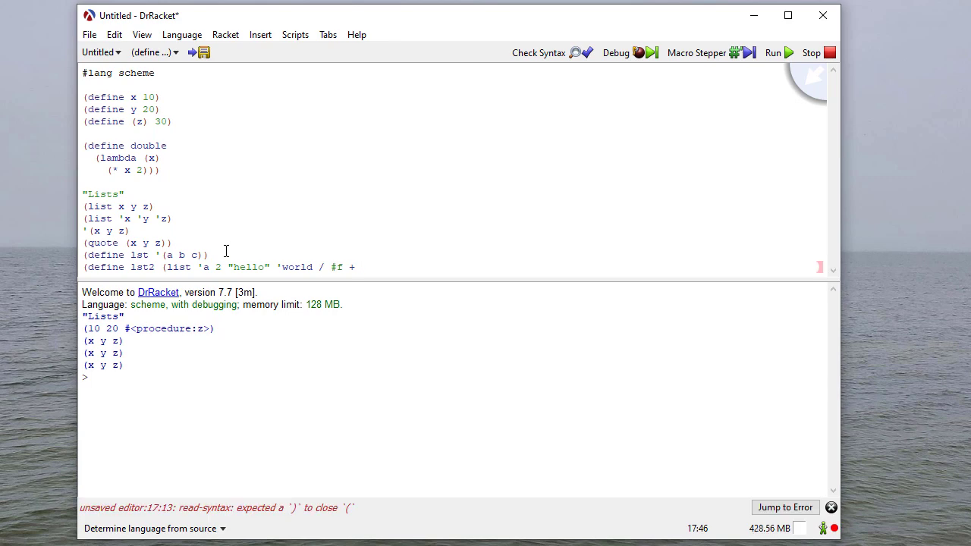
pyautogui.write('double')
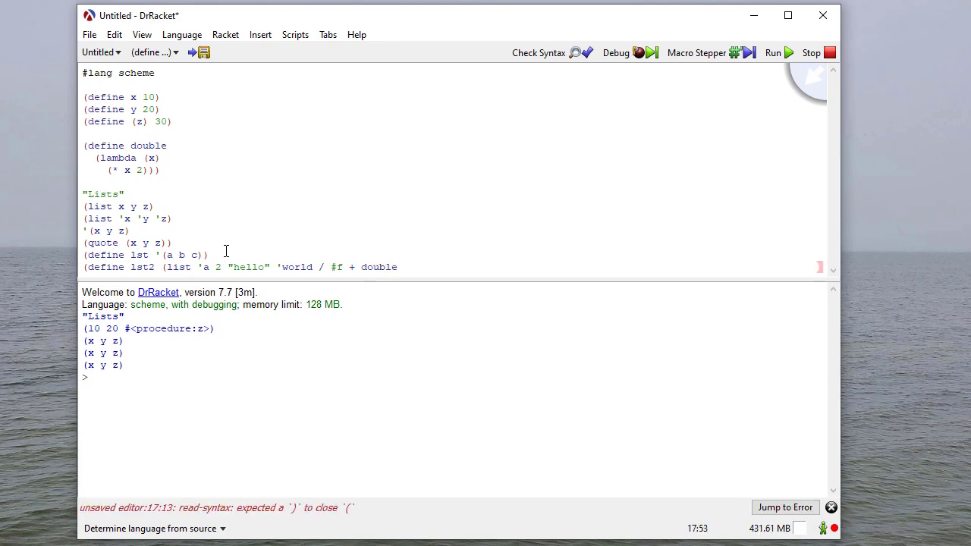
pyautogui.write('10 x')
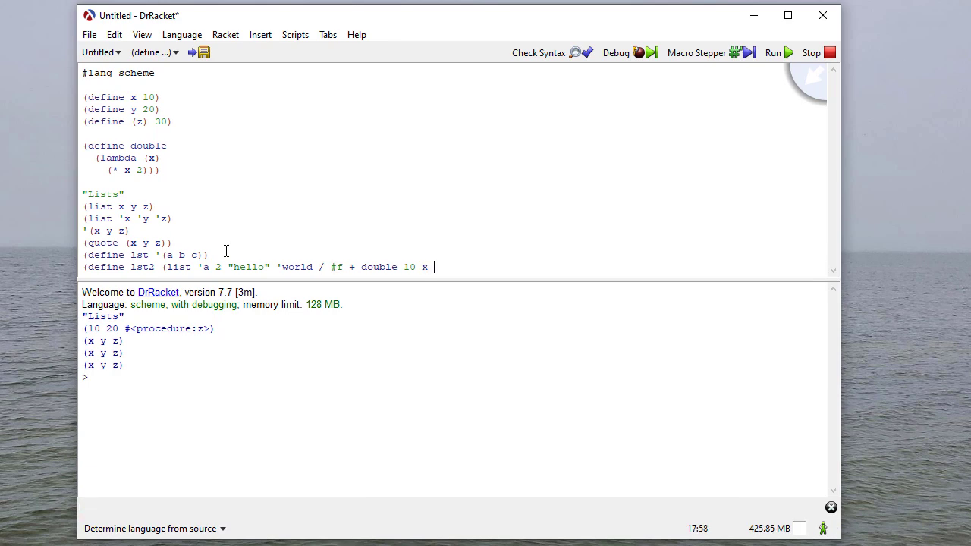
pyautogui.write("'y")
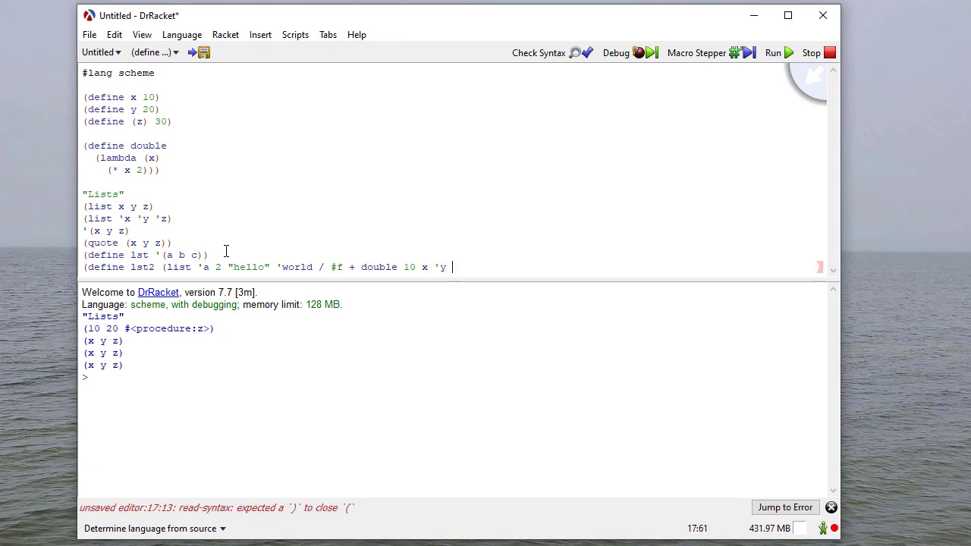
pyautogui.write("'a #\\")
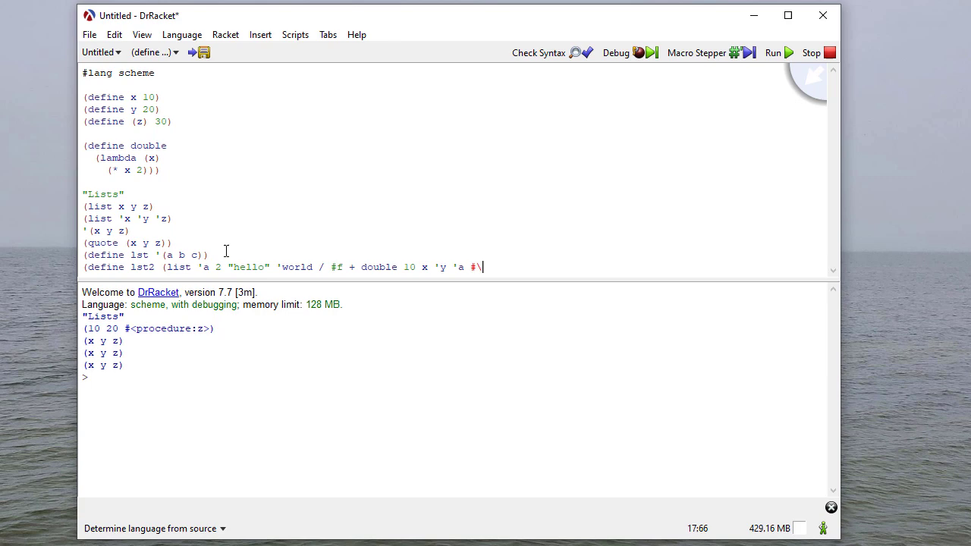
pyautogui.write("H '")
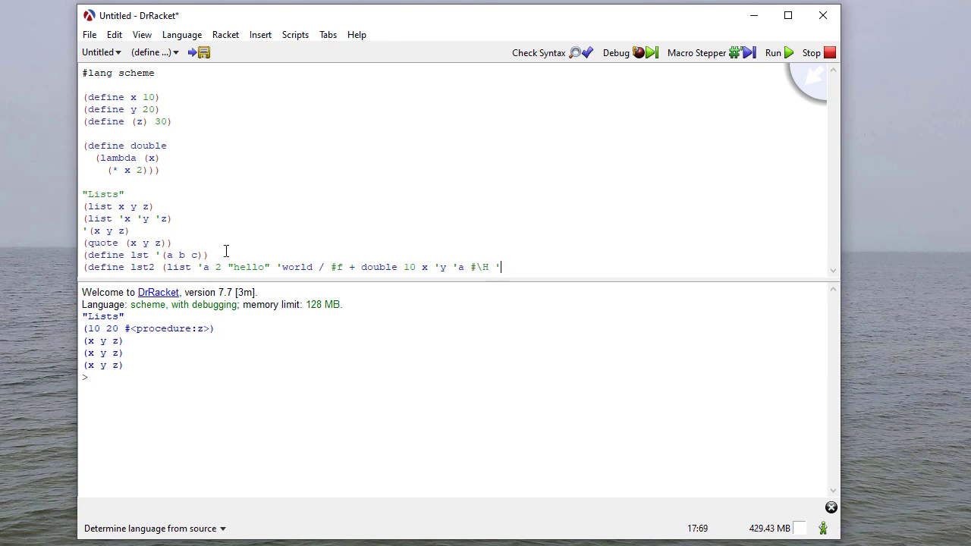
pyautogui.write('(1 2 3)')
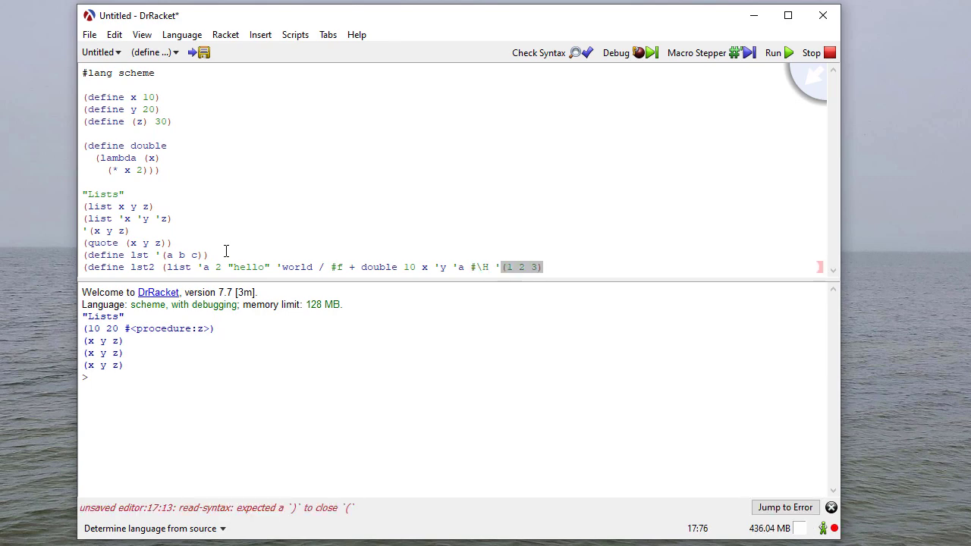
pyautogui.write('(+')
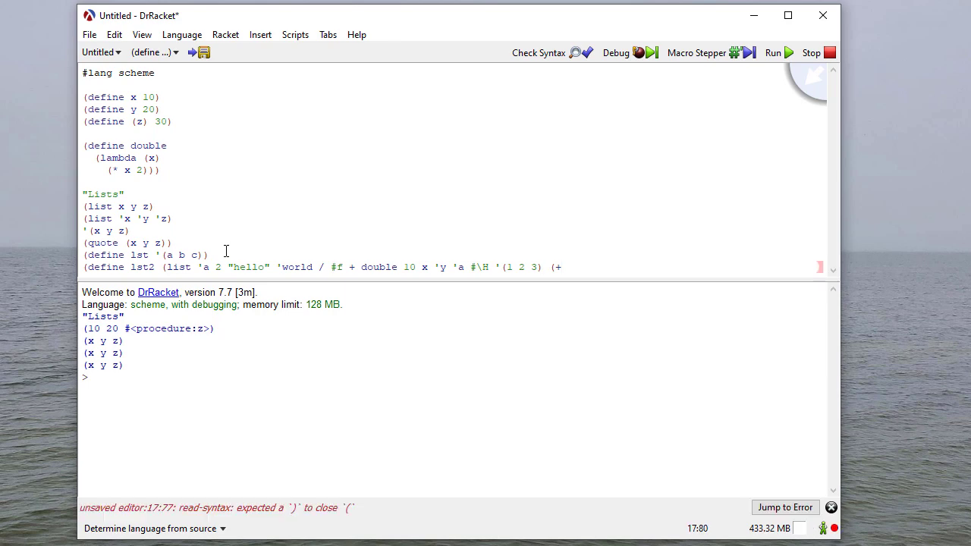
pyautogui.write('(+ 3 1)')
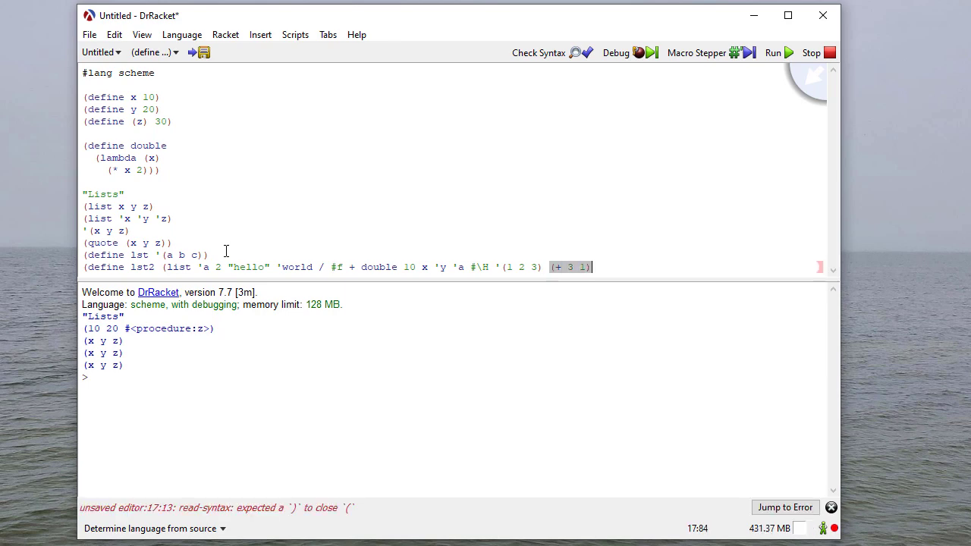
pyautogui.write(')')
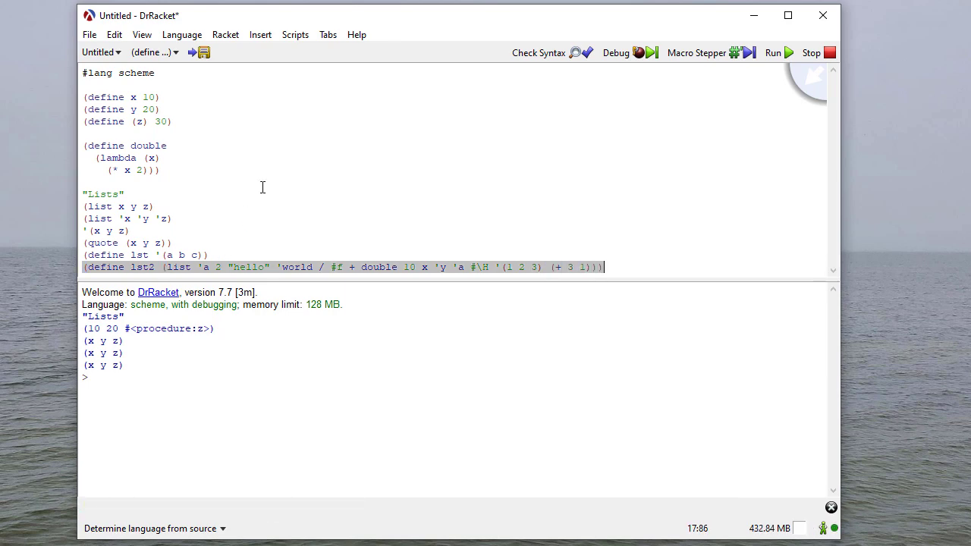
pyautogui.moveTo(783, 66)
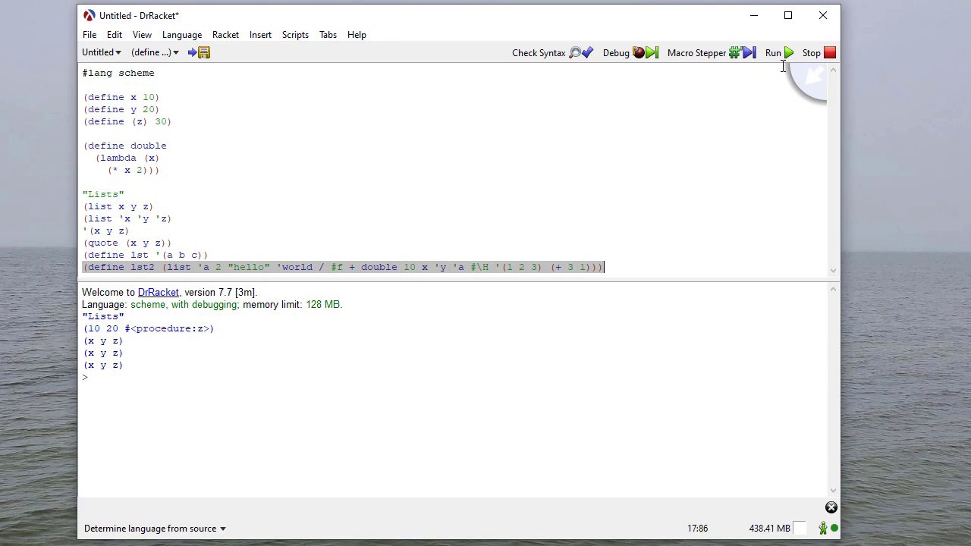
# - Run the file, evaluate lst in the REPL to get (a b c), and inspect lst2's values
pyautogui.click(232, 377)
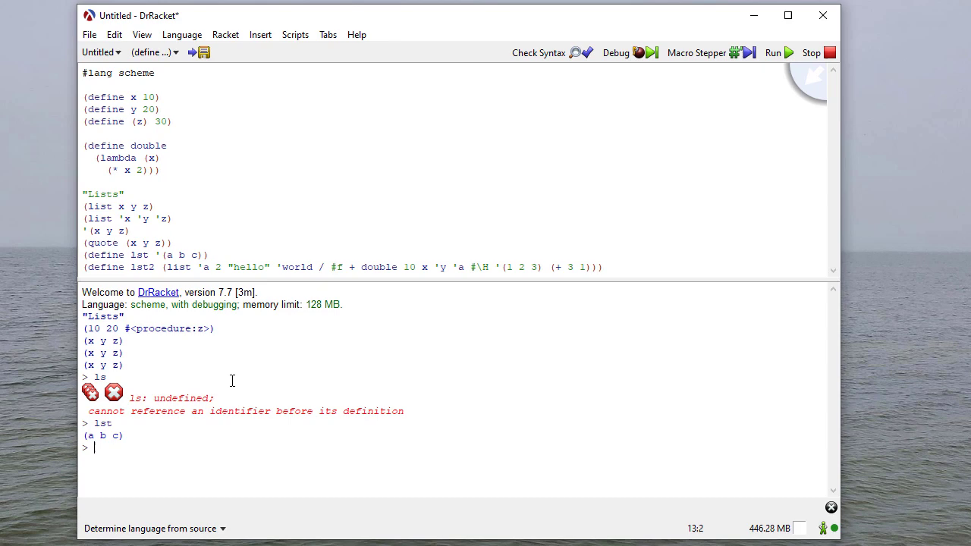
pyautogui.write('lst')
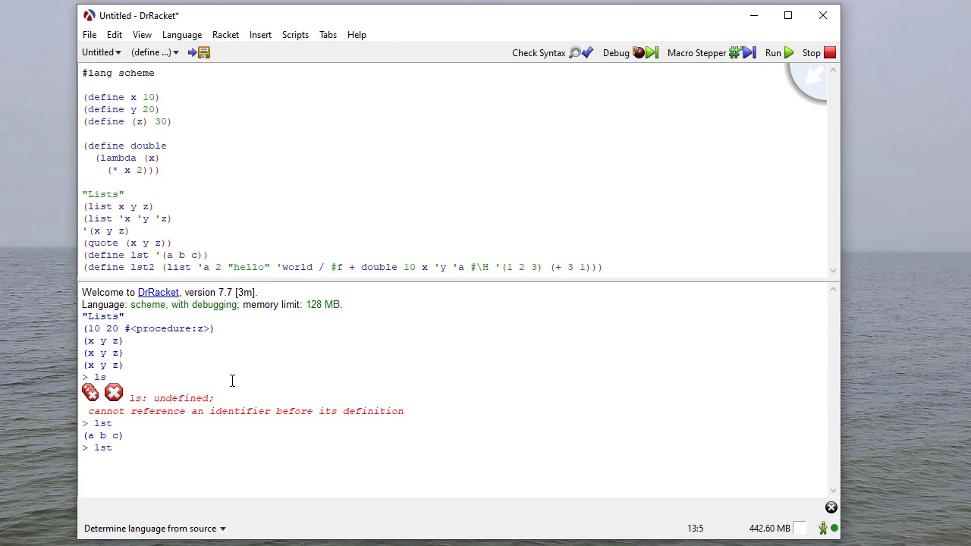
pyautogui.press('Return')
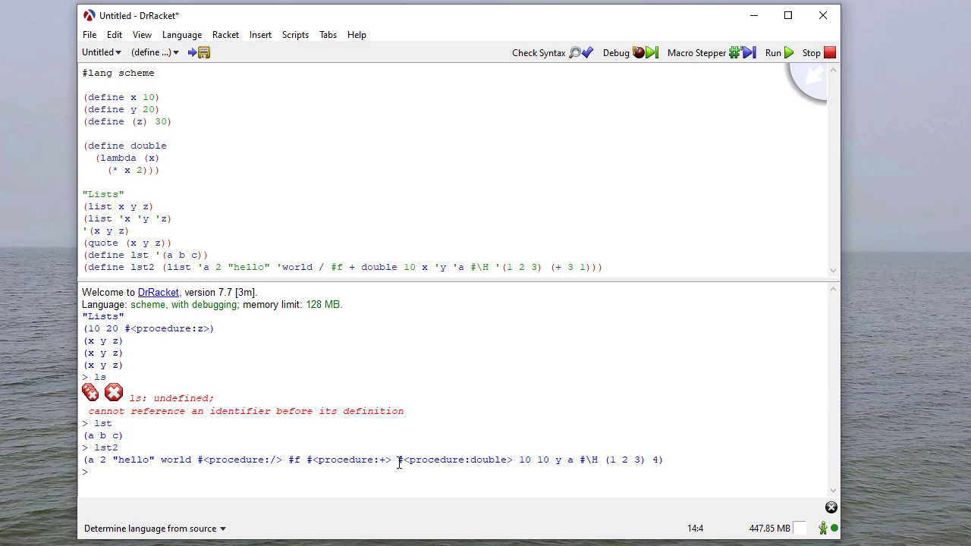
pyautogui.moveTo(458, 463)
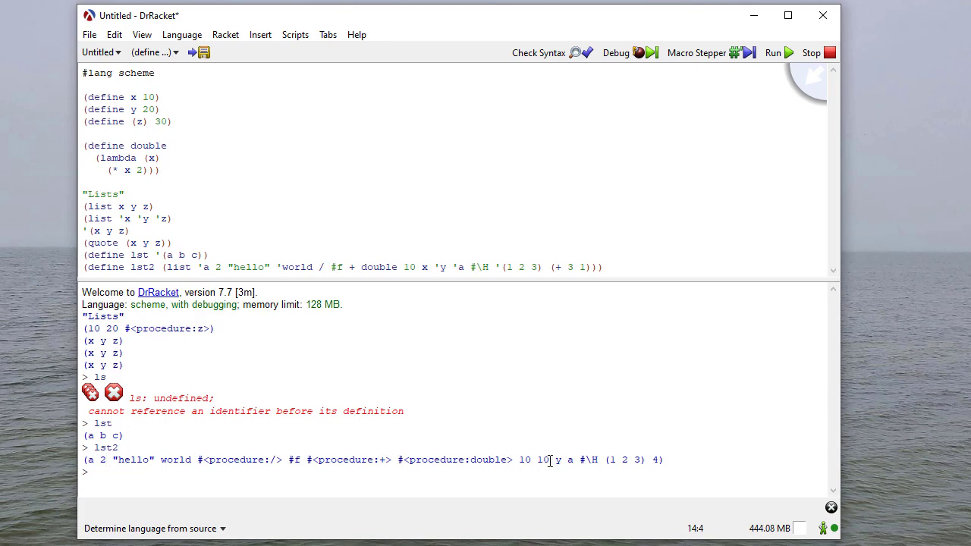
pyautogui.doubleClick(541, 460)
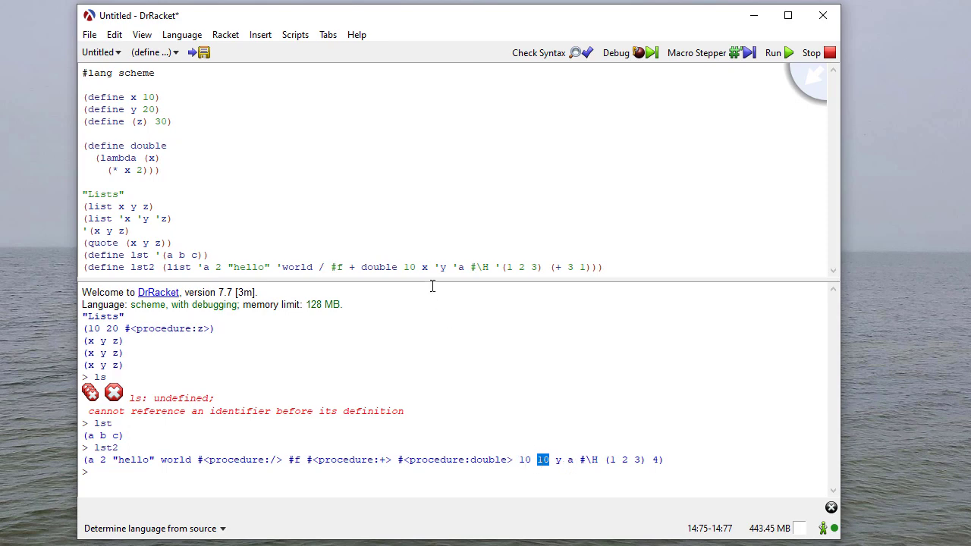
pyautogui.moveTo(576, 467)
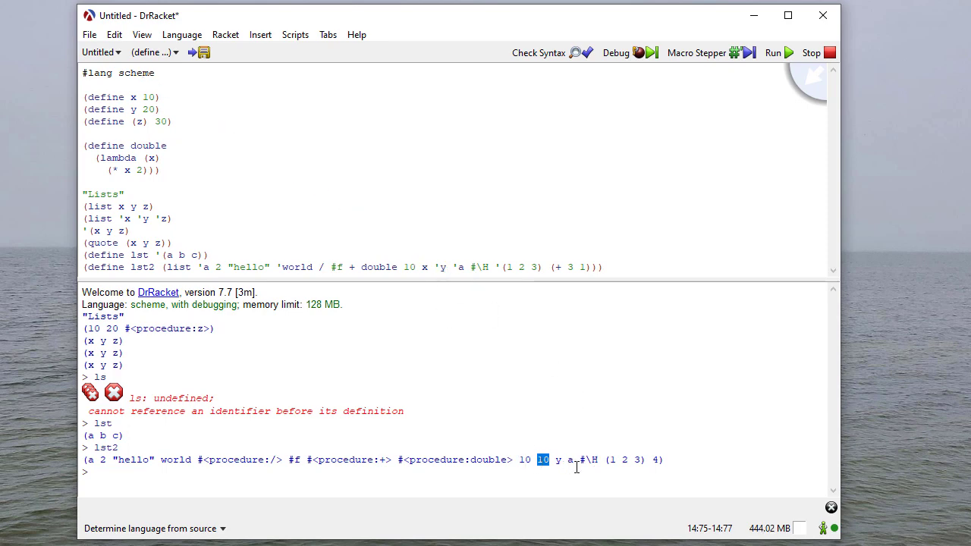
pyautogui.moveTo(579, 354)
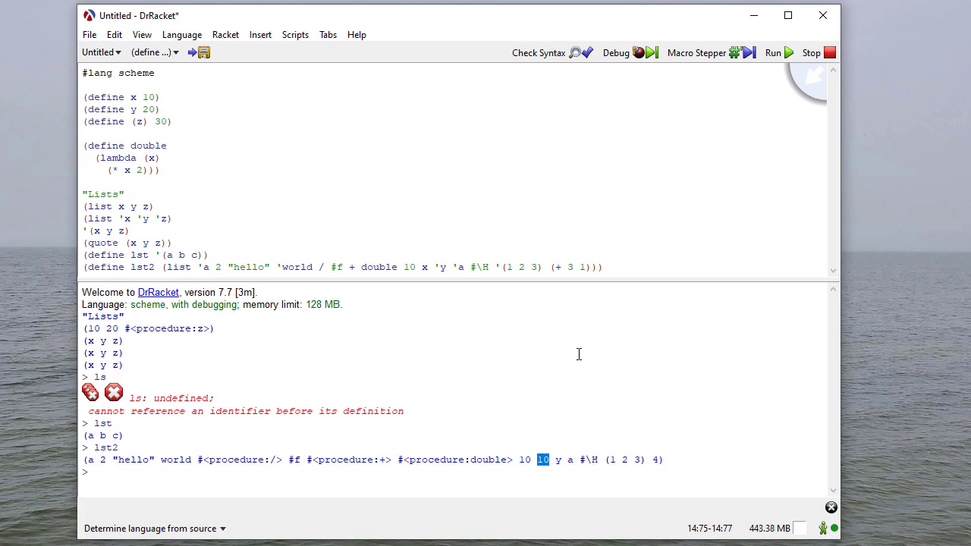
pyautogui.moveTo(603, 429)
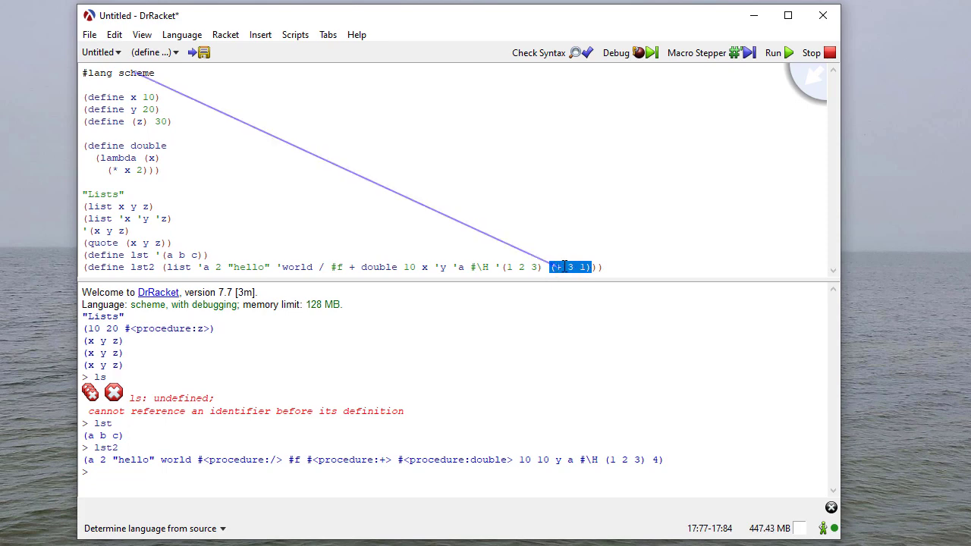
pyautogui.moveTo(347, 269)
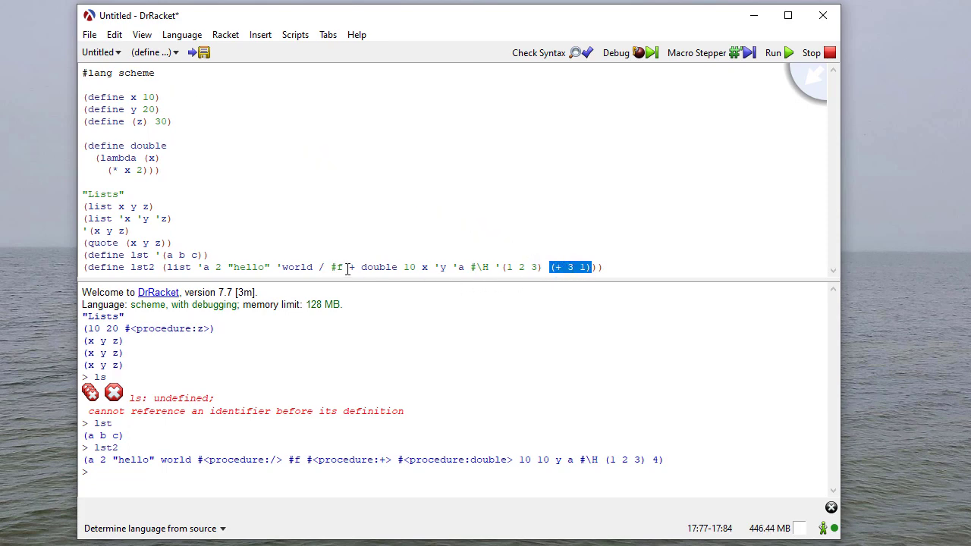
pyautogui.doubleClick(179, 267)
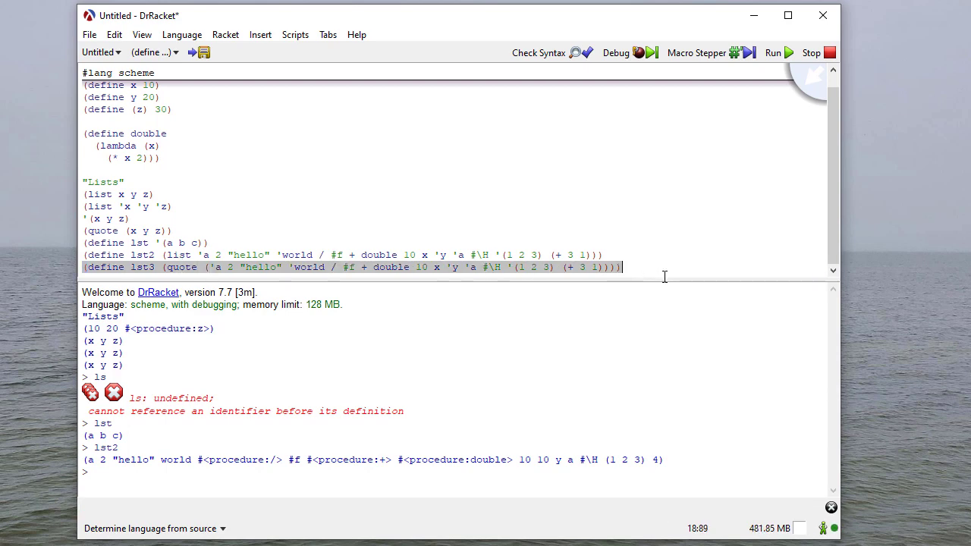
# - Add lst, lst2, lst3 lines, run, and highlight lst3's unevaluated quoted data
pyautogui.write('lst3')
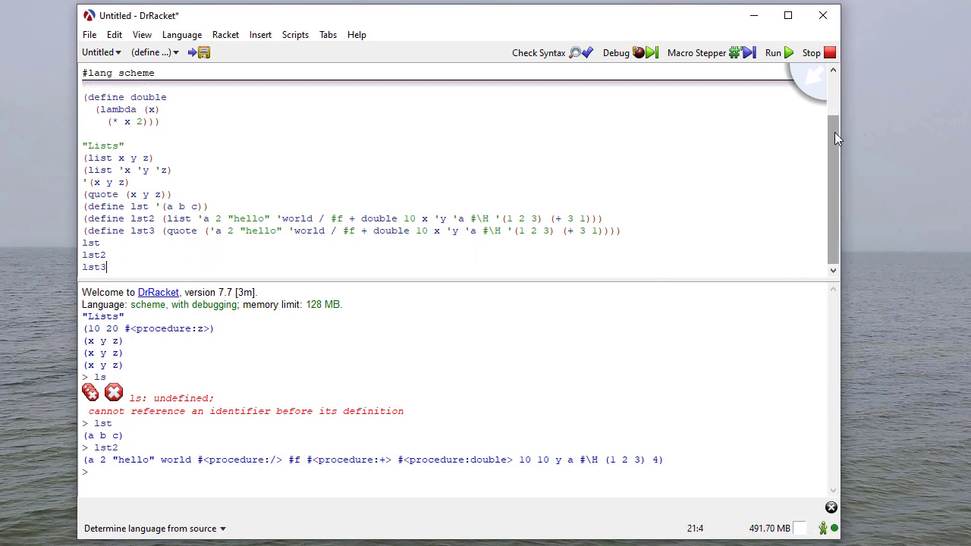
pyautogui.moveTo(421, 234)
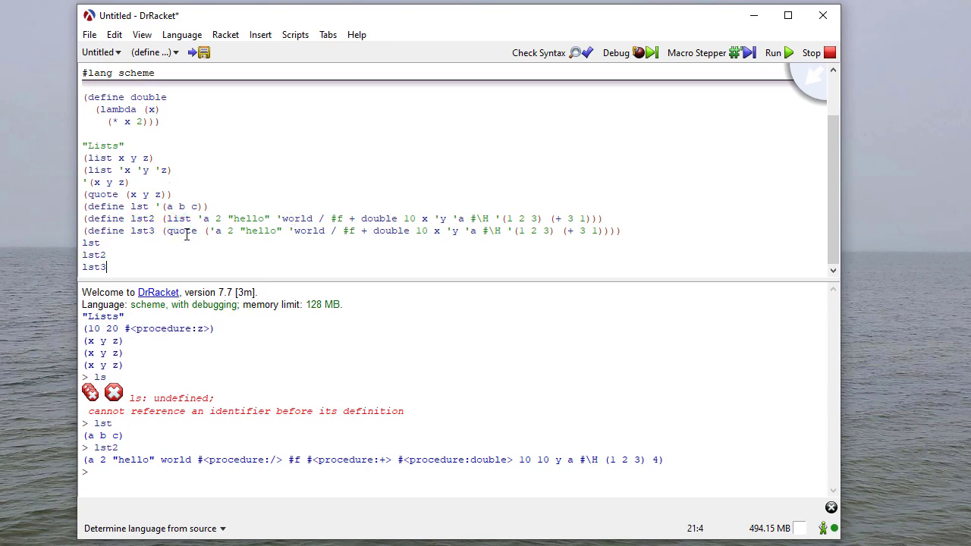
pyautogui.doubleClick(182, 230)
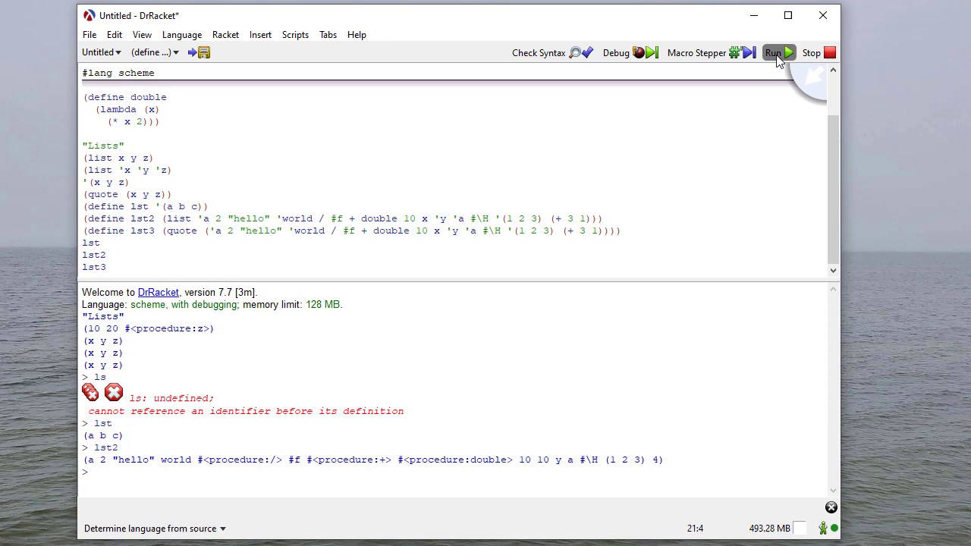
pyautogui.click(773, 52)
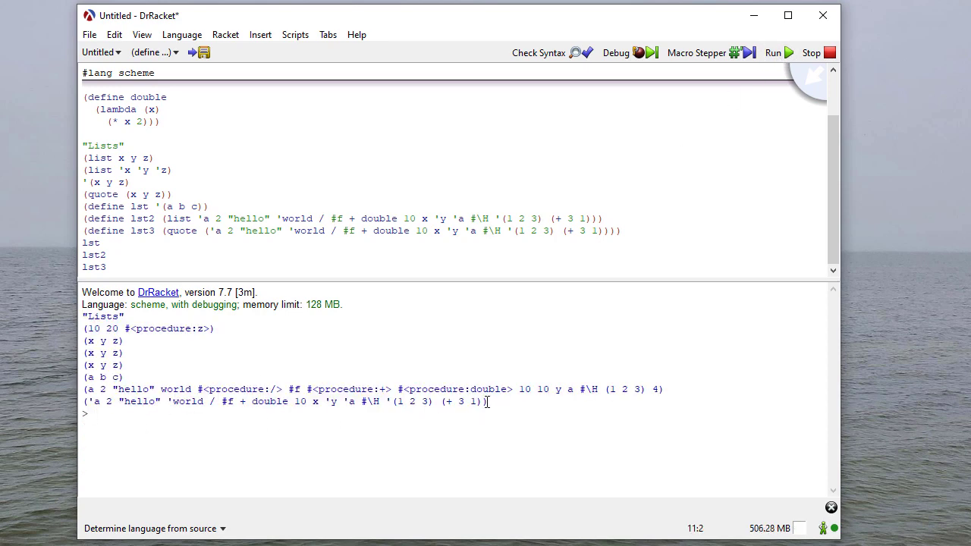
pyautogui.moveTo(203, 230); pyautogui.dragTo(563, 231)
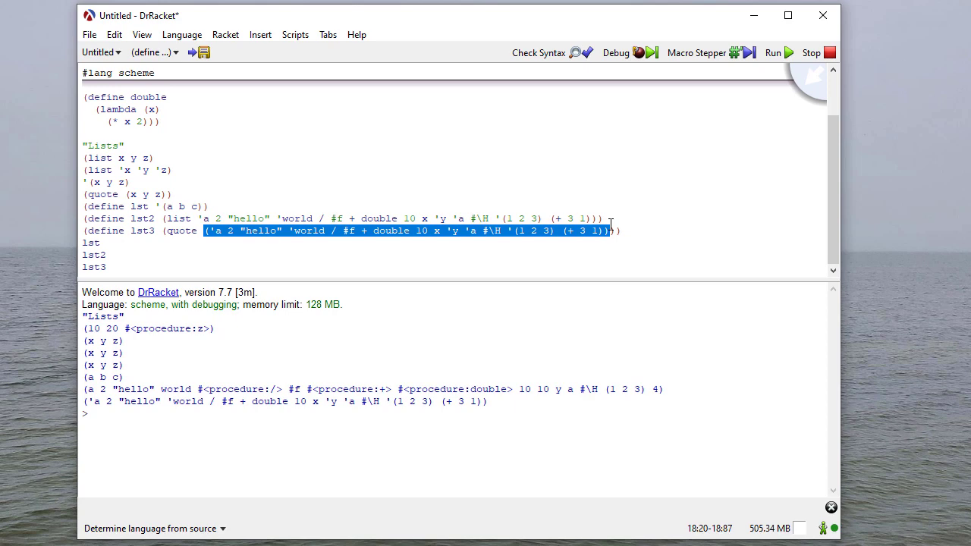
# - Define oplist as (list + - * /) and run to print its four procedures
pyautogui.write('(define')
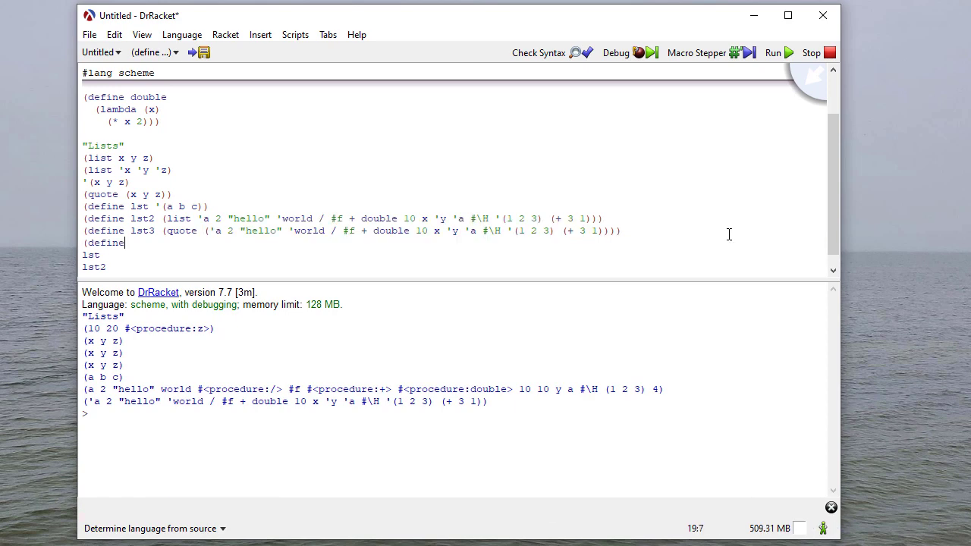
pyautogui.write('oplist (list')
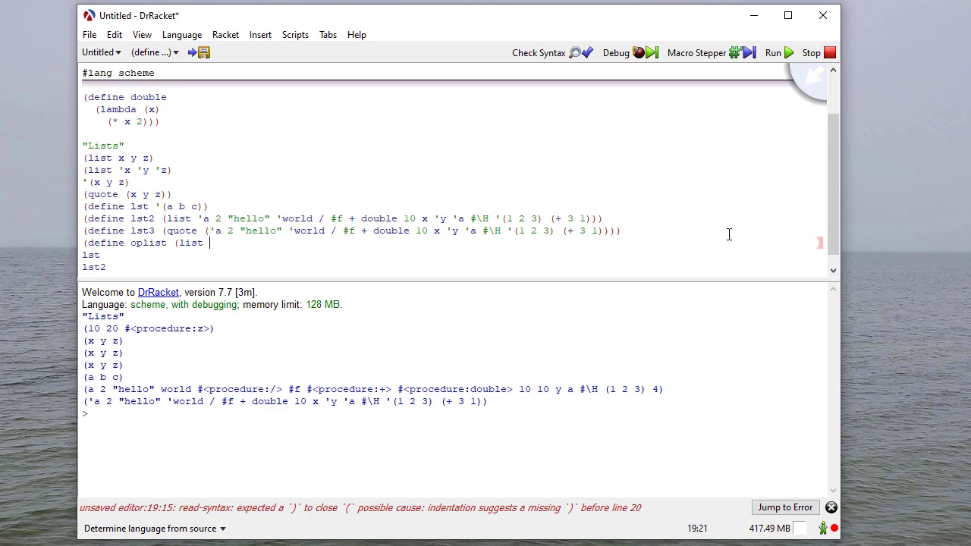
pyautogui.write('+ - * /')
pyautogui.write('lst3')
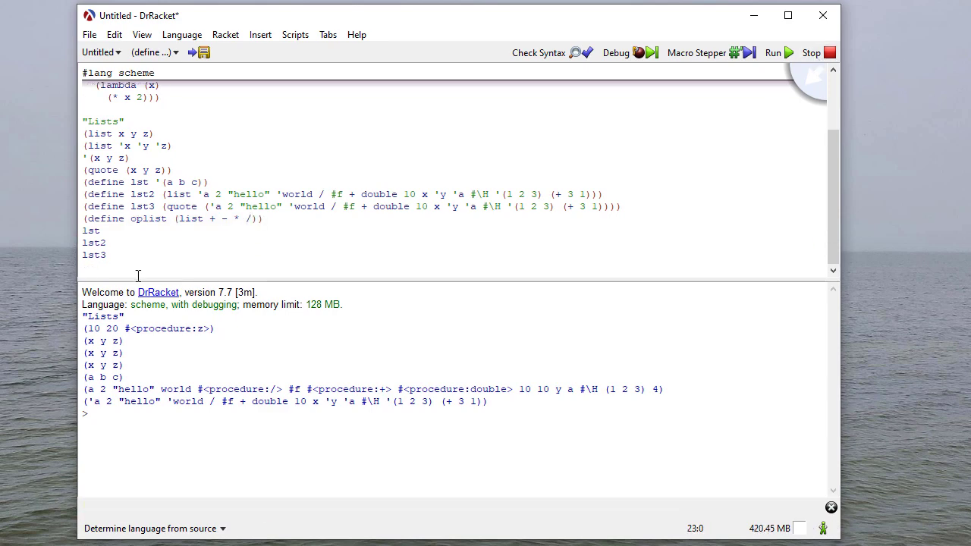
pyautogui.click(773, 53)
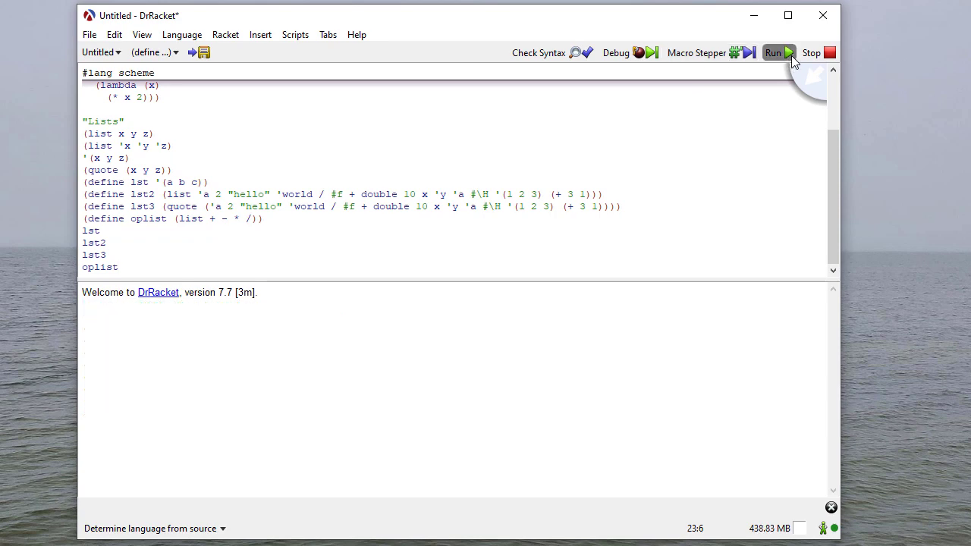
pyautogui.click(773, 53)
pyautogui.write('"quote vs')
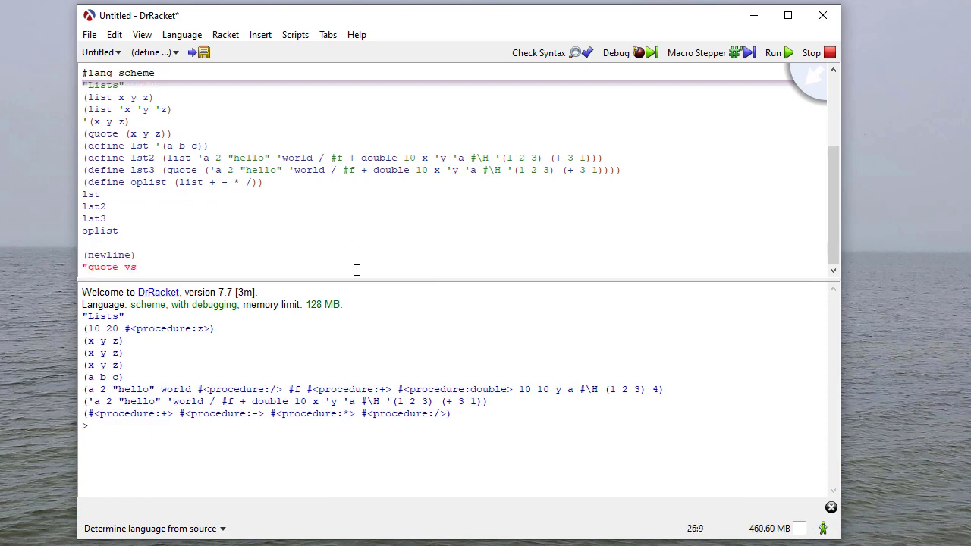
# - Add (+ 1 2), '(+ 1 2), (quote (+ 1 2)) and (list + 1 2), then run them
pyautogui.write('lst')
pyautogui.write('(+ 1')
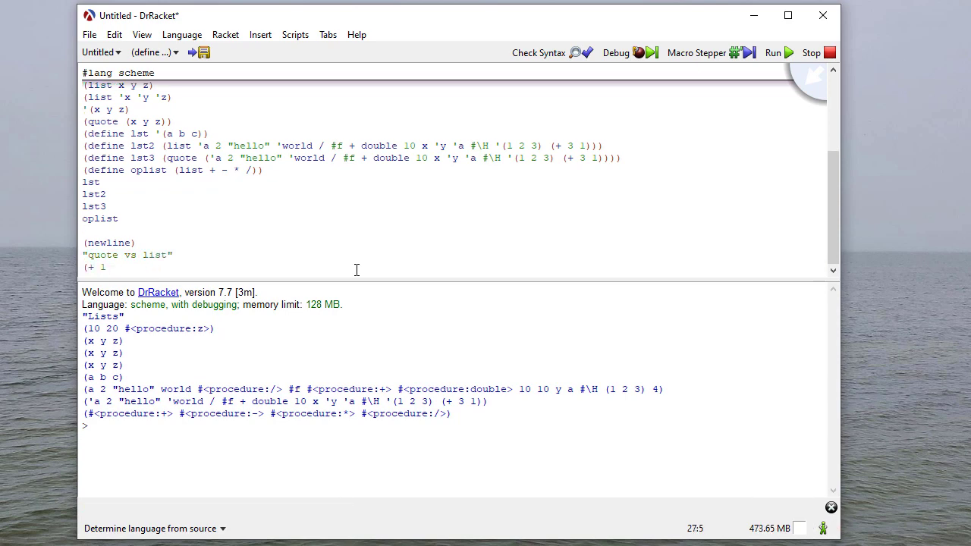
pyautogui.write("'(+ 1 2")
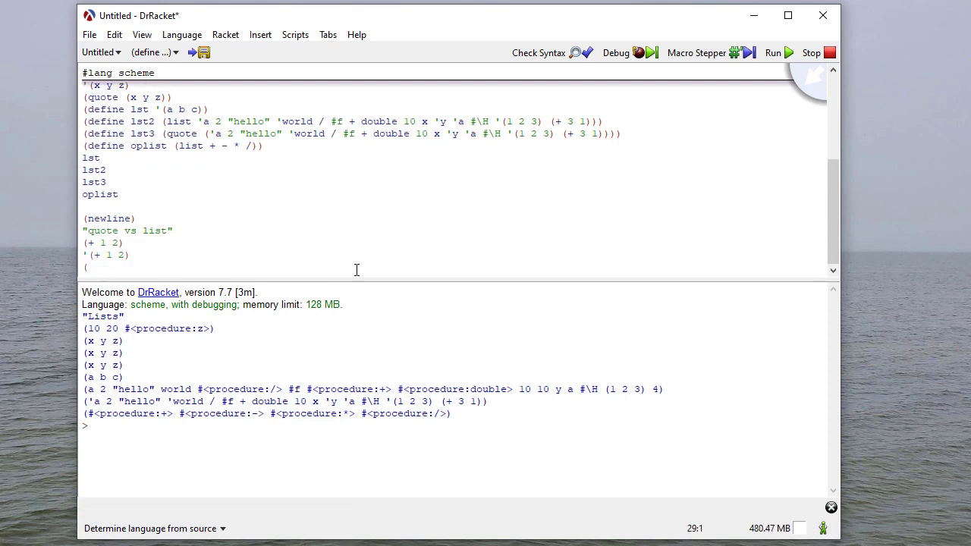
pyautogui.write('quote (+ 1 2')
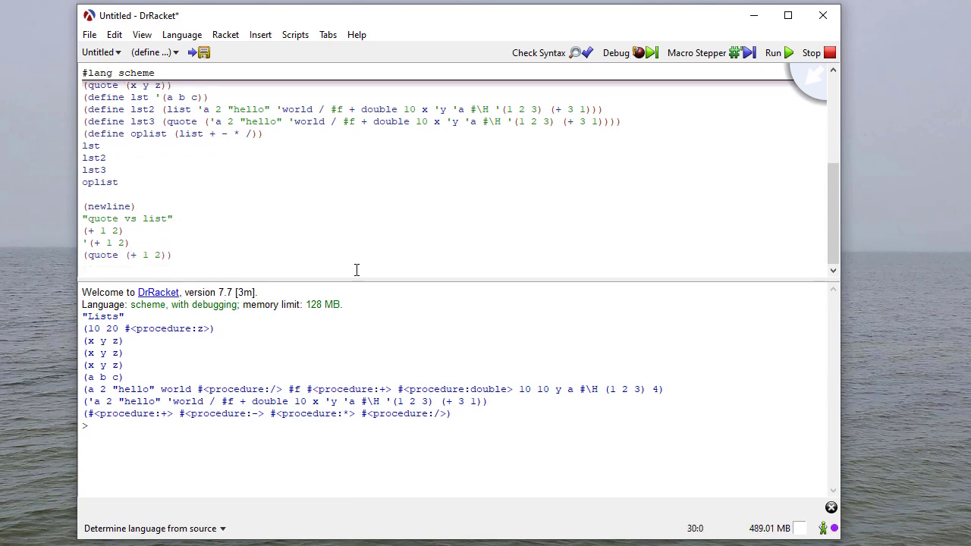
pyautogui.write('(list + 1 2')
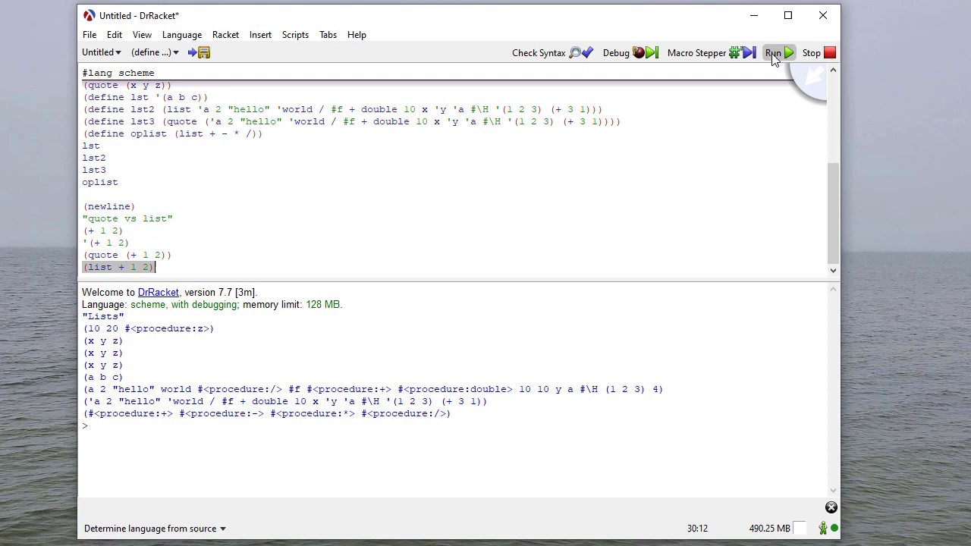
pyautogui.click(773, 53)
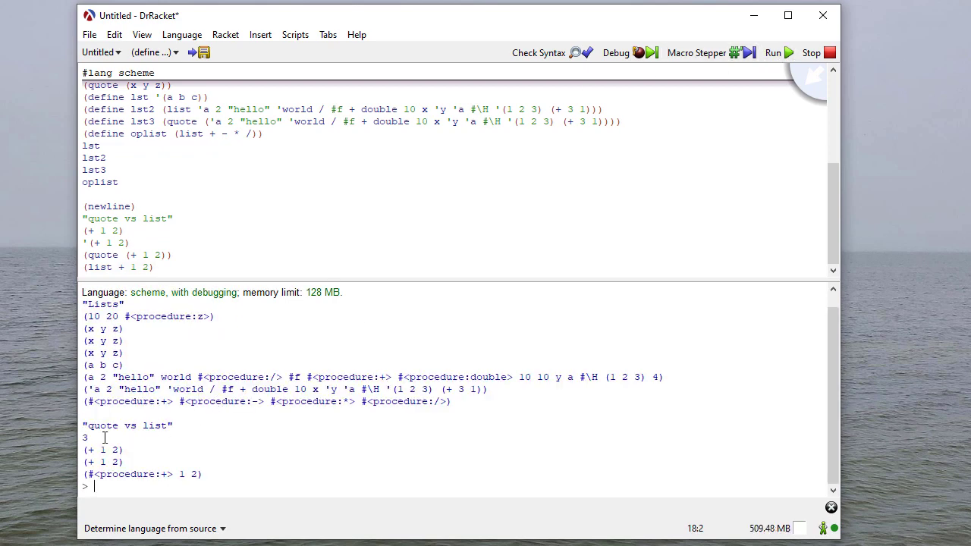
# - Highlight the 3 result and the word quote while explaining the quote-vs-list output
pyautogui.doubleClick(103, 231)
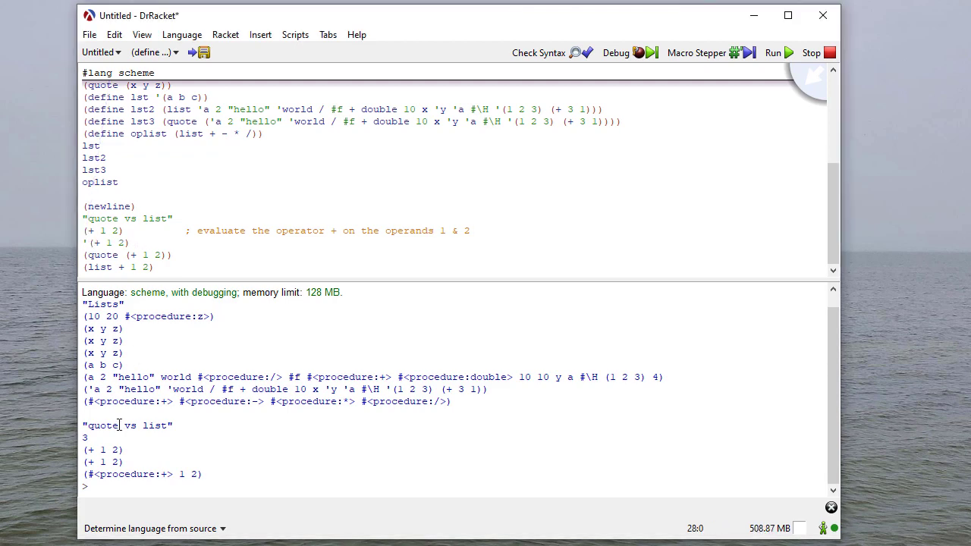
pyautogui.doubleClick(103, 450)
pyautogui.write('  ; same as the above')
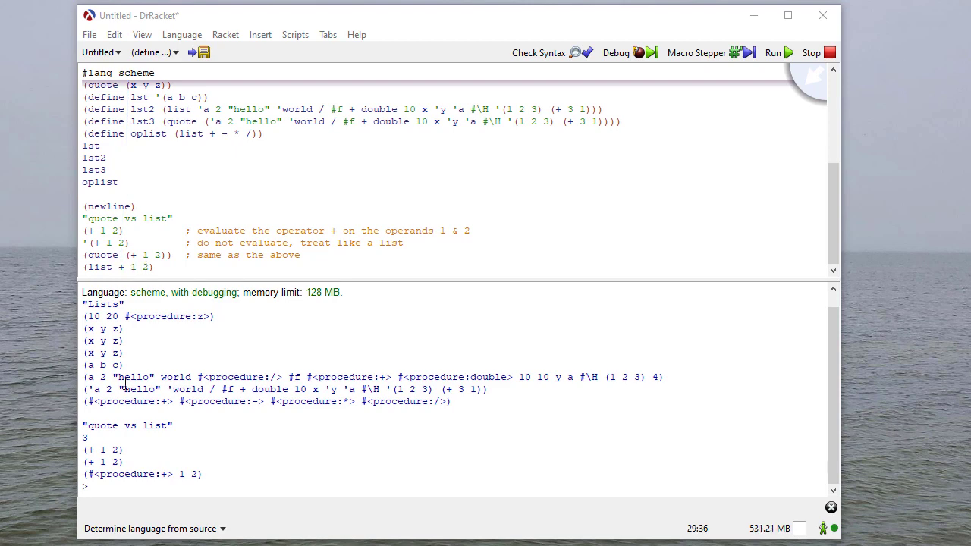
pyautogui.moveTo(129, 476)
pyautogui.write('     ; create a list with the elements + (the addition operator), 1, and 2')
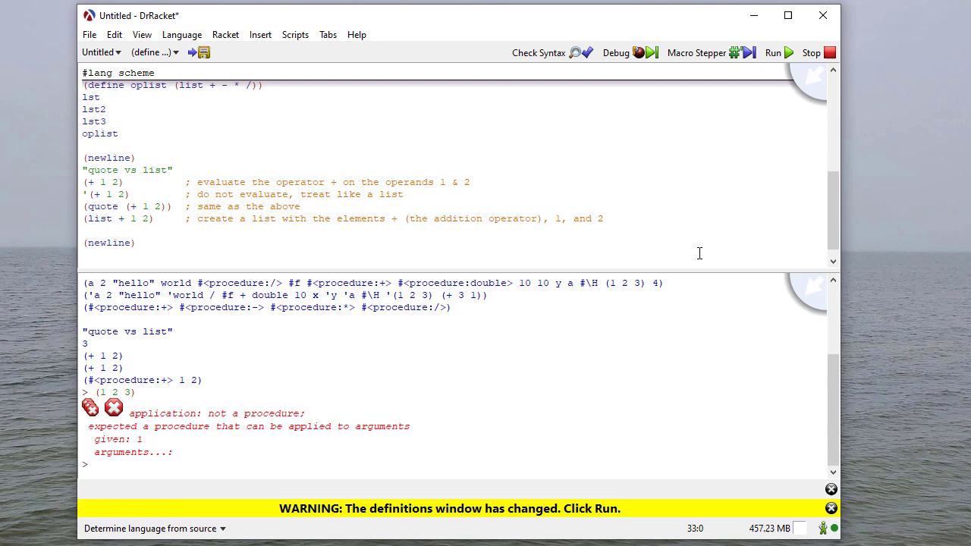
# - Add a "List operations" heading with lst, (car lst) and (cdr lst), and run them
pyautogui.write('"List operations')
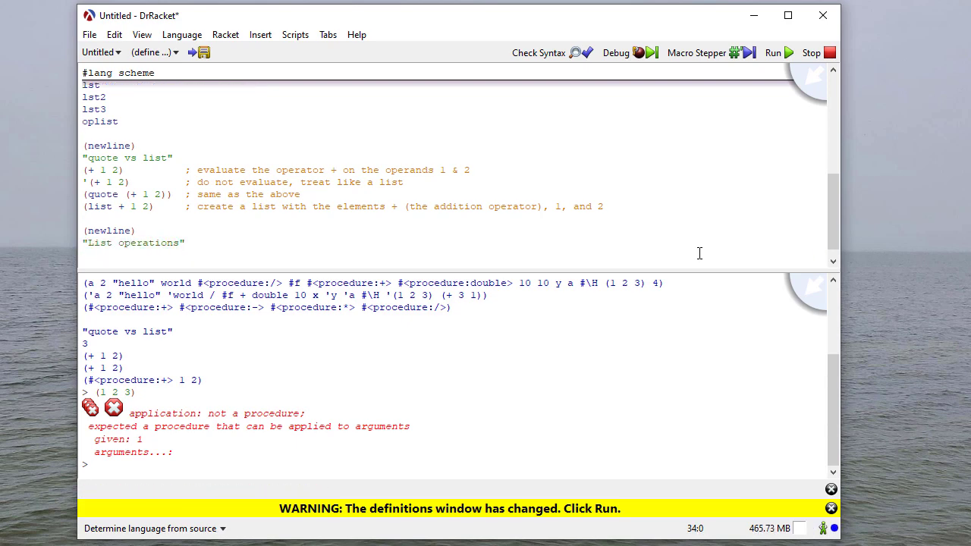
pyautogui.click(773, 52)
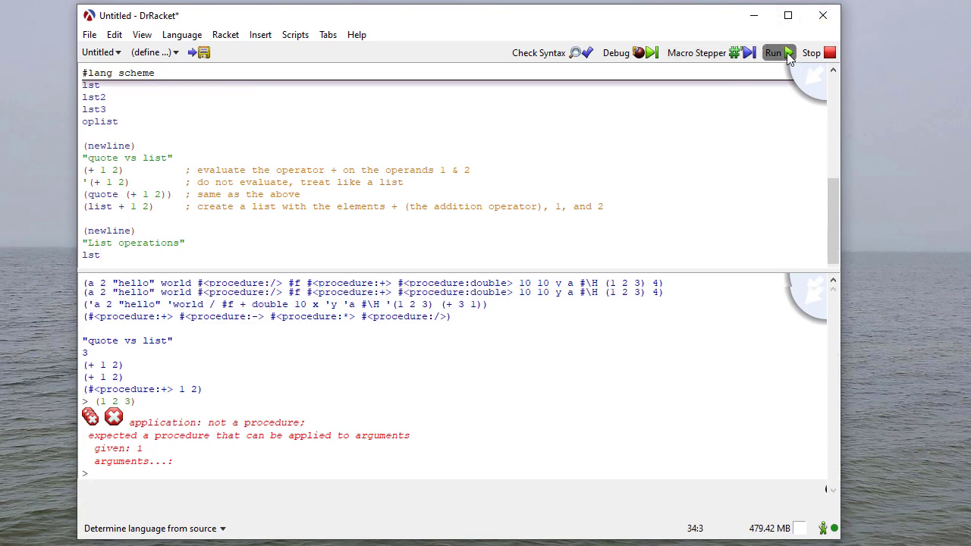
pyautogui.click(773, 53)
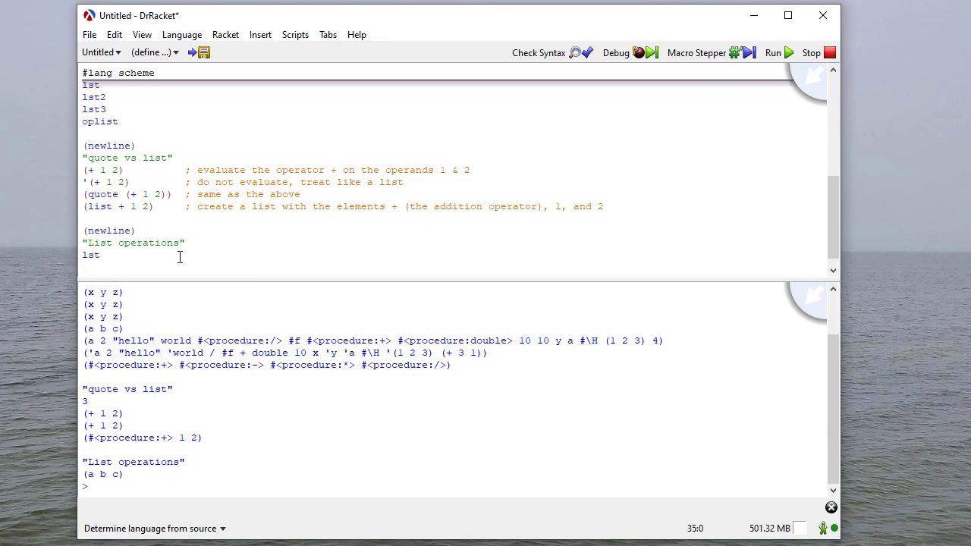
pyautogui.write('(car lst)')
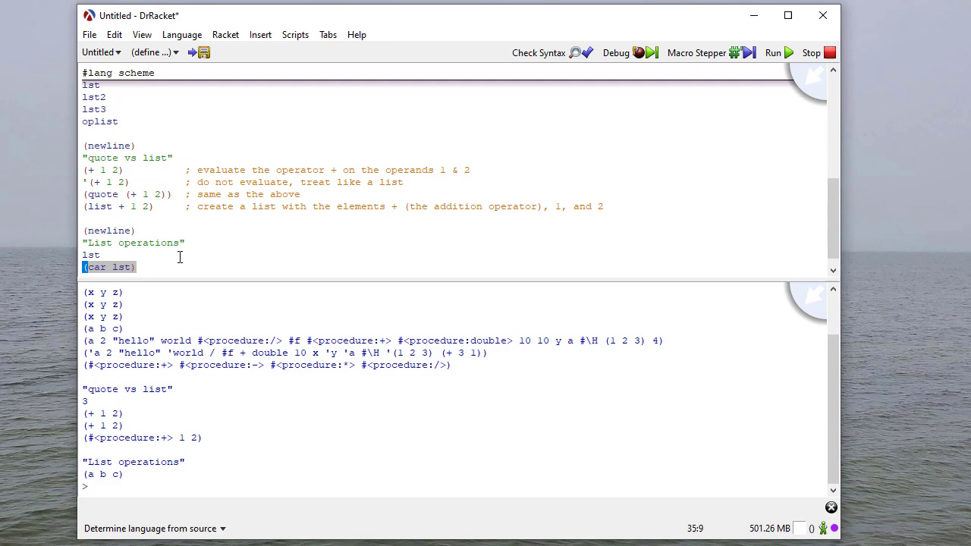
pyautogui.write('(cdr lst)')
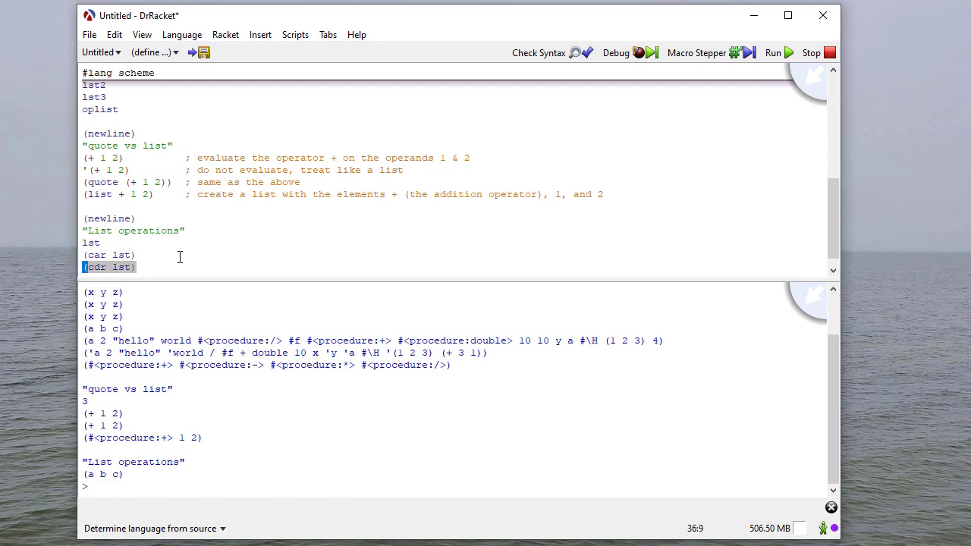
pyautogui.click(773, 53)
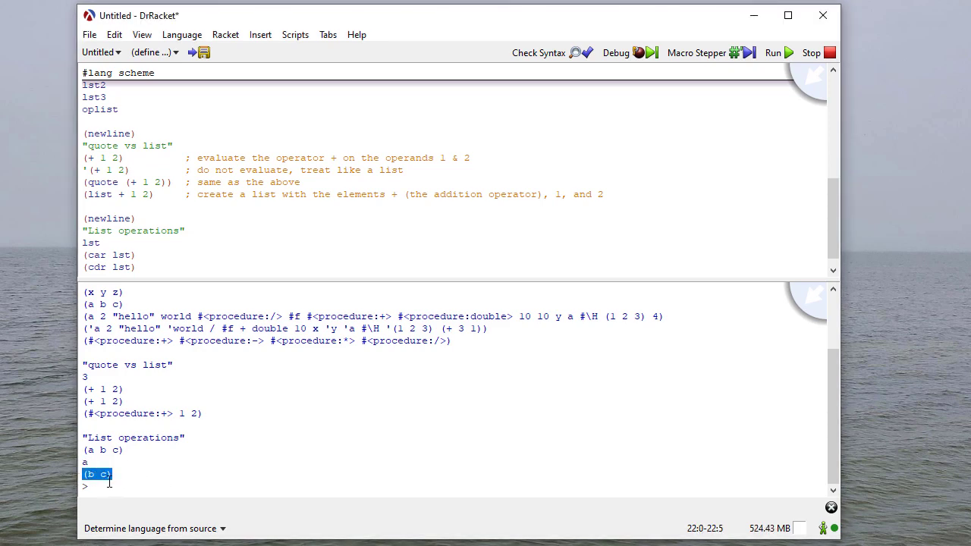
pyautogui.moveTo(201, 312)
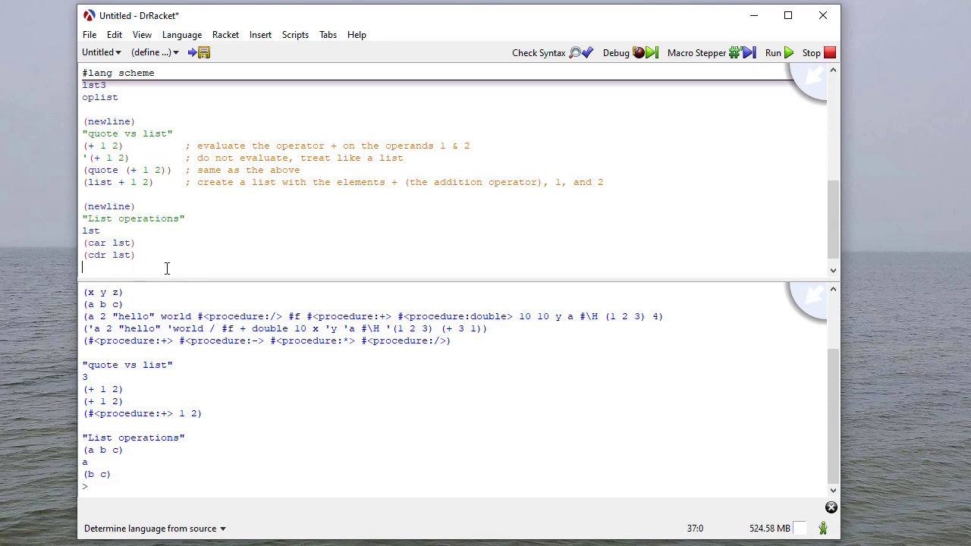
# - Add (car (cdr lst)), (cdr (cdr lst)), (car (cdr (cdr lst))) and (cdr (cdr (cdr lst)))
pyautogui.write('(car')
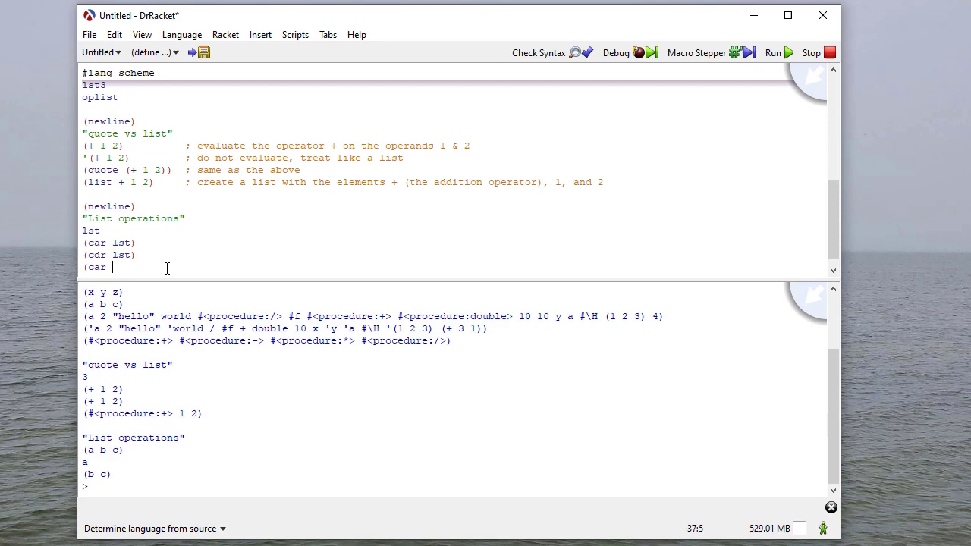
pyautogui.write('(cdr lst))')
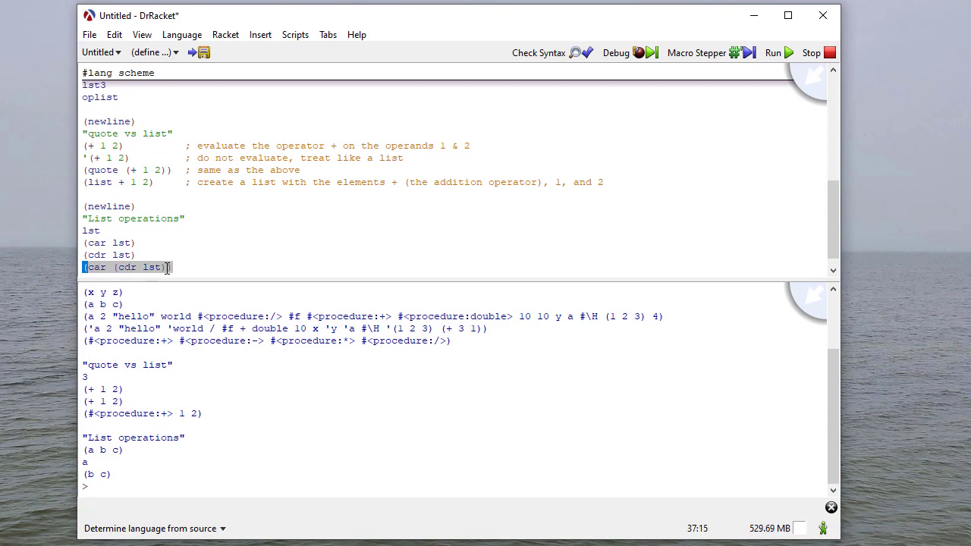
pyautogui.write('(cdr (cdr lst')
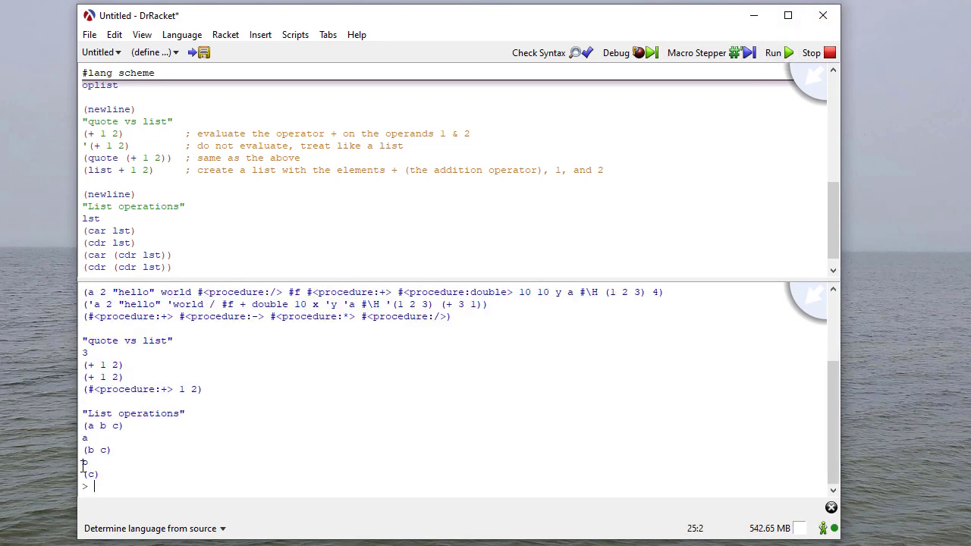
pyautogui.doubleClick(98, 450)
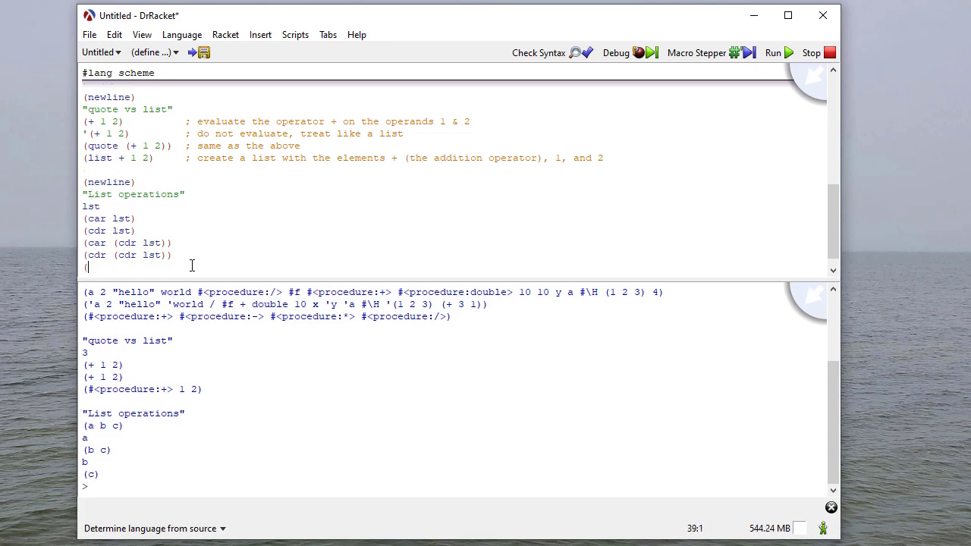
pyautogui.write('(car (')
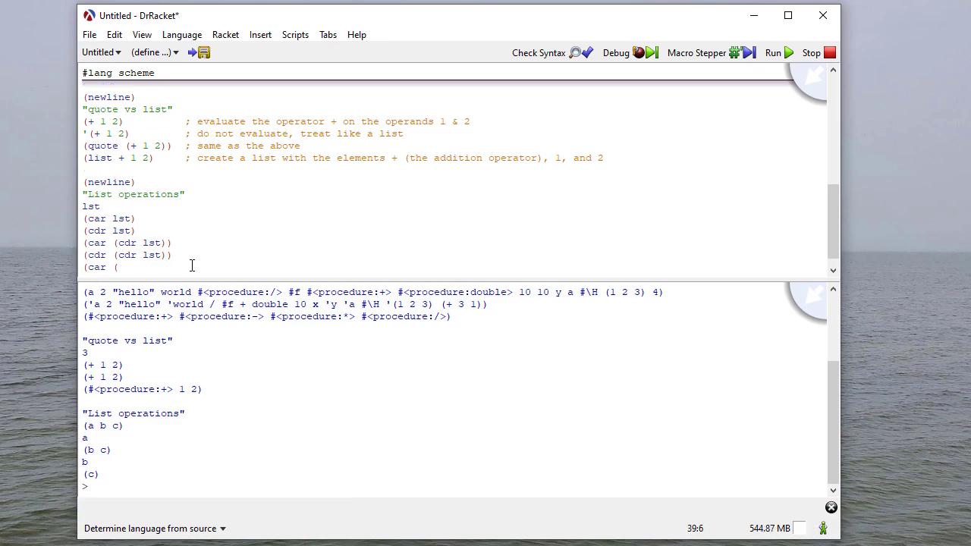
pyautogui.write('cdr (cdr lst')
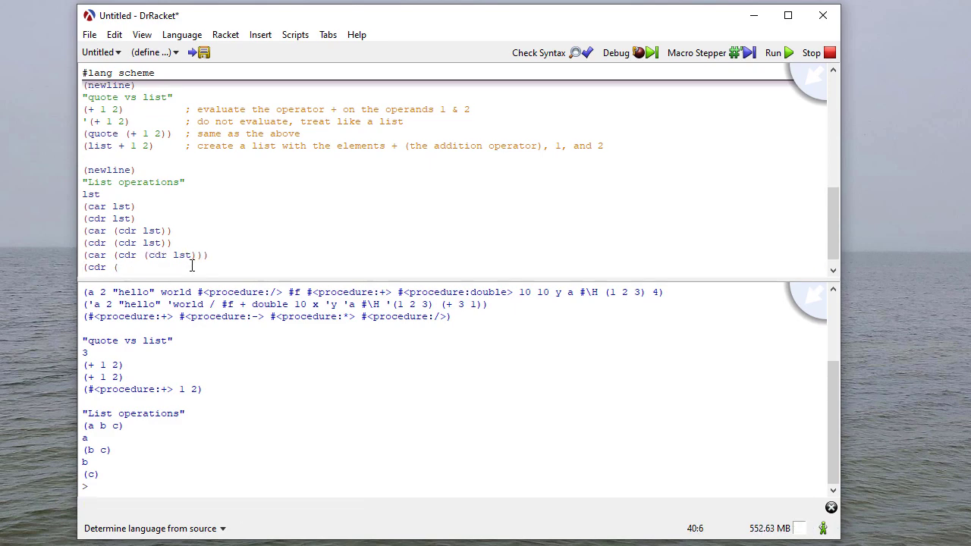
pyautogui.write('cdr (cdr')
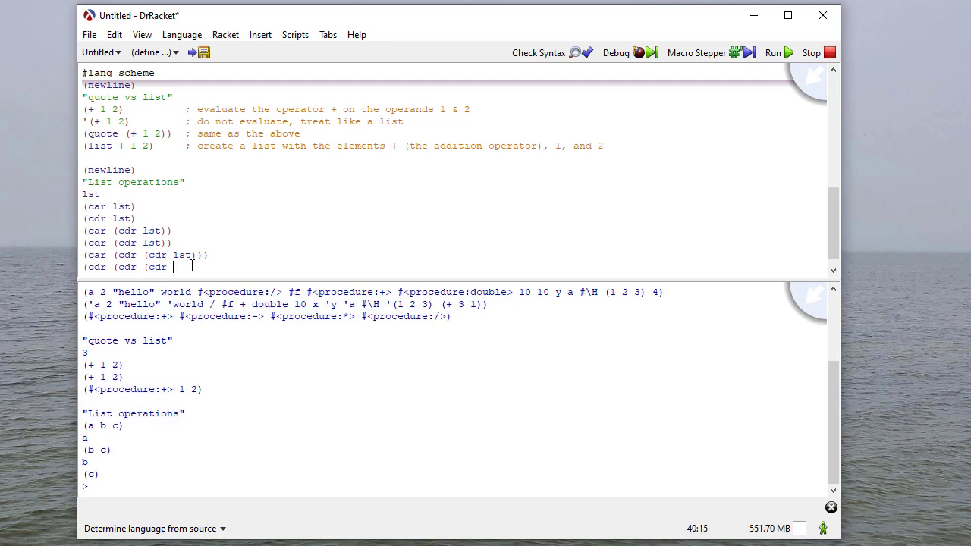
pyautogui.write('lst)))')
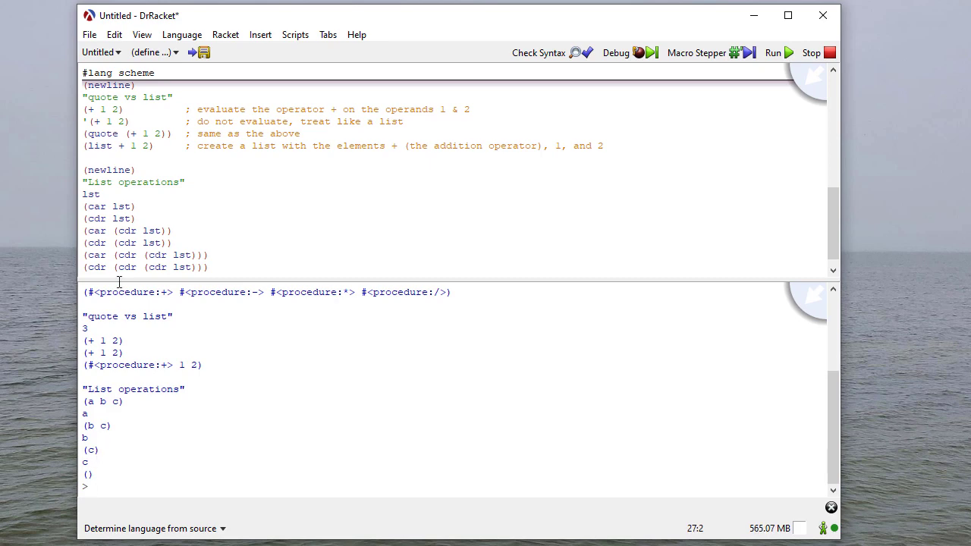
pyautogui.moveTo(86, 418)
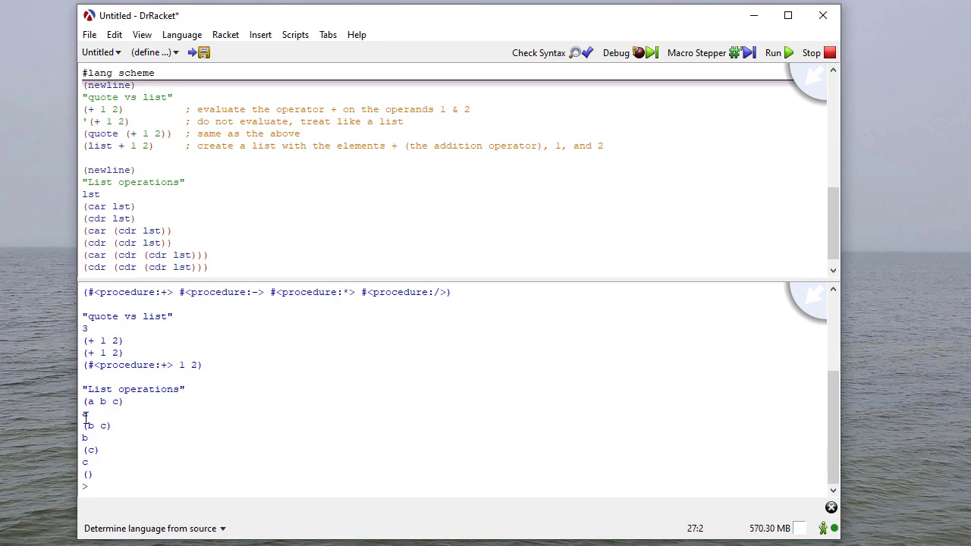
pyautogui.doubleClick(91, 450)
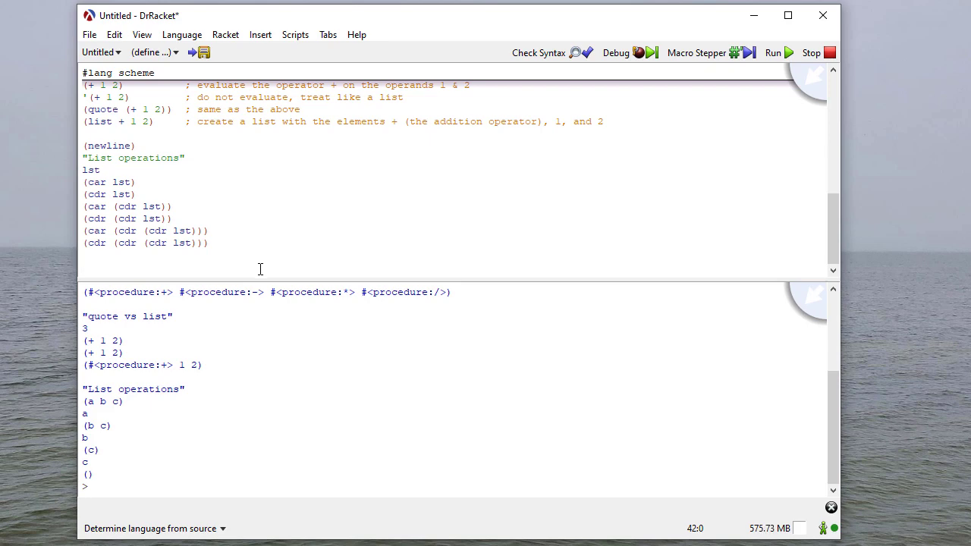
pyautogui.moveTo(173, 264)
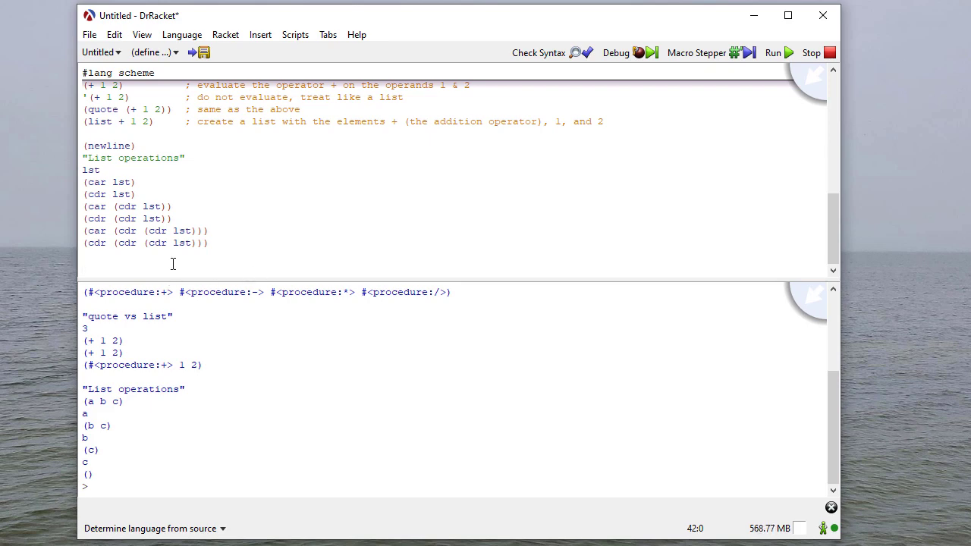
# - Add the "Other examples of list operations" heading and (cdr '(1)), then run it
pyautogui.write('"O')
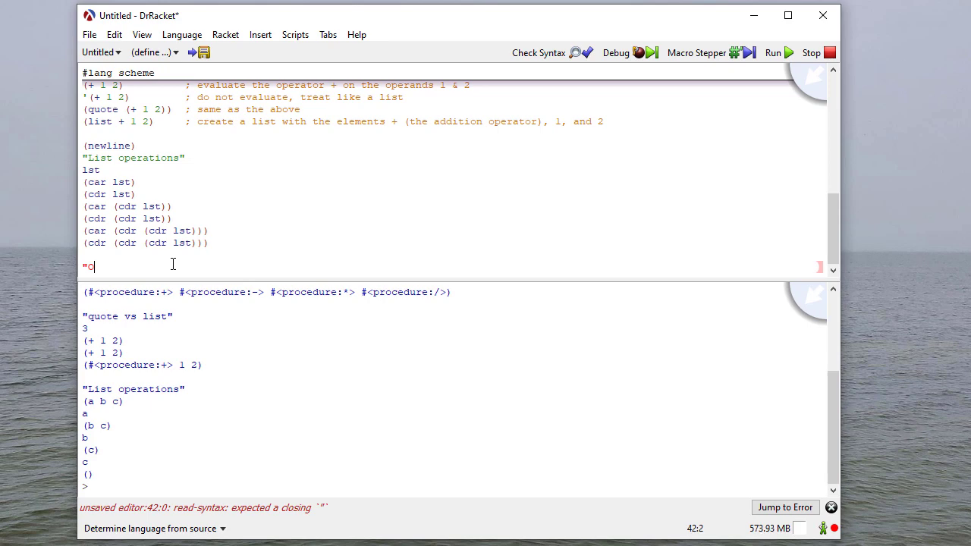
pyautogui.write('ther examples of list o')
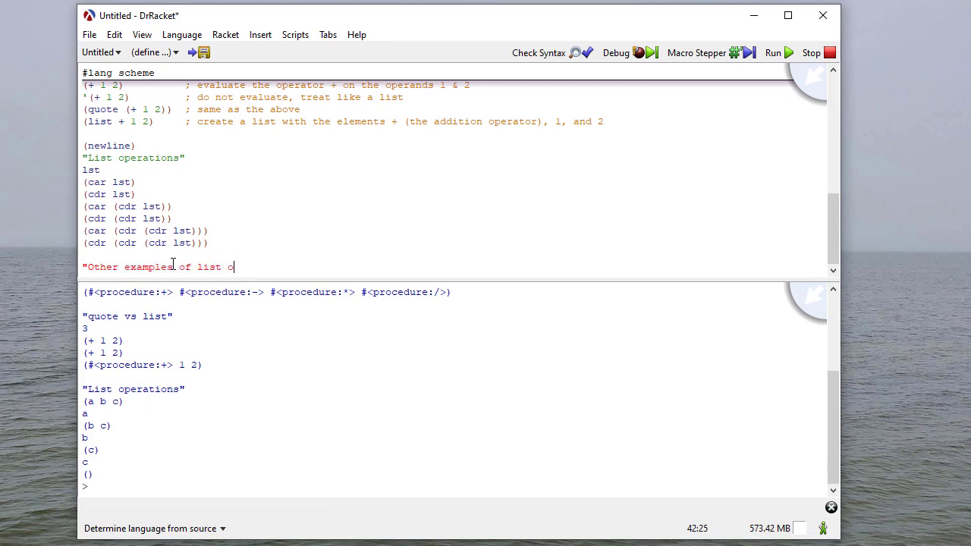
pyautogui.write('perations"')
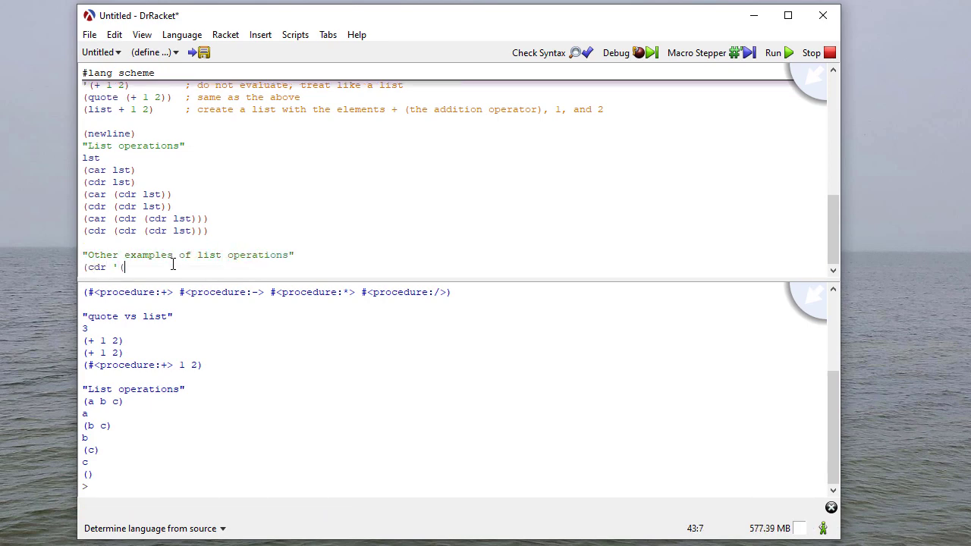
pyautogui.write('1))')
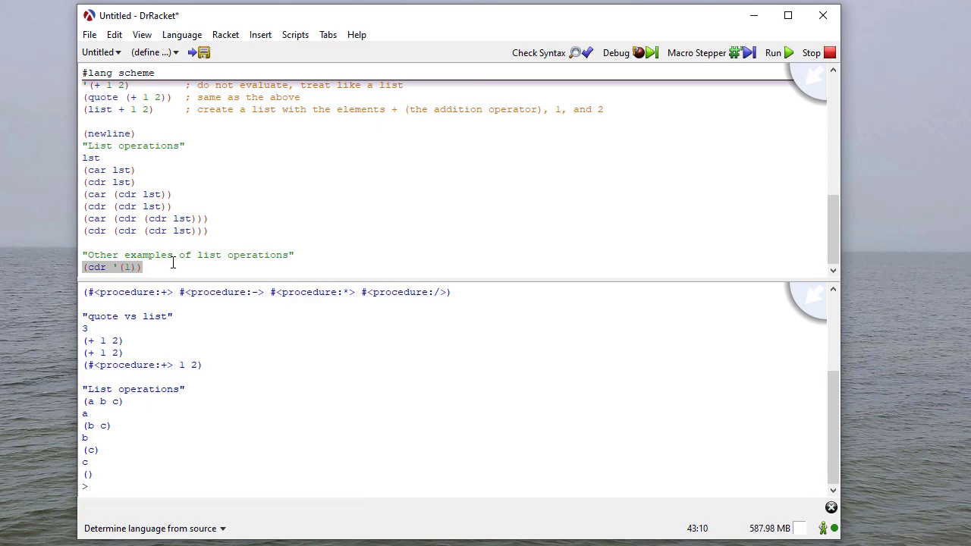
pyautogui.click(772, 52)
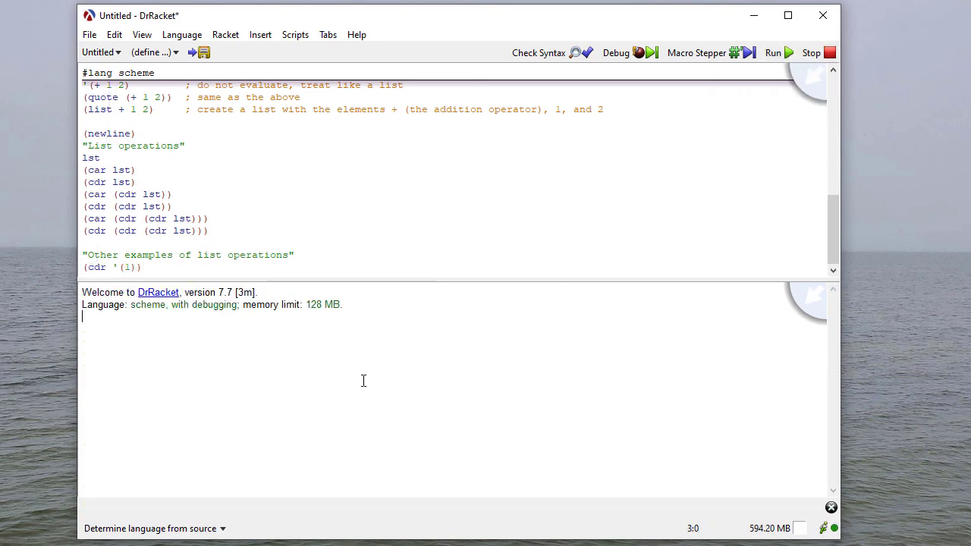
pyautogui.click(772, 52)
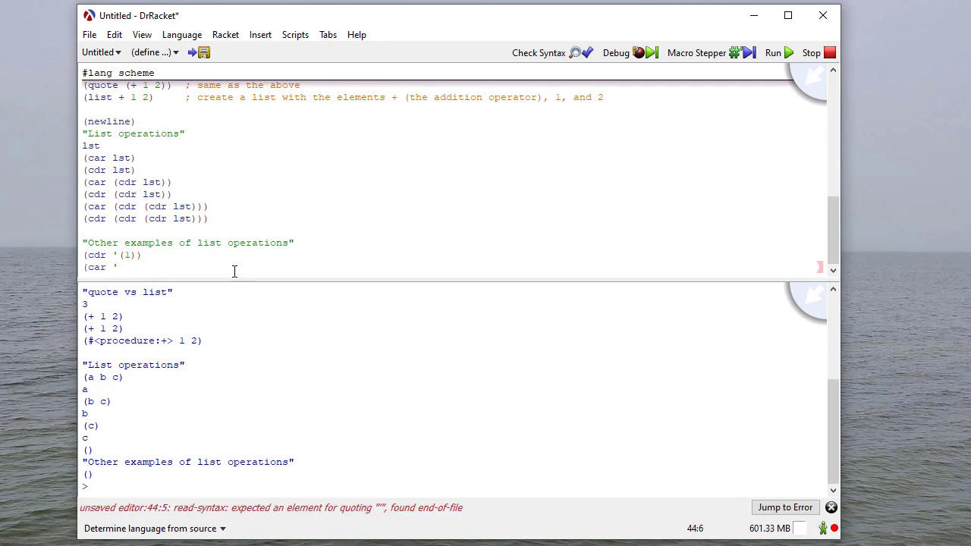
# - Add (car '((4 5 6))) and (cdr '((4 5 6))), run, and inspect the results
pyautogui.write('((4 5 6)))')
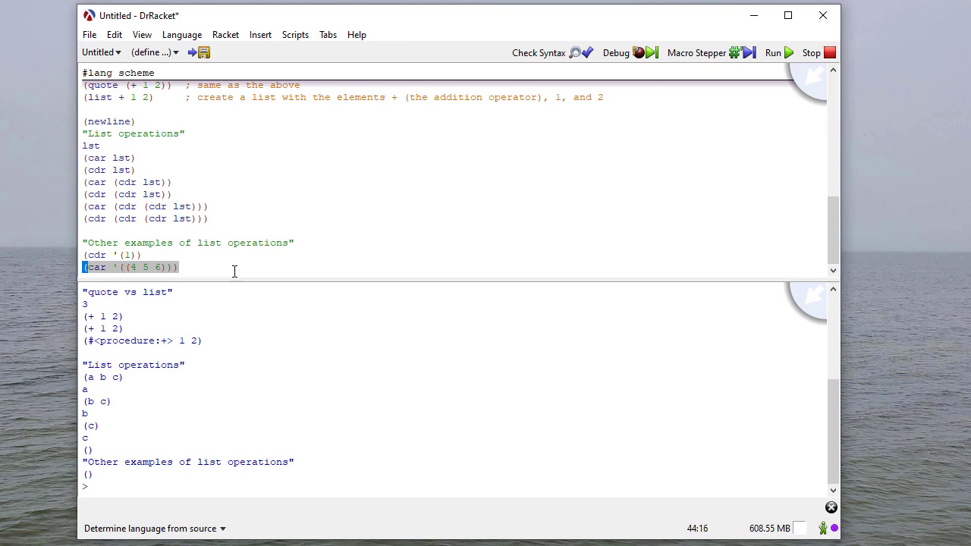
pyautogui.write('(')
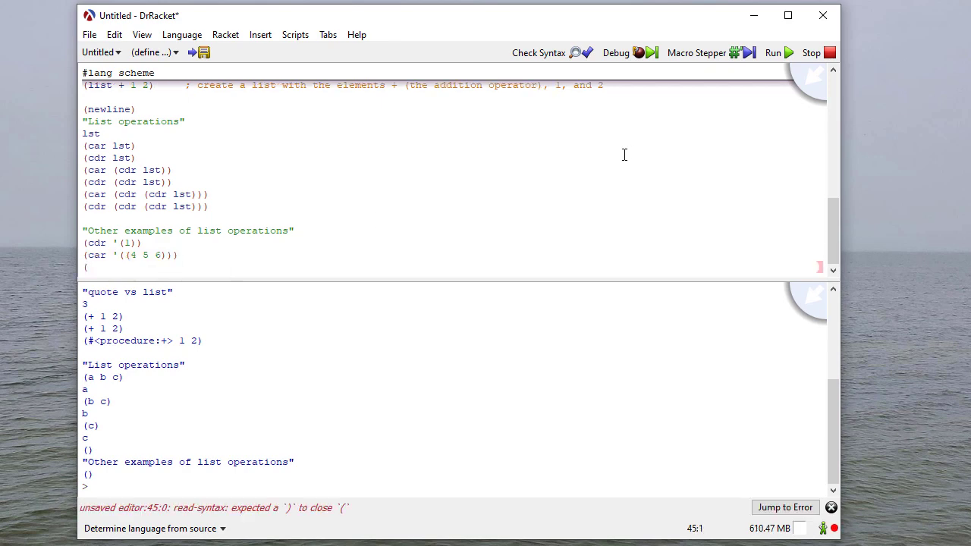
pyautogui.write("(cdr '((4 5 6")
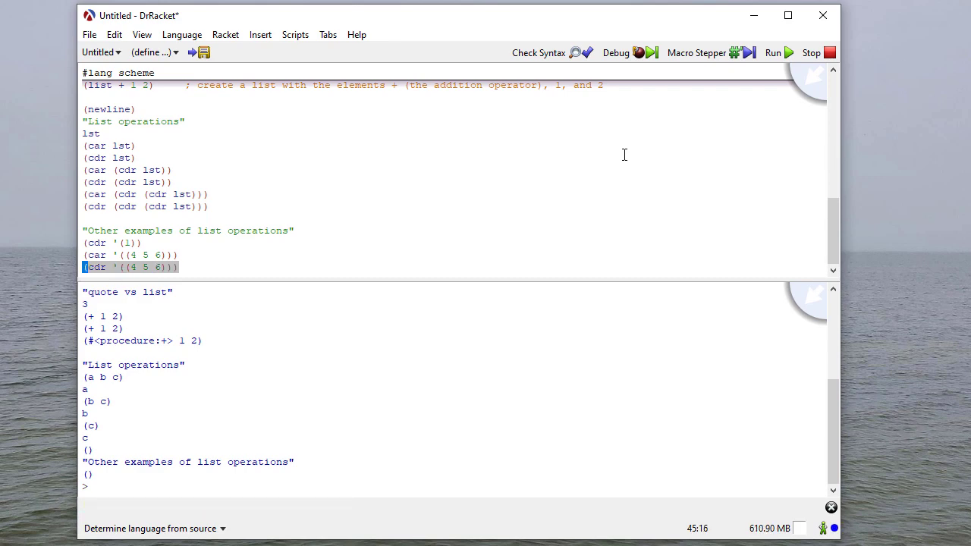
pyautogui.click(773, 52)
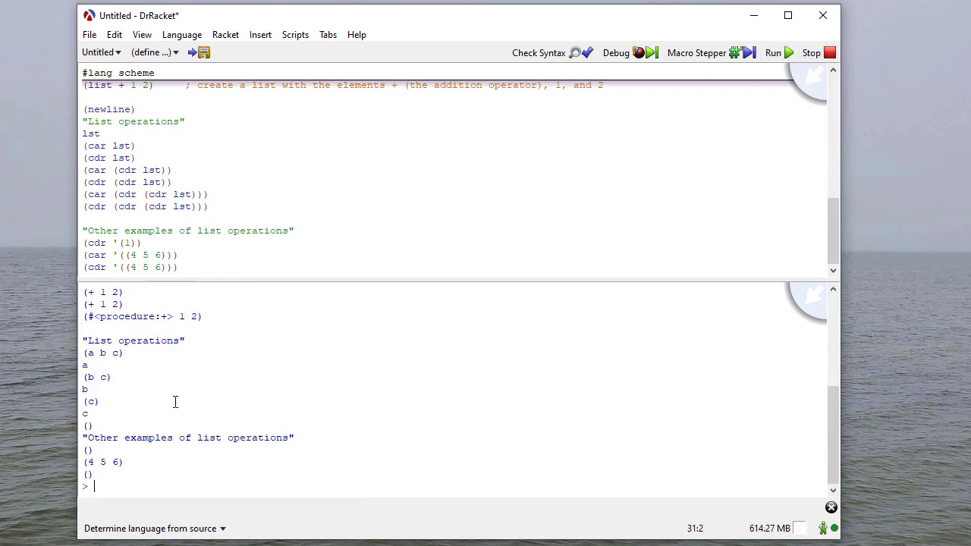
pyautogui.moveTo(137, 462)
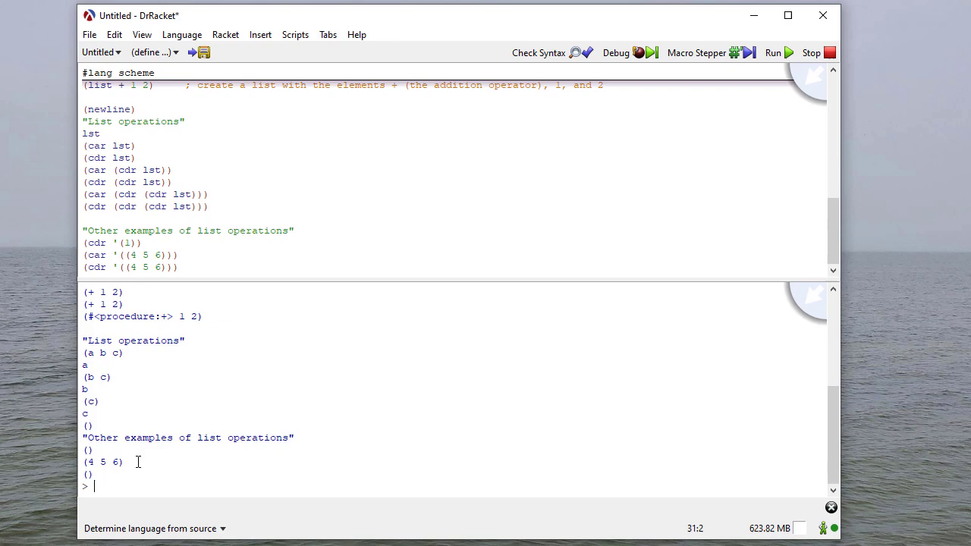
pyautogui.doubleClick(88, 474)
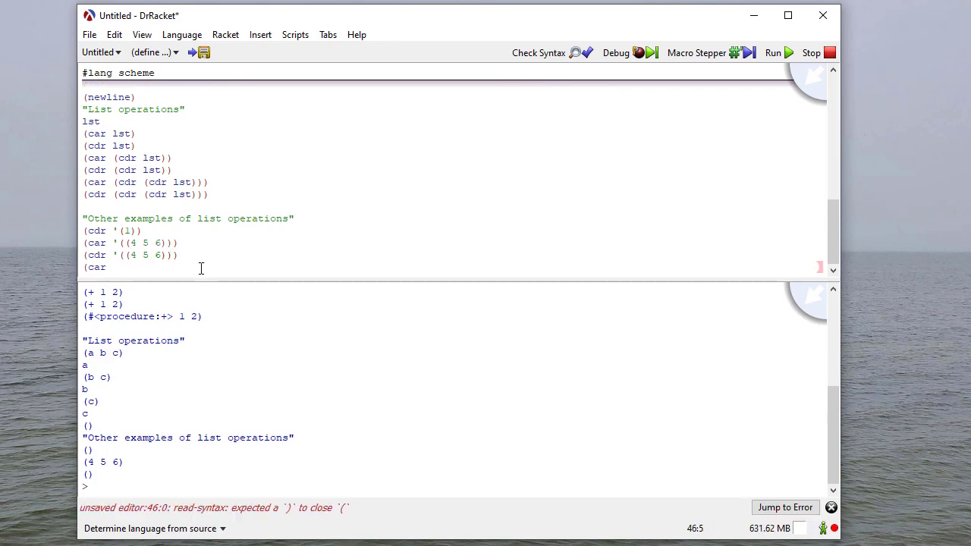
# - Add (car (car '((4 5 6)))) and (cdr (car '((4 5 6)))) and run, giving 4 and (5 6)
pyautogui.write('(car')
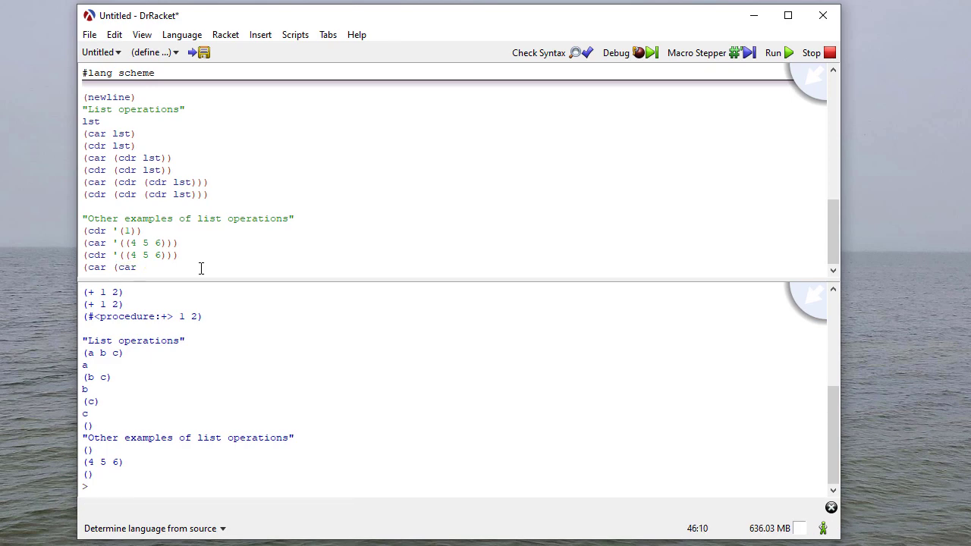
pyautogui.write("'((4 5 6))))")
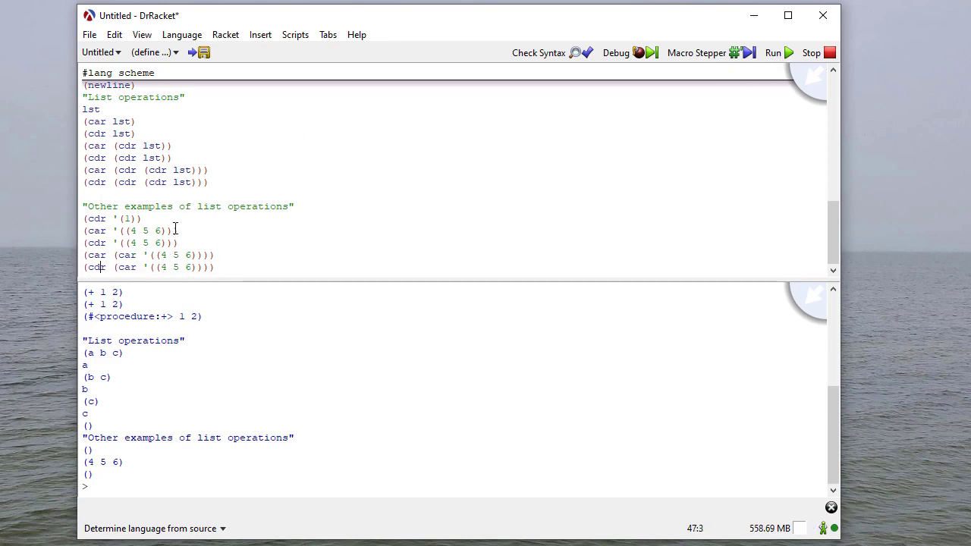
pyautogui.click(772, 52)
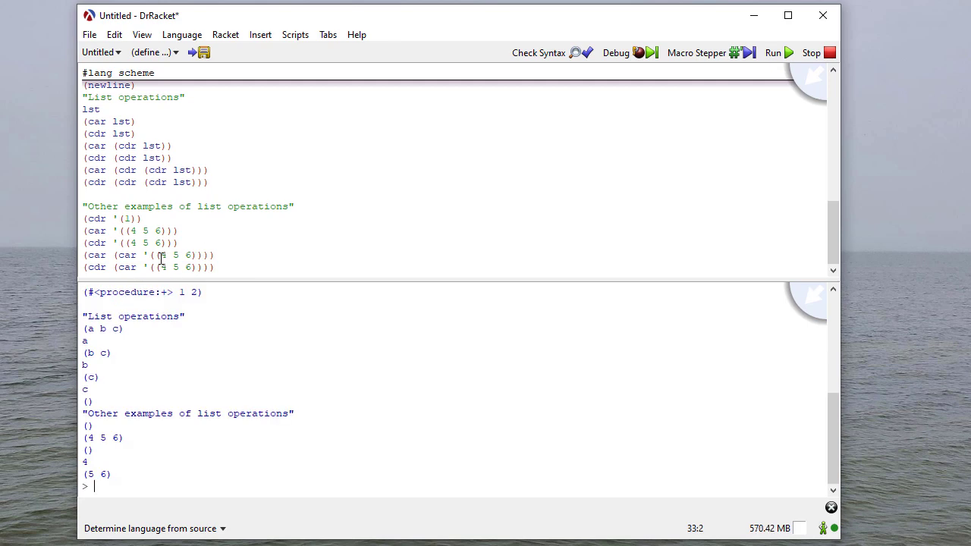
pyautogui.doubleClick(97, 475)
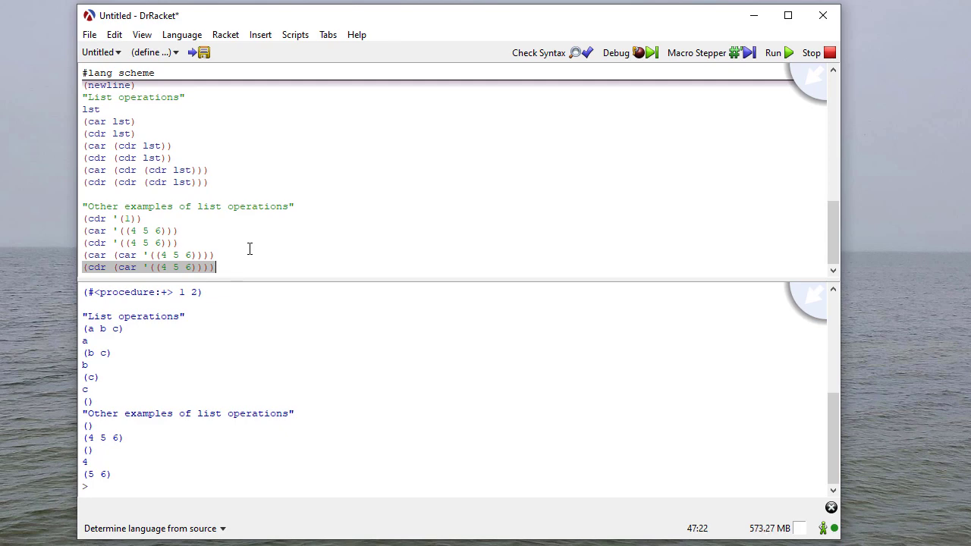
# - Add (car (cdr '(a b c))) and (cadr '(a b c)) and run, both giving b
pyautogui.write('(car')
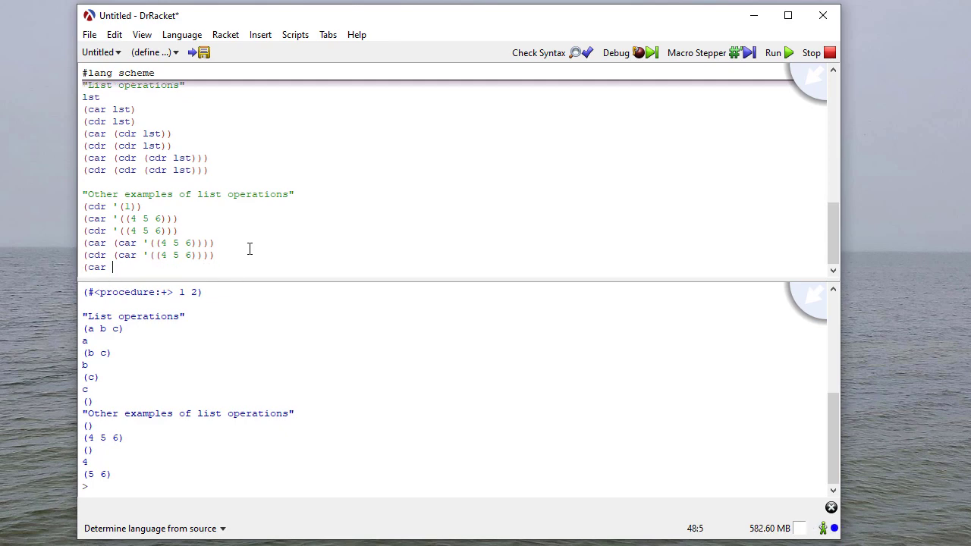
pyautogui.write('(ca')
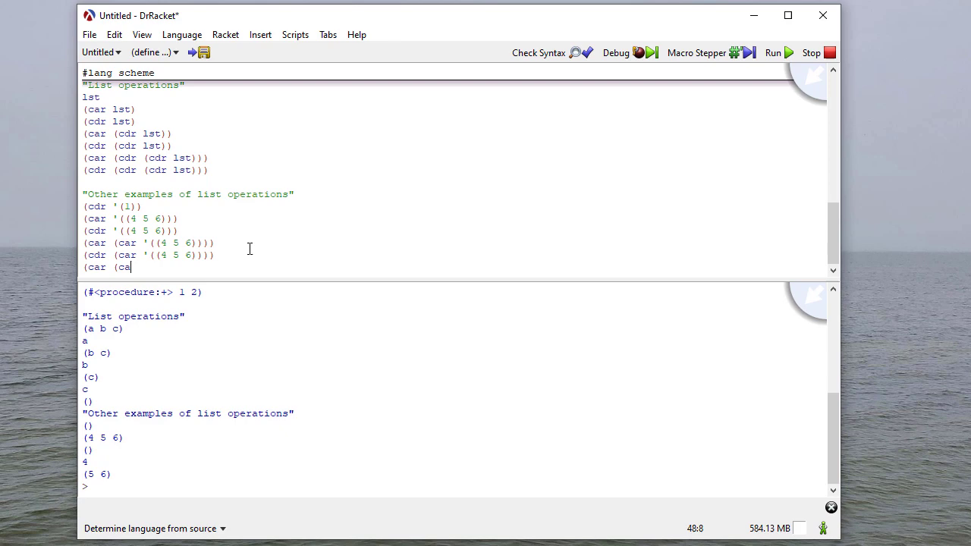
pyautogui.write("d '")
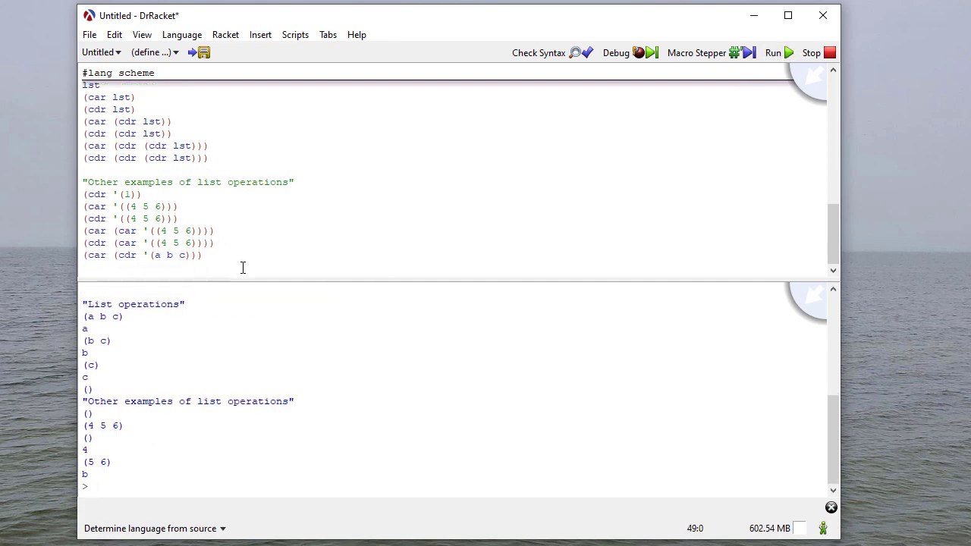
pyautogui.write('(cadr')
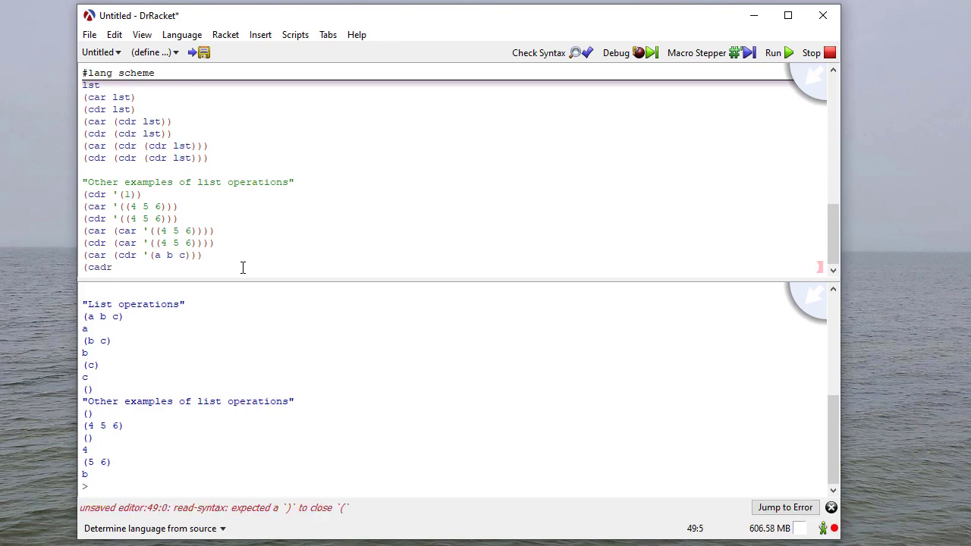
pyautogui.write("'(a")
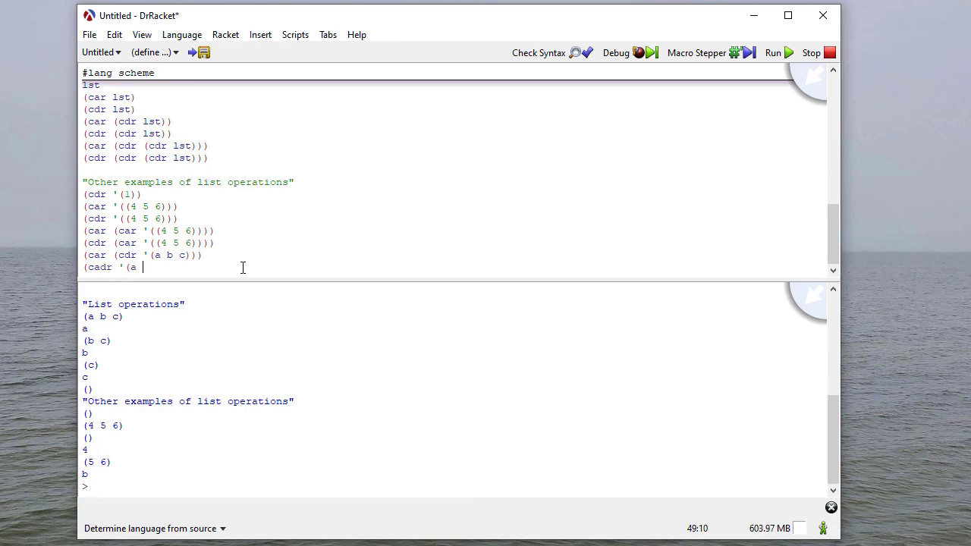
pyautogui.click(773, 53)
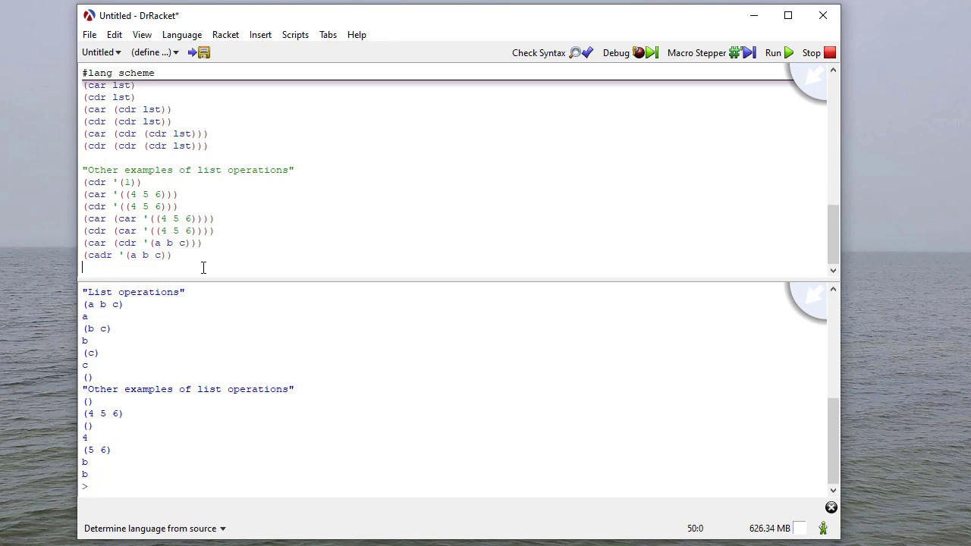
# - Add (cddr '(a b c)) and run it, giving (c)
pyautogui.write('(cddr')
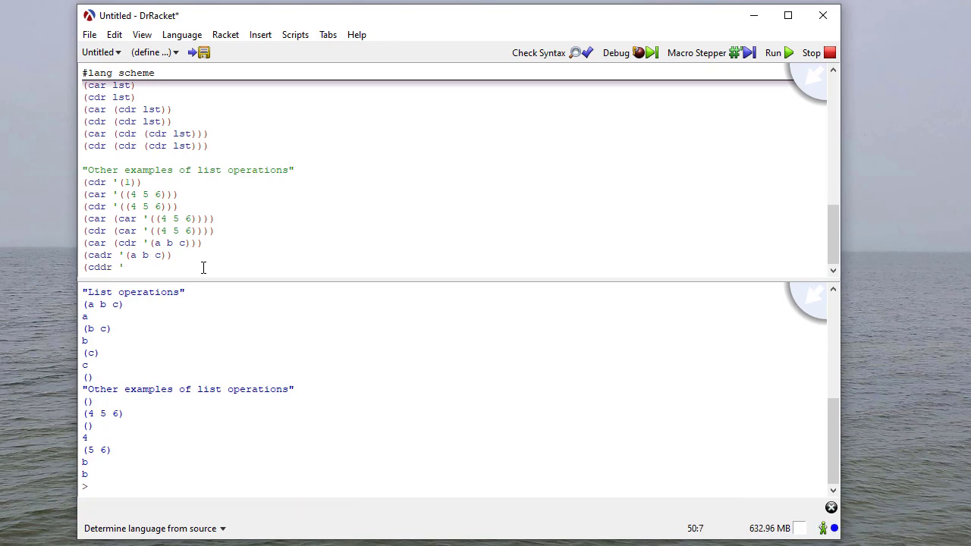
pyautogui.write("'(a b c))")
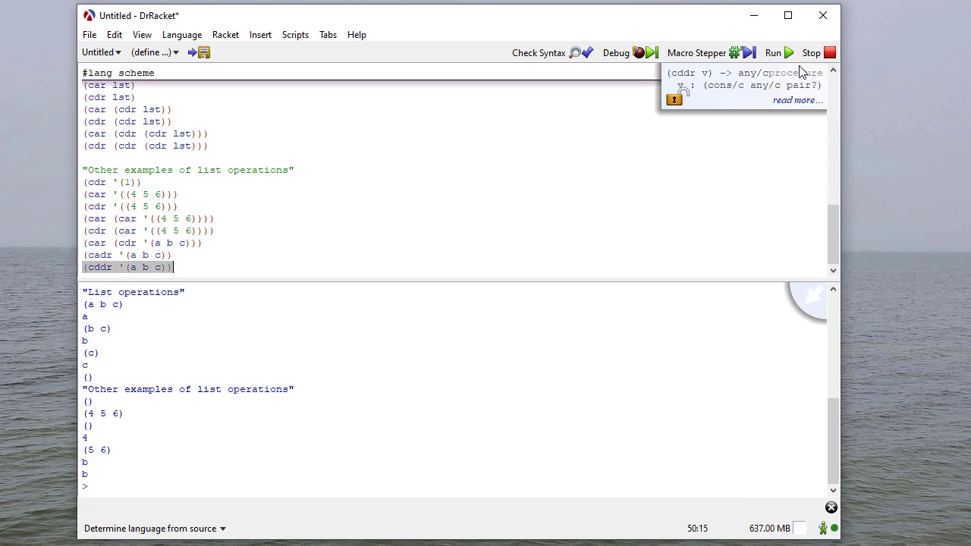
pyautogui.click(773, 52)
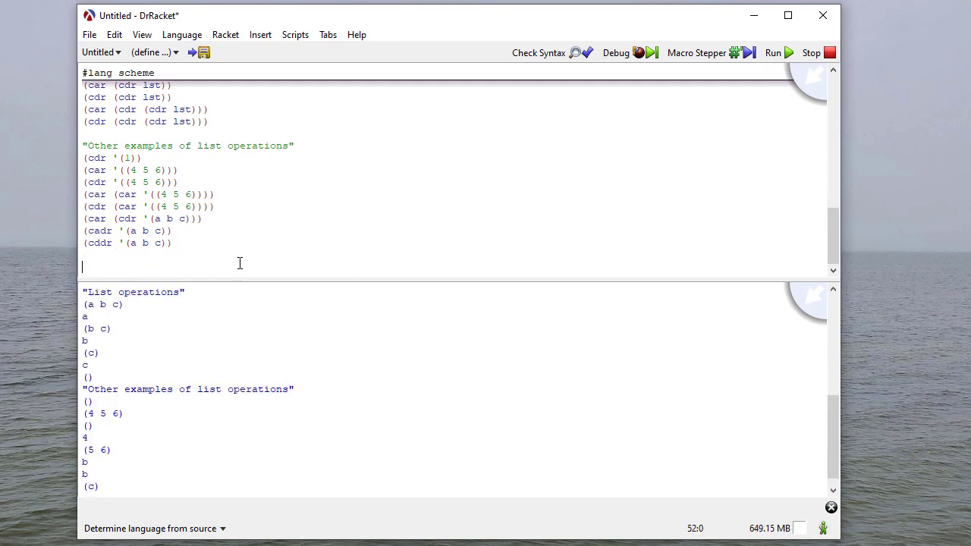
# - Type a "List with size 1" header plus (car '(1)) and (cdr '(1)), yielding 1 and ()
pyautogui.write('(newline)')
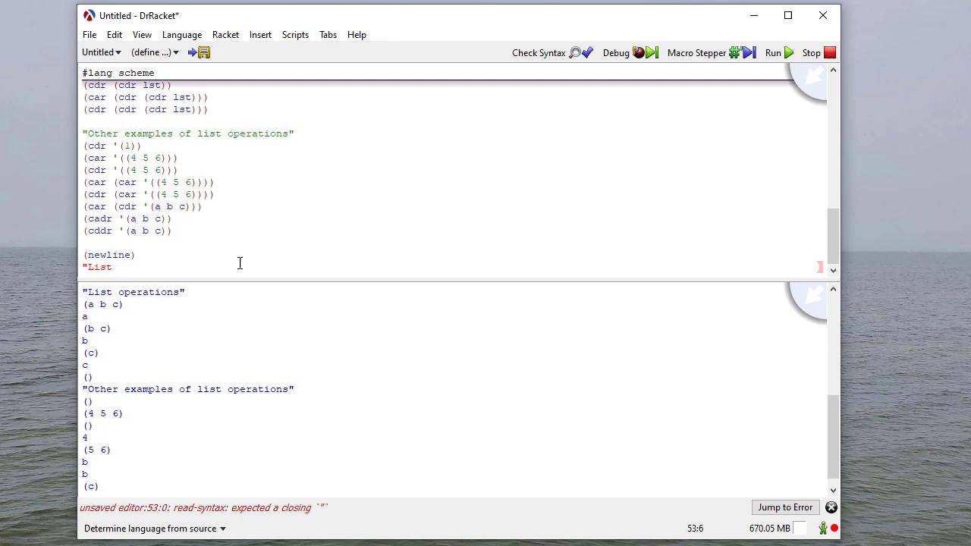
pyautogui.write('with size 1"')
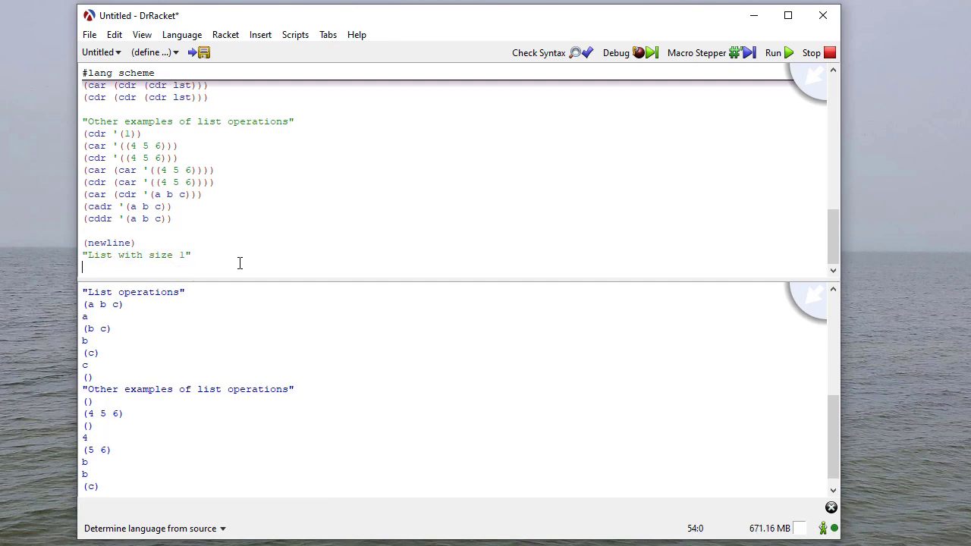
pyautogui.write('(c')
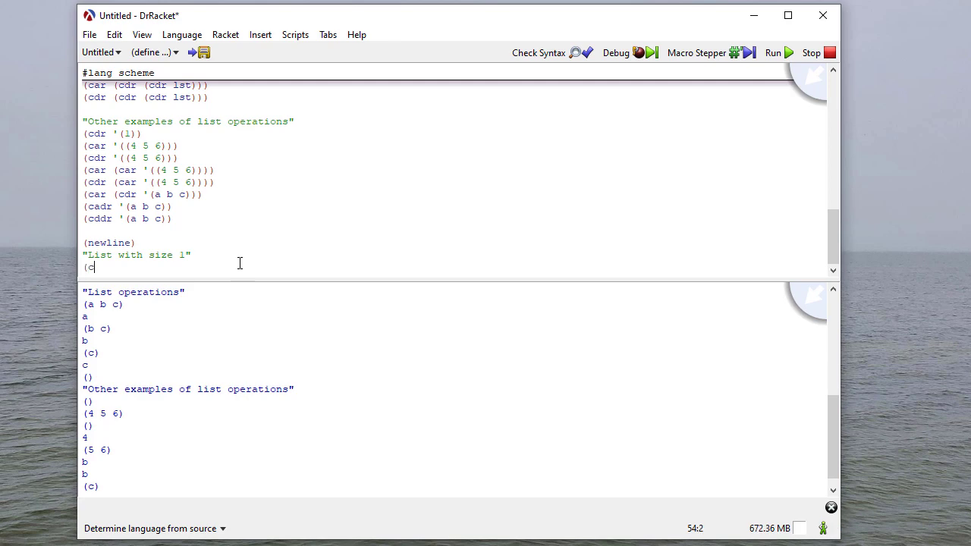
pyautogui.write("ar '(1")
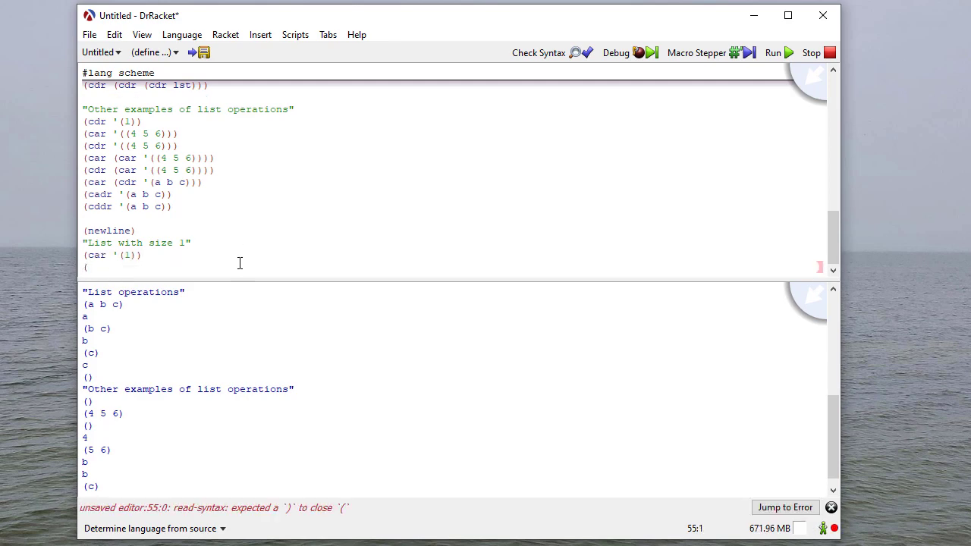
pyautogui.write("cdr '(1")
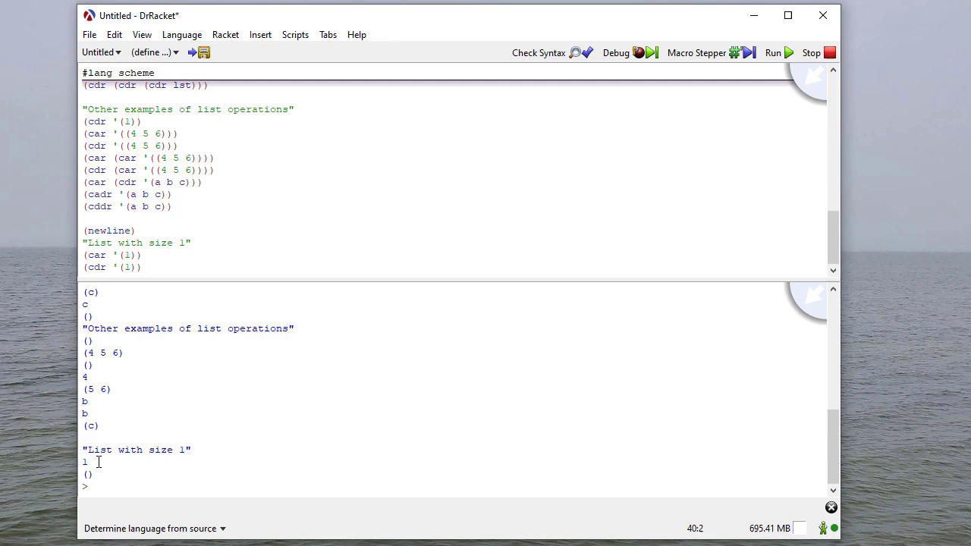
pyautogui.doubleClick(85, 461)
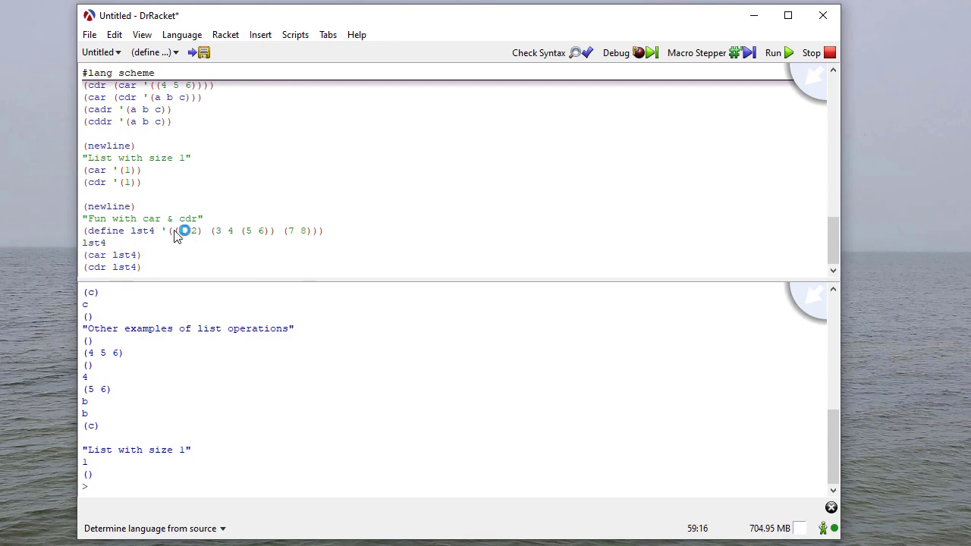
# - Highlight the (7 8) sublist in lst4's definition, then run to show lst4, its car and cdr
pyautogui.moveTo(182, 231); pyautogui.dragTo(106, 242)
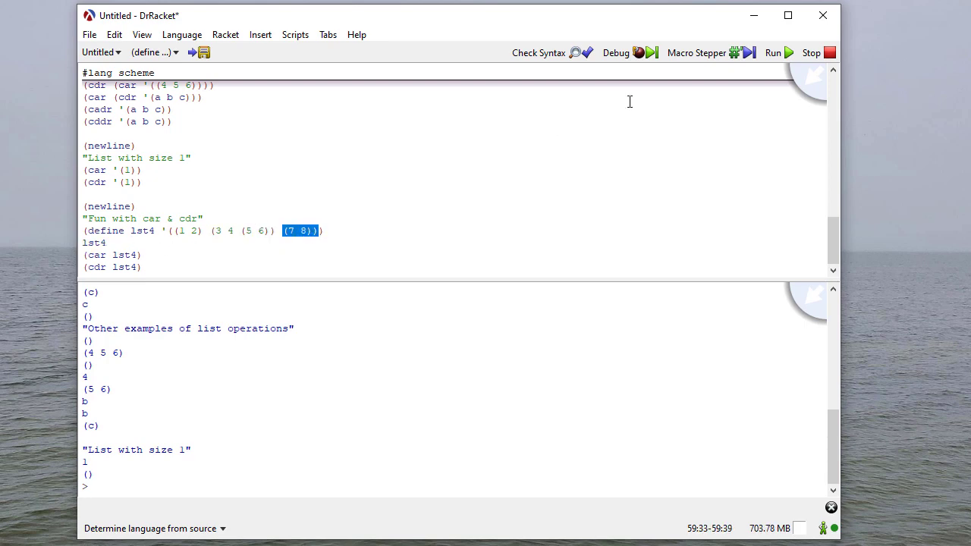
pyautogui.click(772, 53)
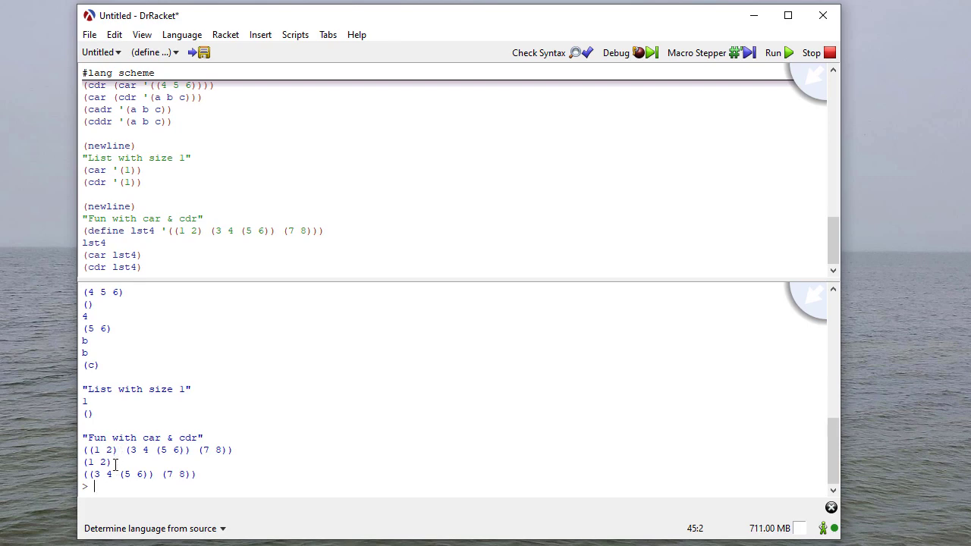
pyautogui.click(138, 475)
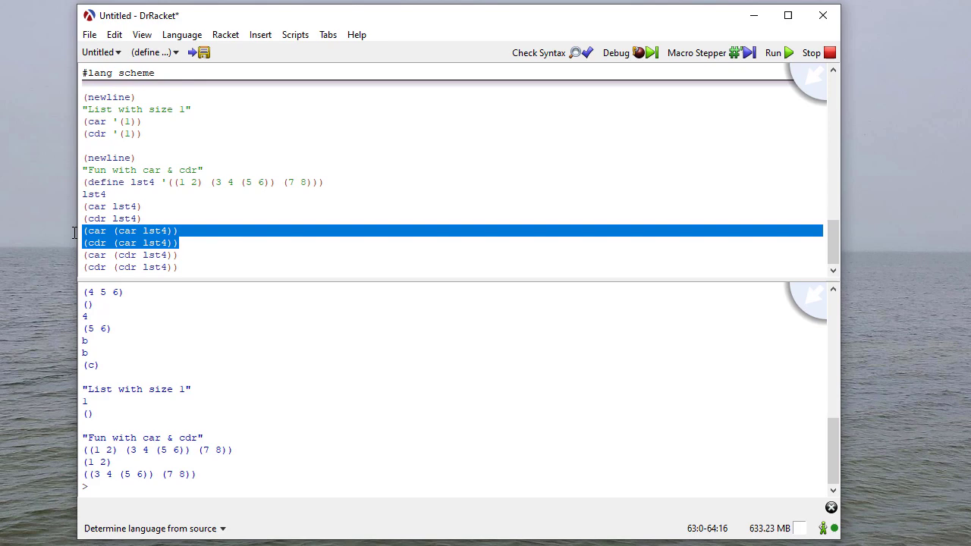
pyautogui.moveTo(197, 263)
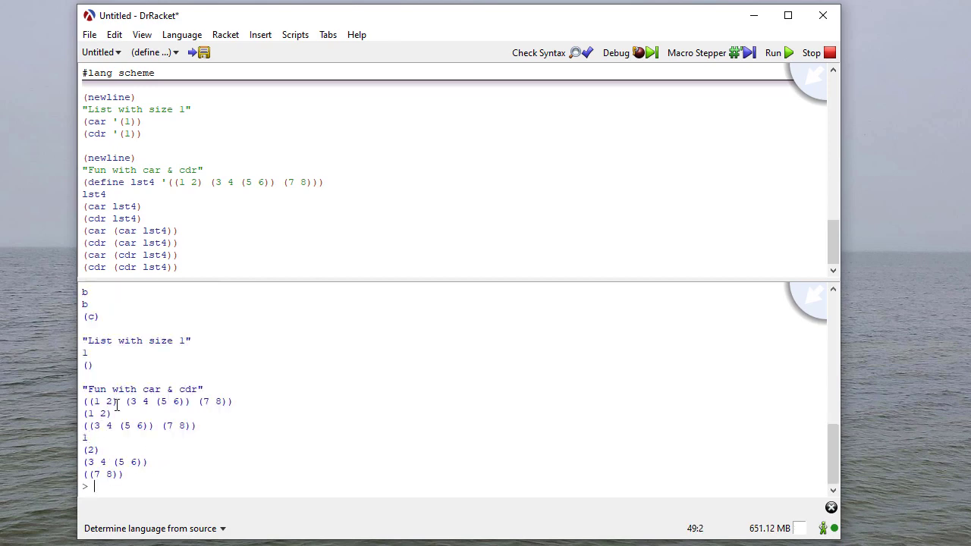
# - Highlight the results 1 and (2) in the interactions pane, then clear the highlight
pyautogui.moveTo(85, 438); pyautogui.dragTo(96, 450)
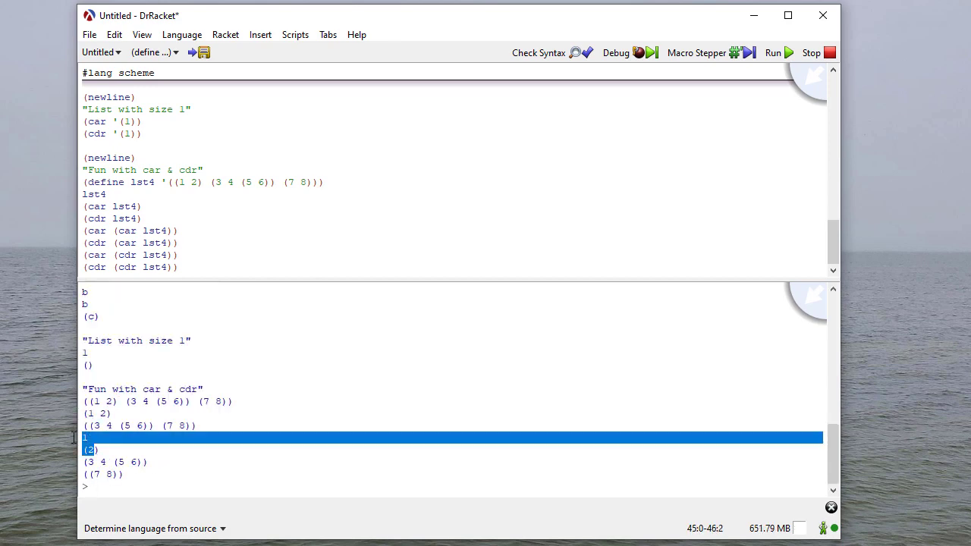
pyautogui.click(150, 452)
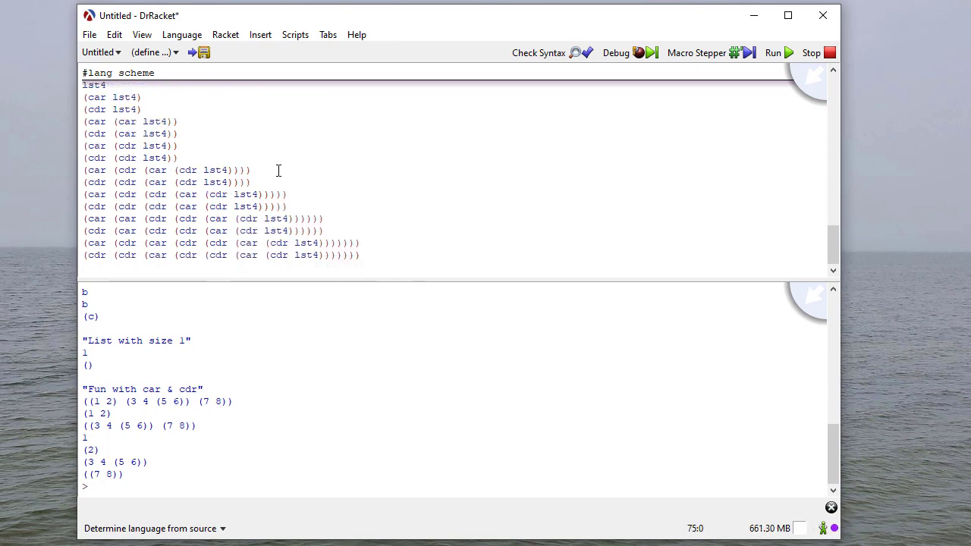
# - Run the eight deeper lst4 chains and review outputs 4, ((5 6)), (5 6), (), 5, (6), 6, ()
pyautogui.doubleClick(186, 218)
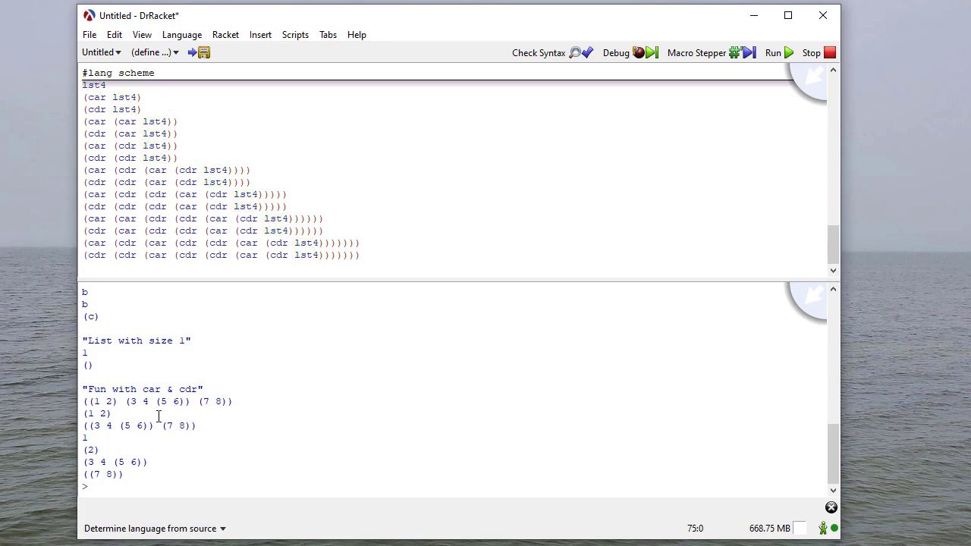
pyautogui.moveTo(329, 304)
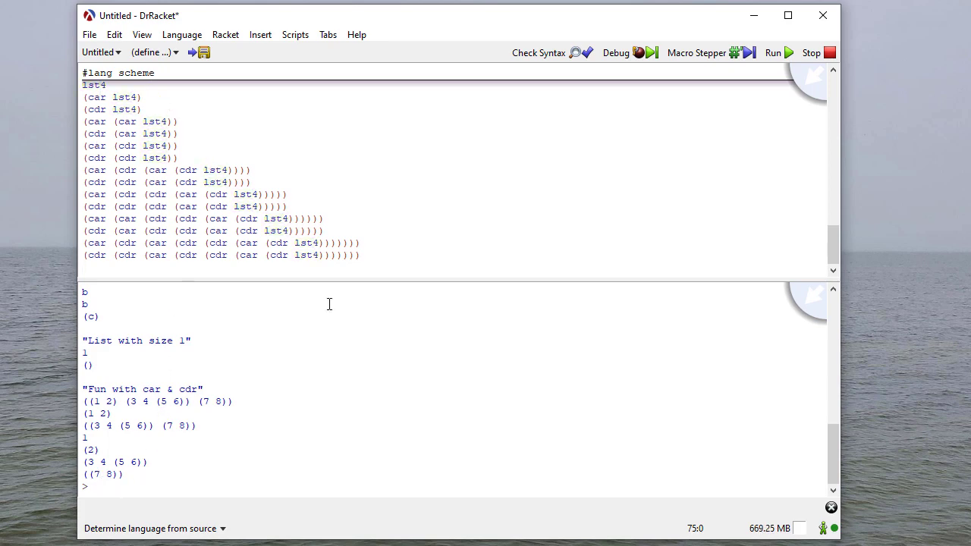
pyautogui.click(772, 52)
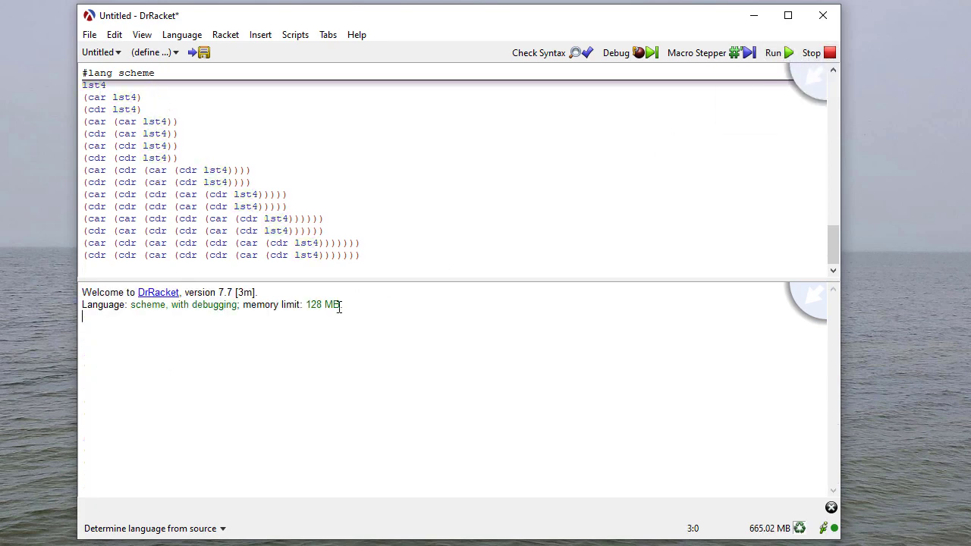
pyautogui.click(773, 53)
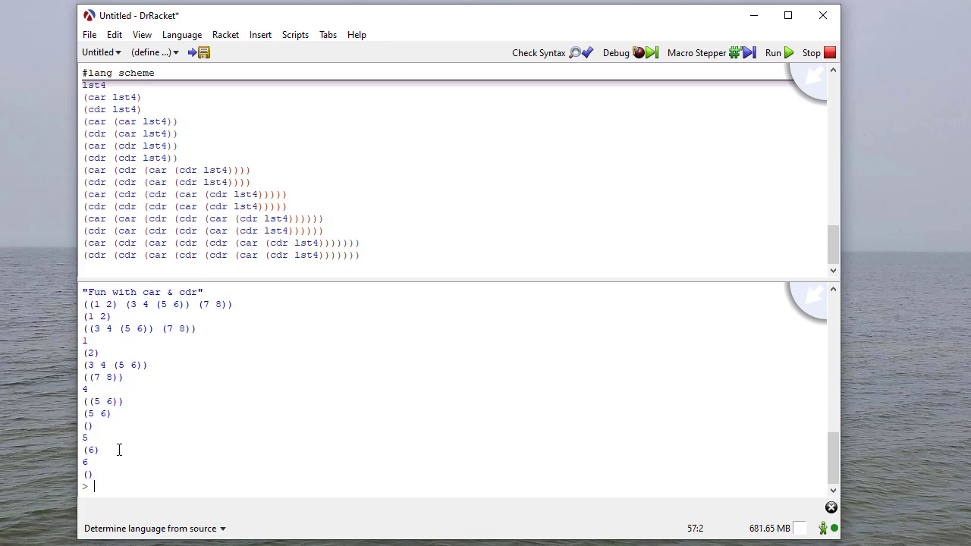
pyautogui.moveTo(101, 357)
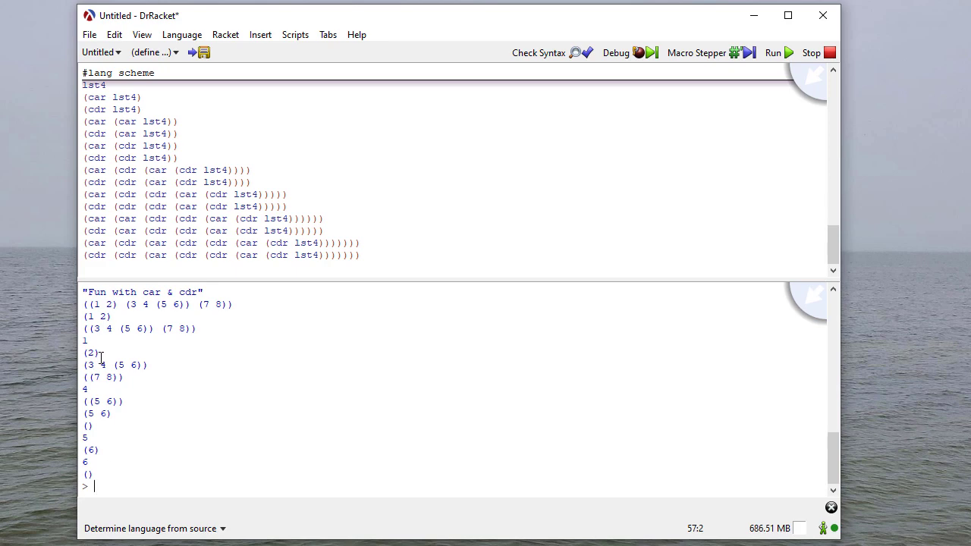
pyautogui.doubleClick(90, 353)
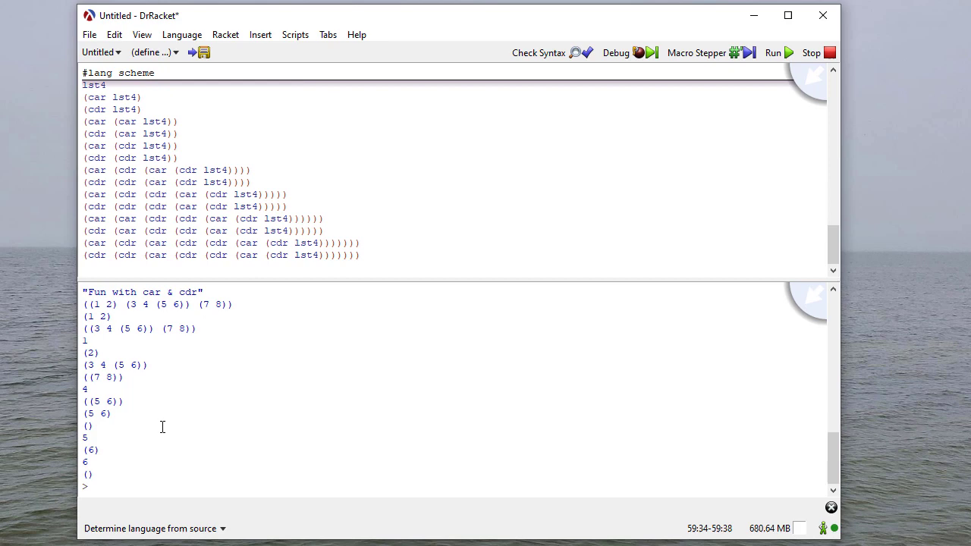
pyautogui.moveTo(398, 245)
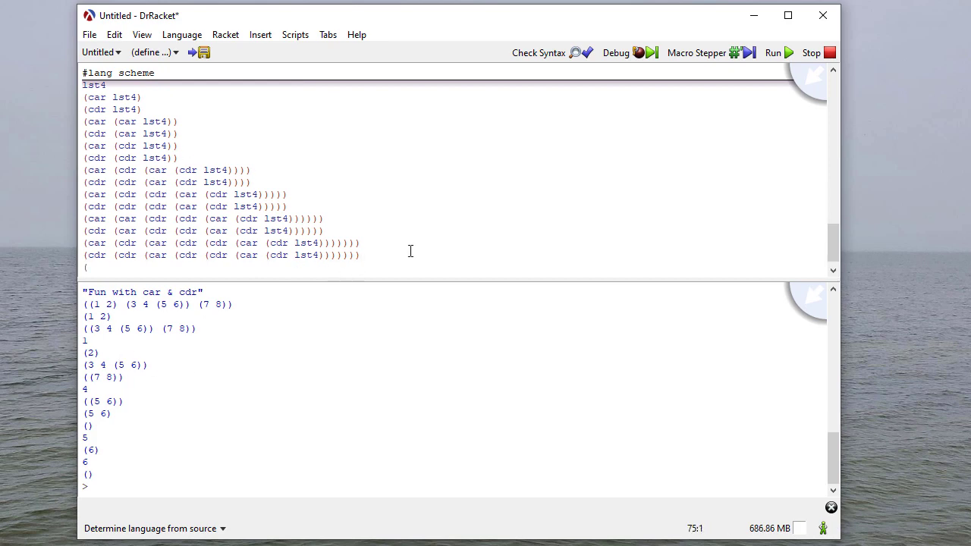
# - Add a (cdr (cdr lst4)) chain and run it to get (7 8)
pyautogui.write('(cdr (cdr lst4)))')
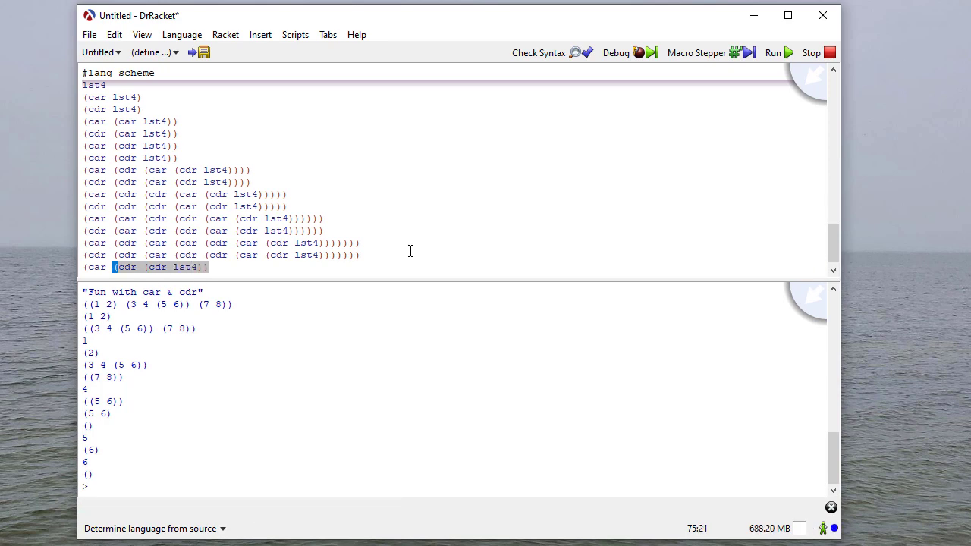
pyautogui.click(772, 52)
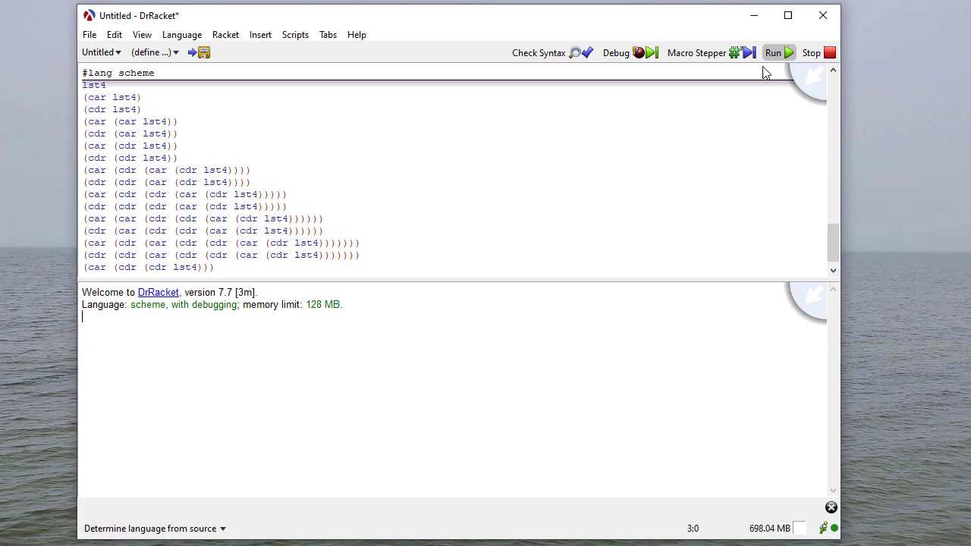
pyautogui.click(773, 52)
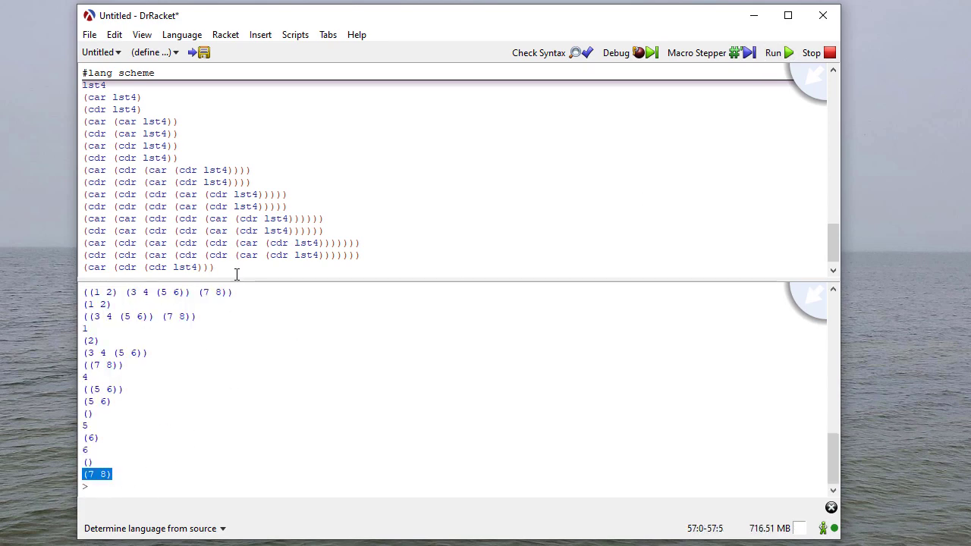
# - Duplicate and edit the lst4 chain to extract 7, (8) and 8, running to check
pyautogui.doubleClick(184, 255)
pyautogui.write('(car (car (cdr (cdr lst4))))')
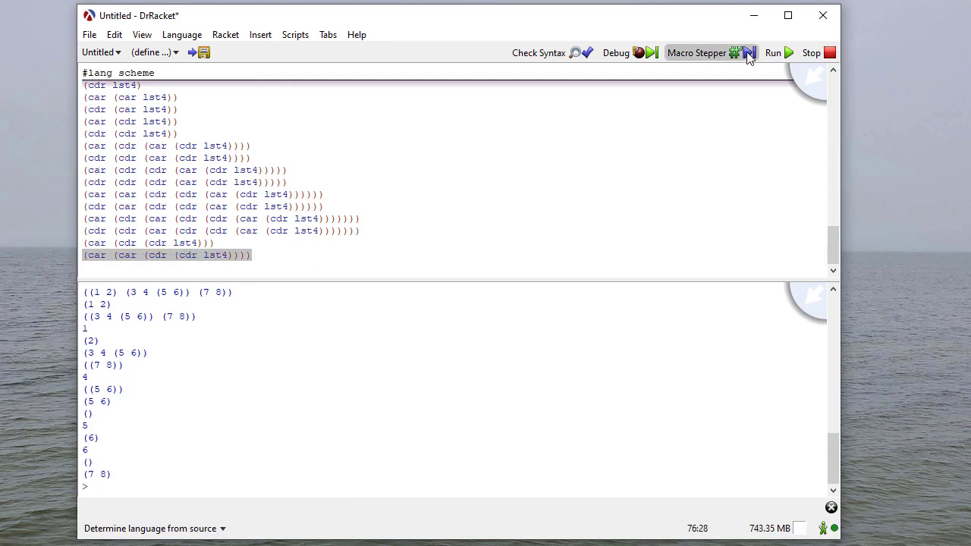
pyautogui.click(772, 52)
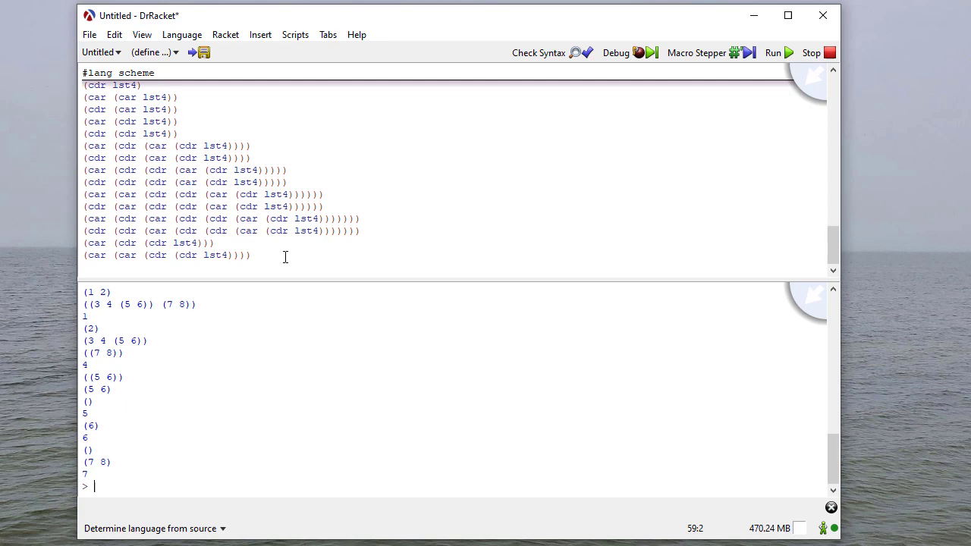
pyautogui.doubleClick(189, 255)
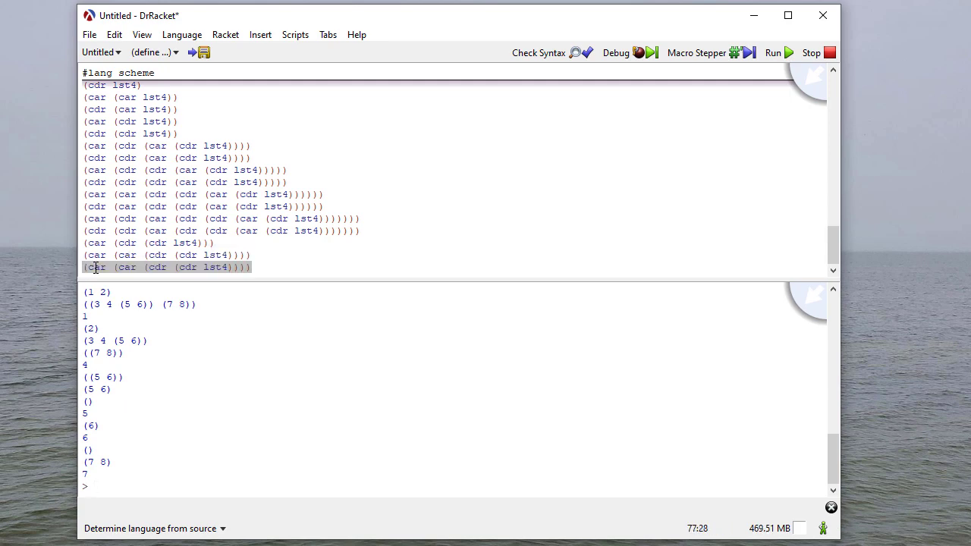
pyautogui.click(772, 52)
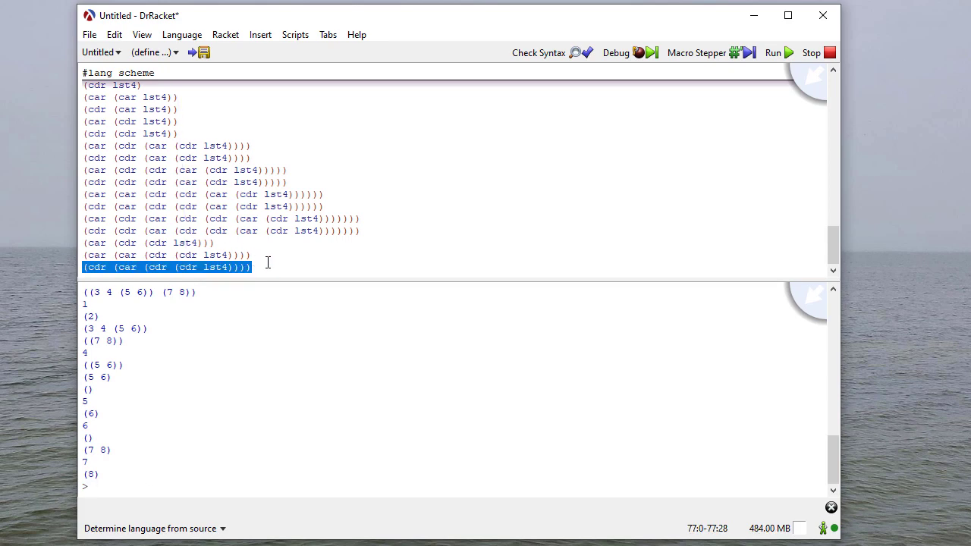
pyautogui.write(')))))')
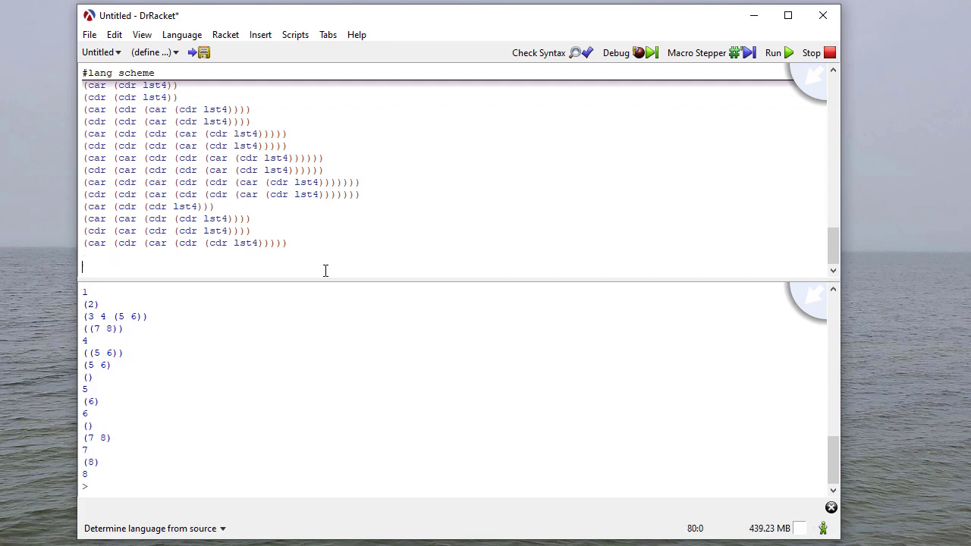
# - Start the "Cool example" section with oplist and (car oplist) ; + operator, and run it
pyautogui.write('(newline)')
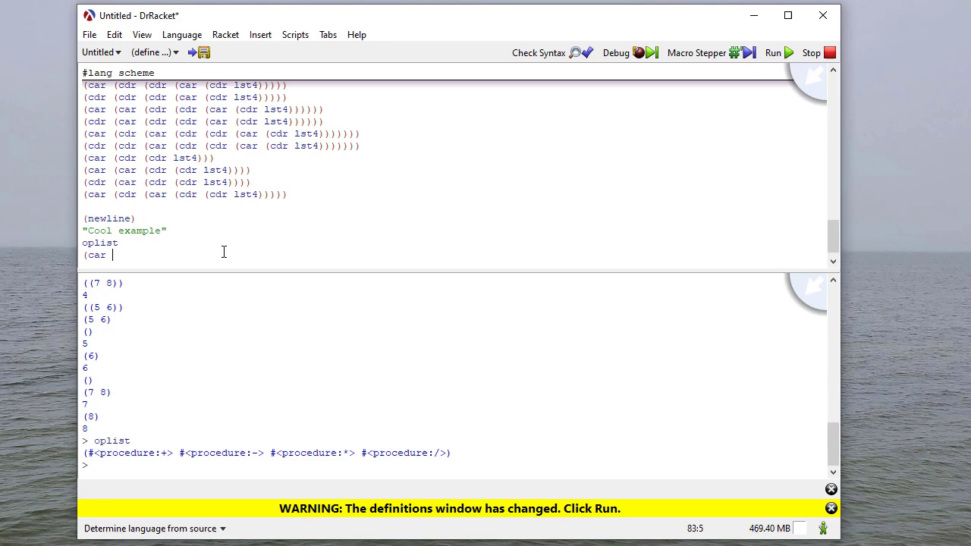
pyautogui.write('oplist)    ; +')
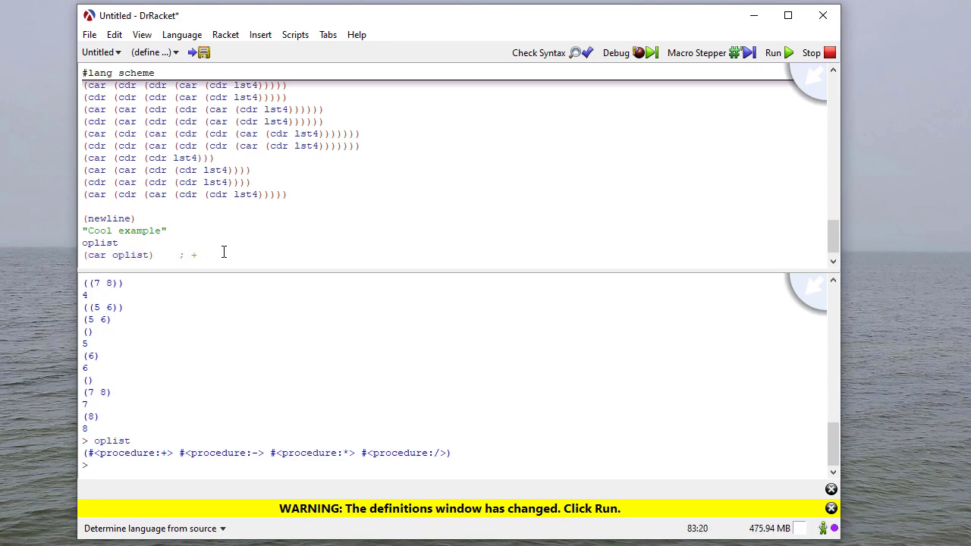
pyautogui.write('operator')
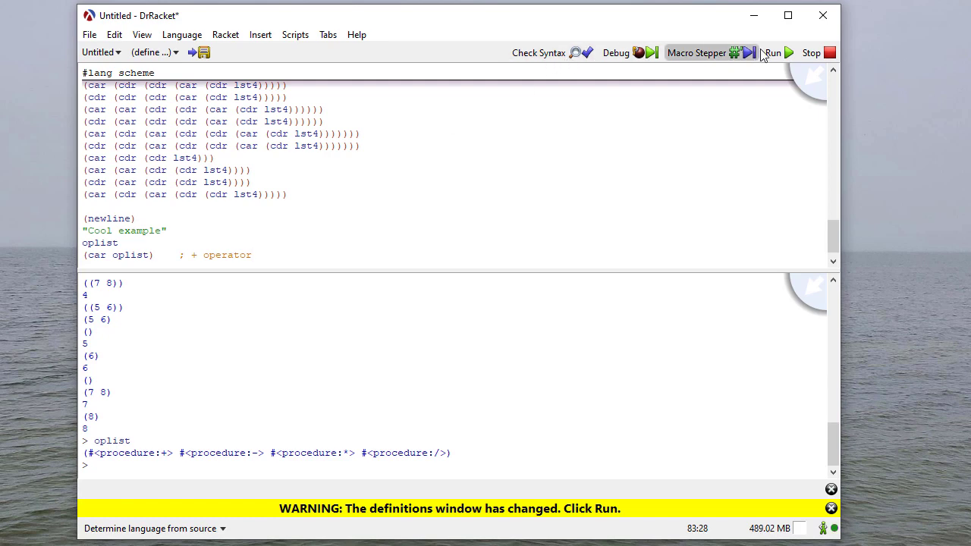
pyautogui.click(772, 53)
pyautogui.write('(')
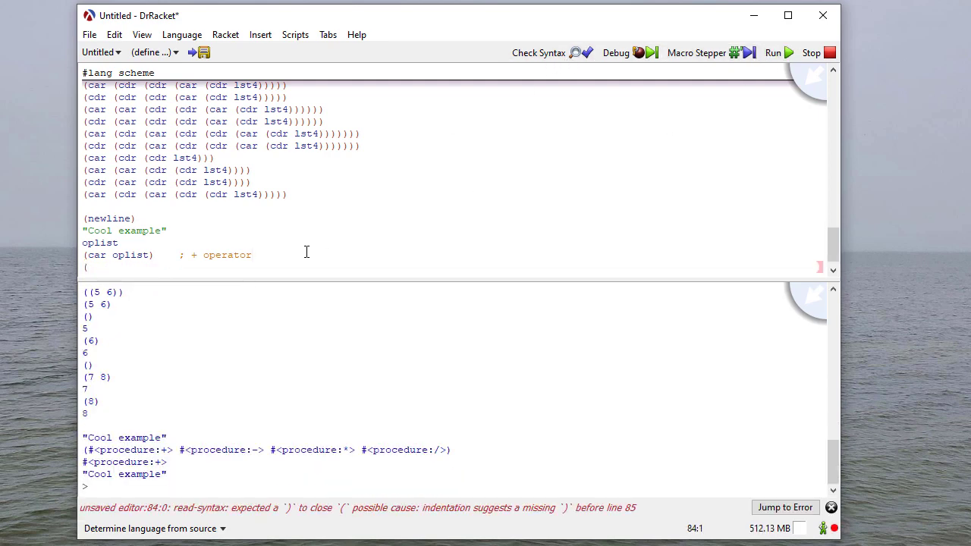
# - Add ((car oplist) 1 2 3 4) ;+ and run it, getting 10
pyautogui.write('car oplist)')
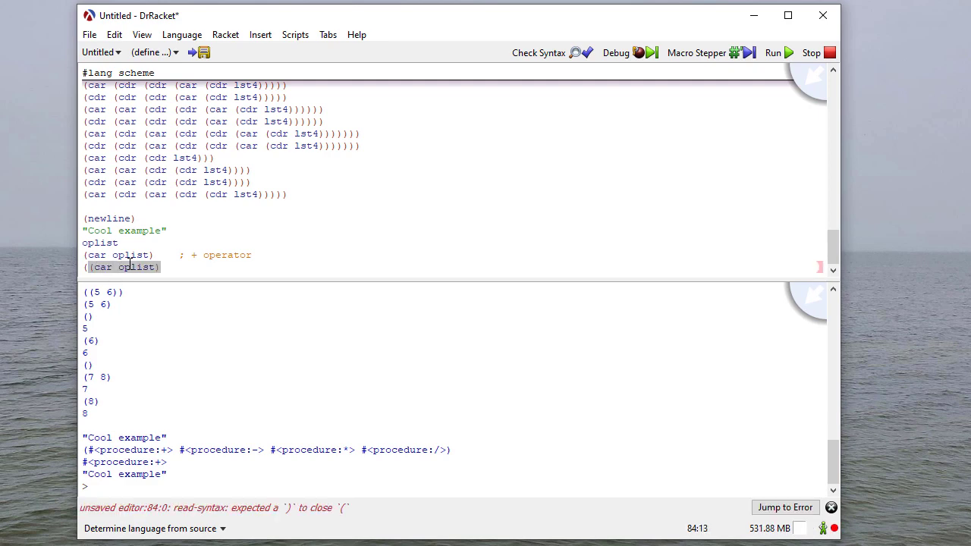
pyautogui.write('1 2 3')
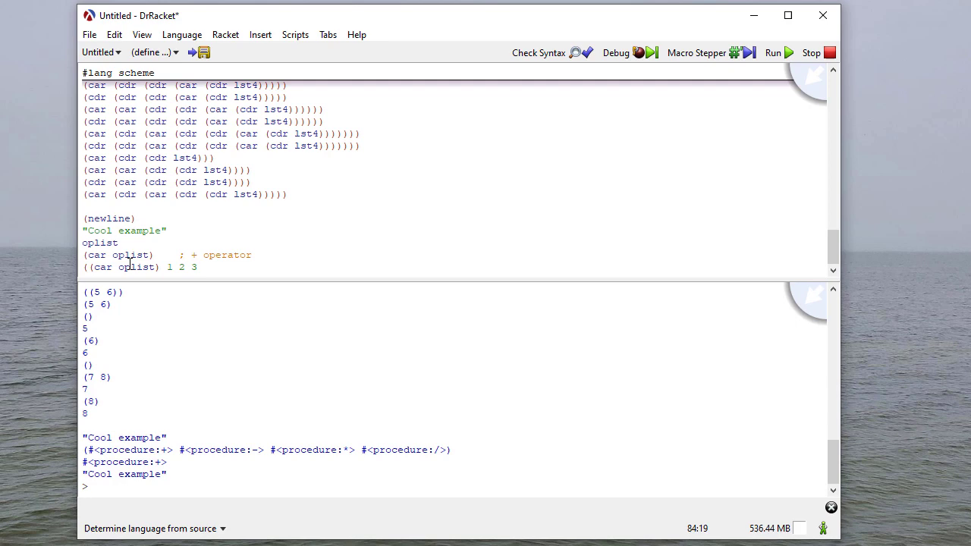
pyautogui.write('4) ;')
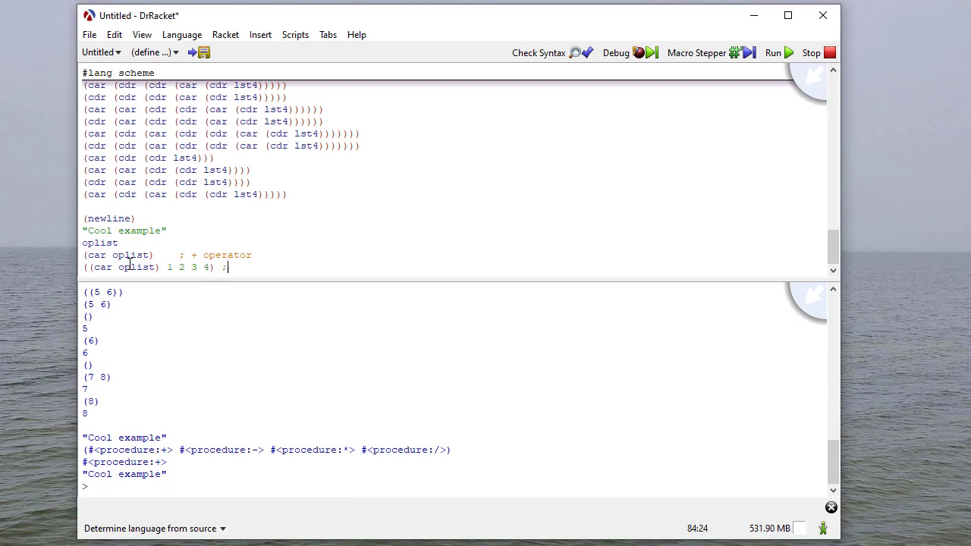
pyautogui.write('+')
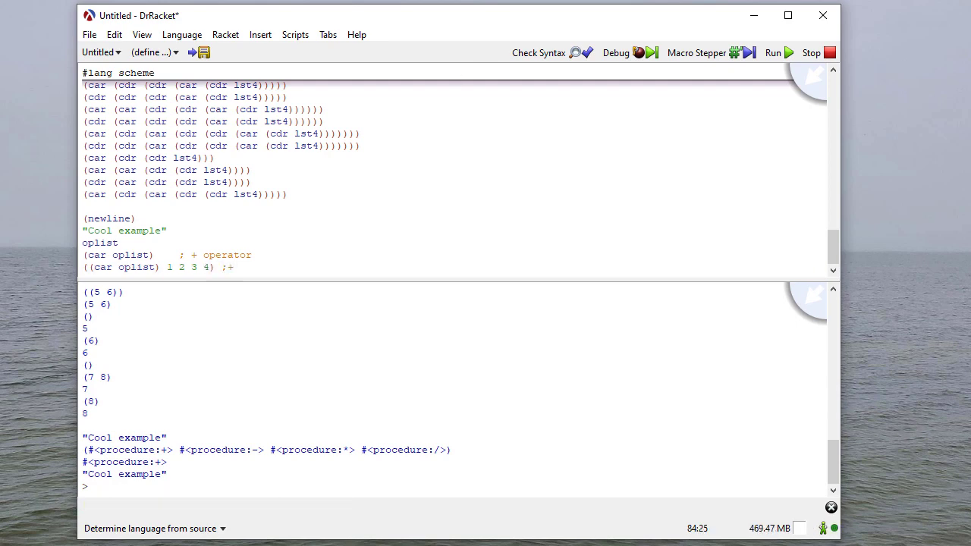
pyautogui.click(772, 52)
pyautogui.write('((cadr oplist) 1')
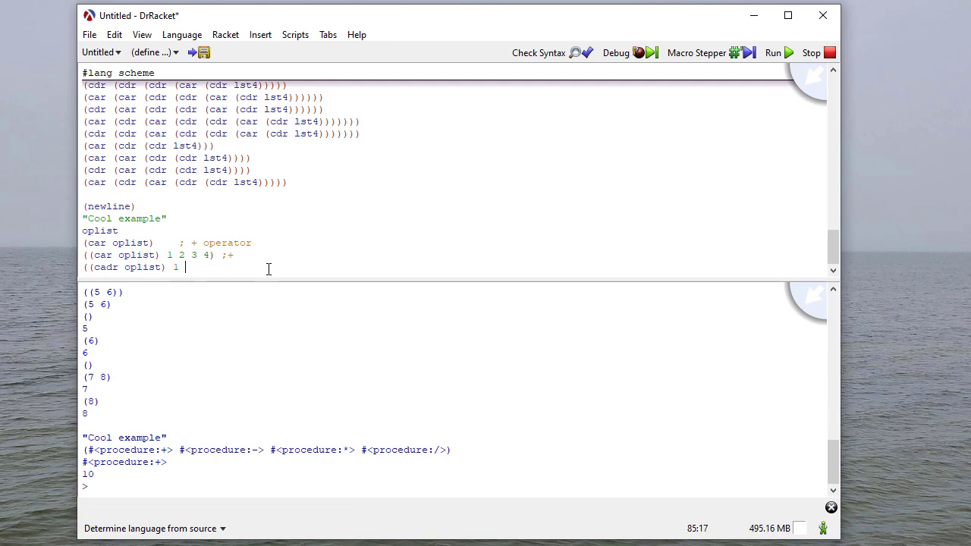
# - Add ((cadr oplist) 1 2 3 4) and ((car (cdr (cdr oplist))) 10 11 12), giving -8 and 1320
pyautogui.write('2 3 4) ;-')
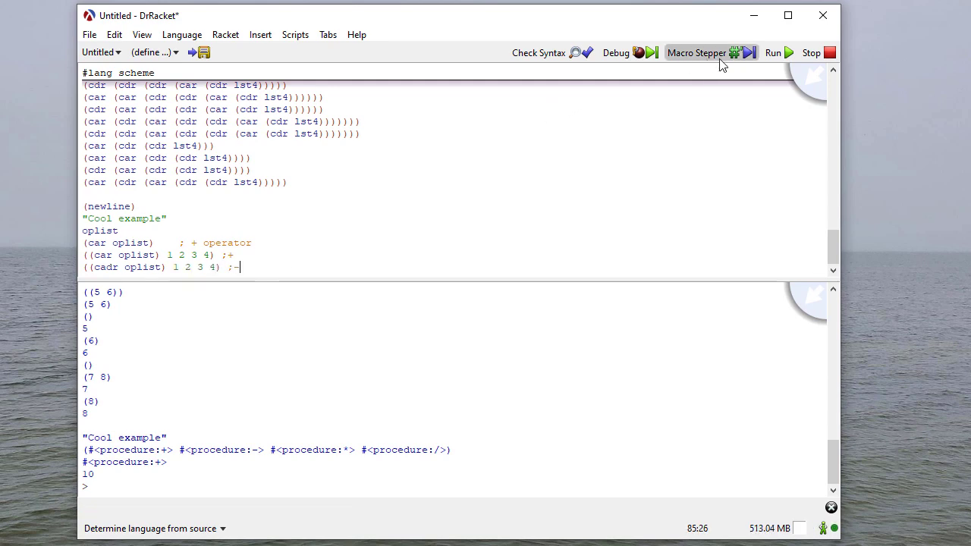
pyautogui.click(773, 53)
pyautogui.write('((car (cdr (cdr opl')
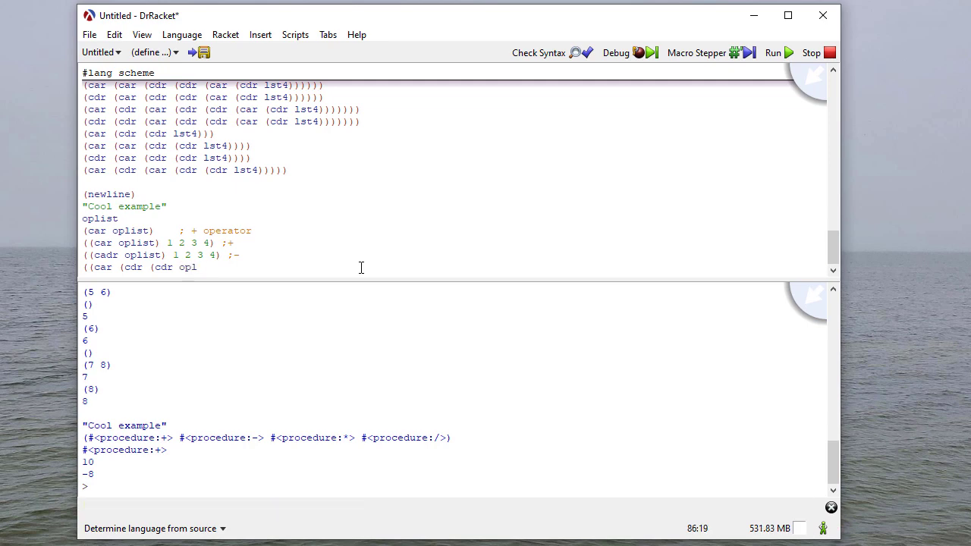
pyautogui.write('ist)))')
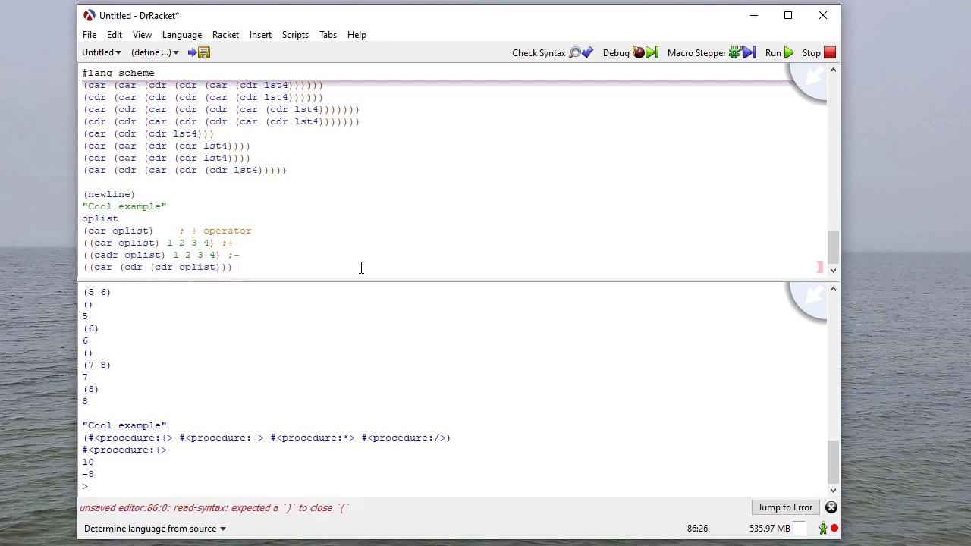
pyautogui.write('10 11 12')
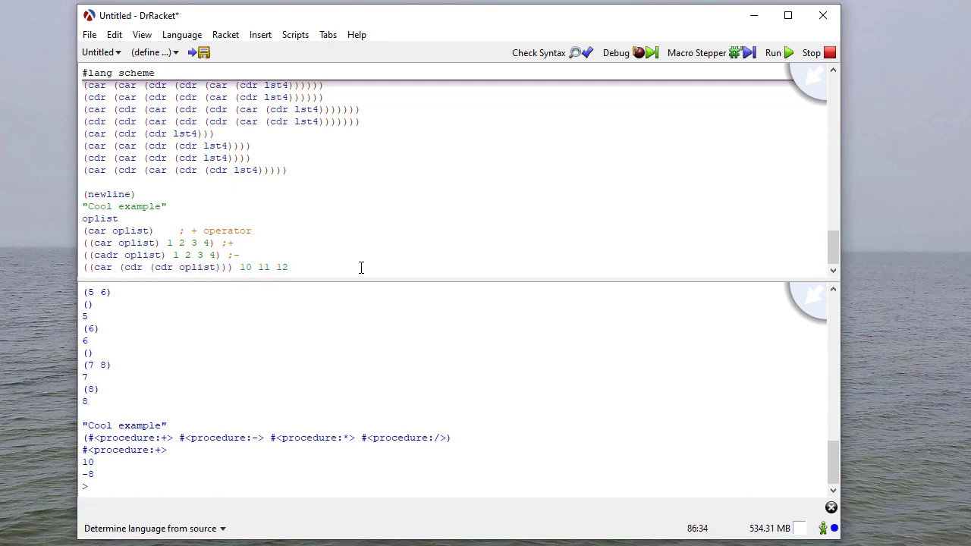
pyautogui.click(773, 53)
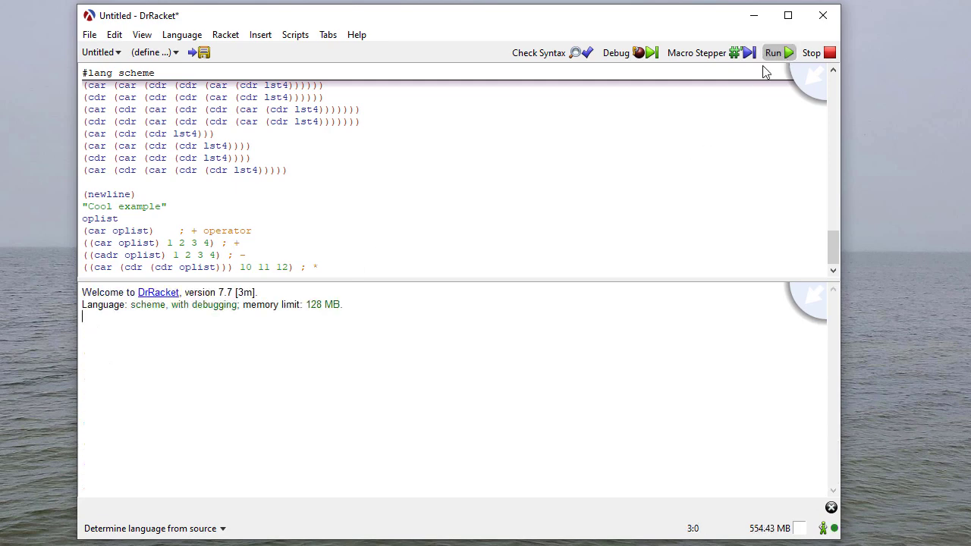
pyautogui.click(772, 53)
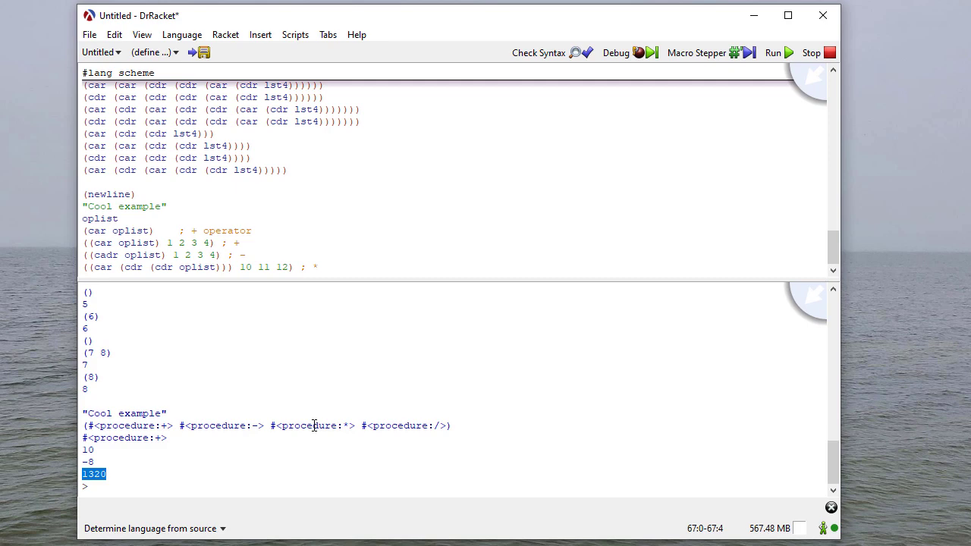
pyautogui.moveTo(398, 423)
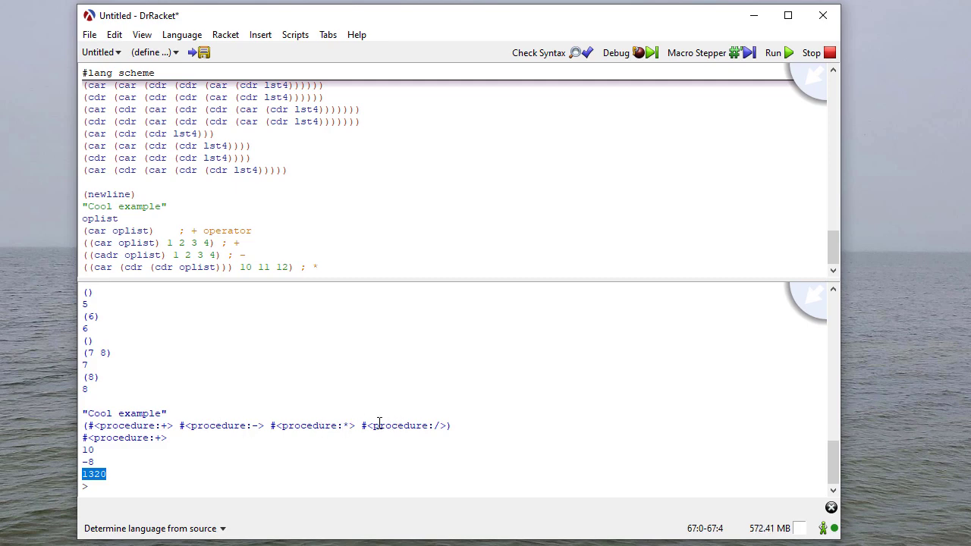
pyautogui.moveTo(537, 199)
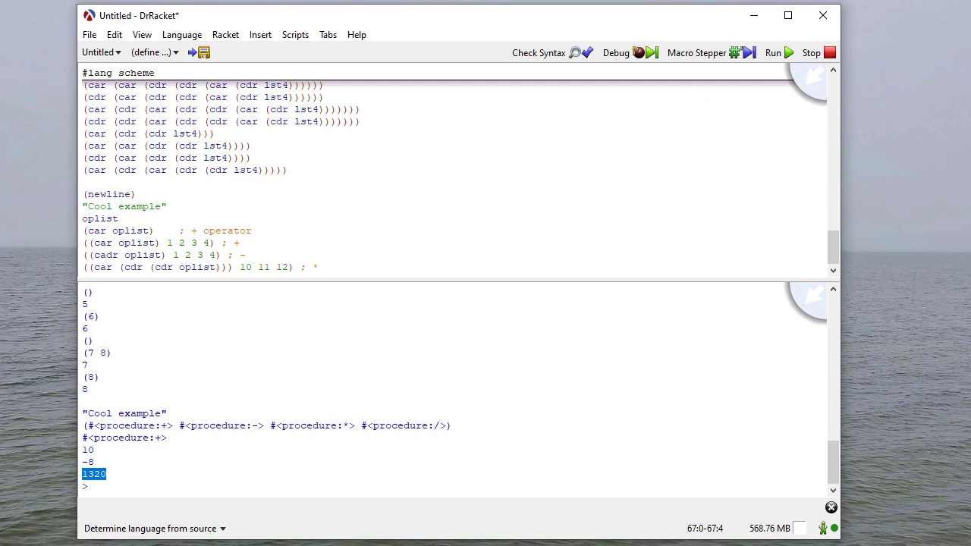
pyautogui.moveTo(402, 352)
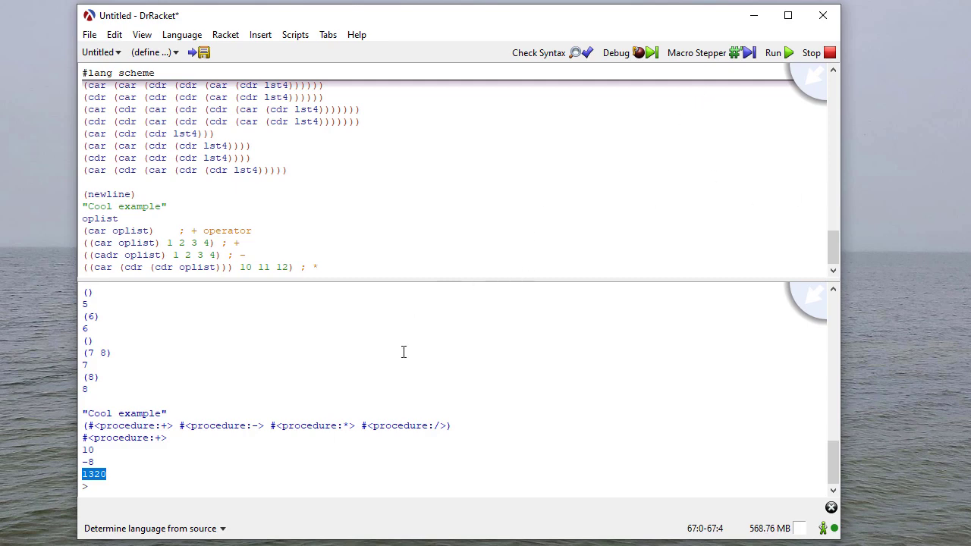